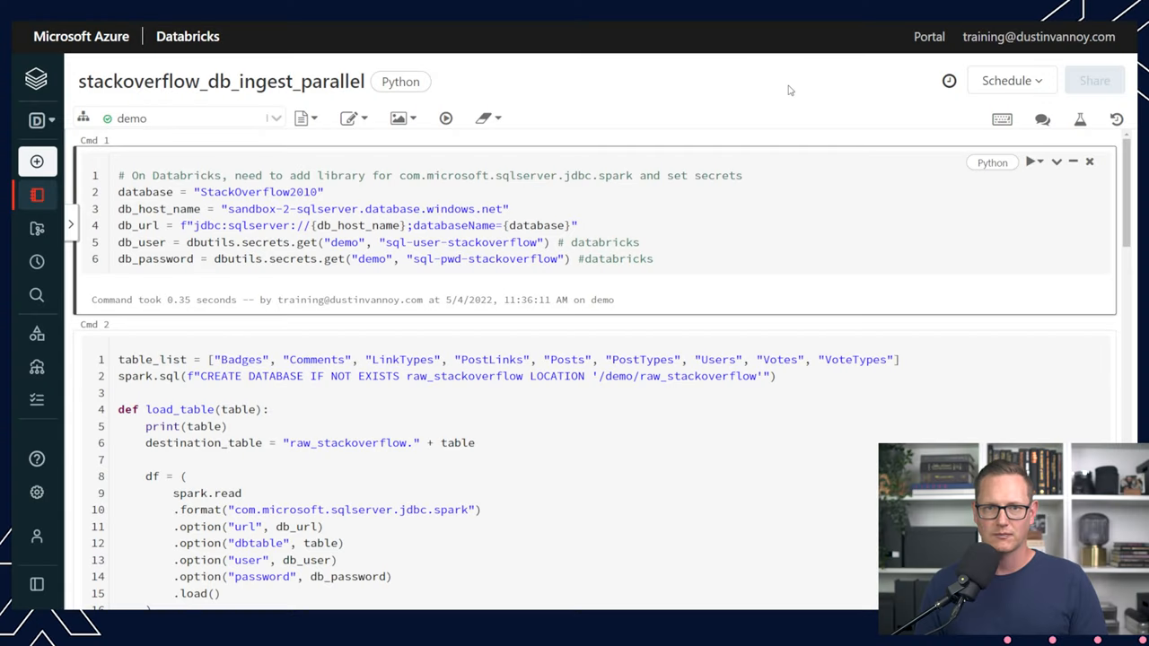
mouse_move(795, 92)
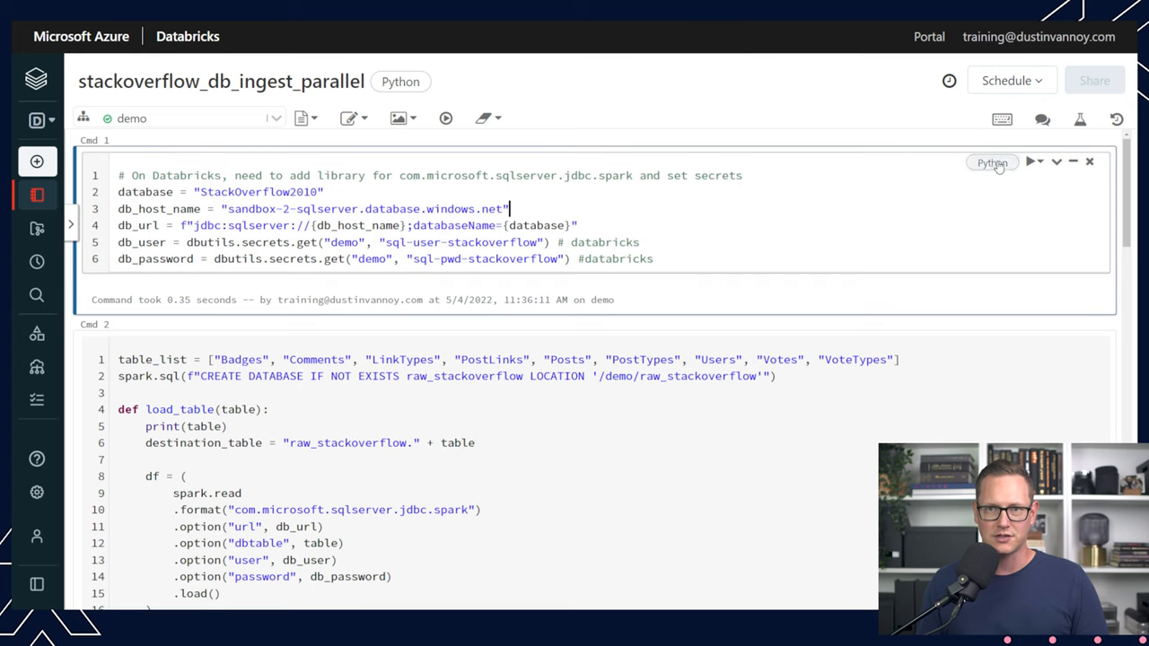
Rerun Cmd 1 so the StackOverflow2010 SQL Server URL and secret-based credentials are defined again.
click(1034, 162)
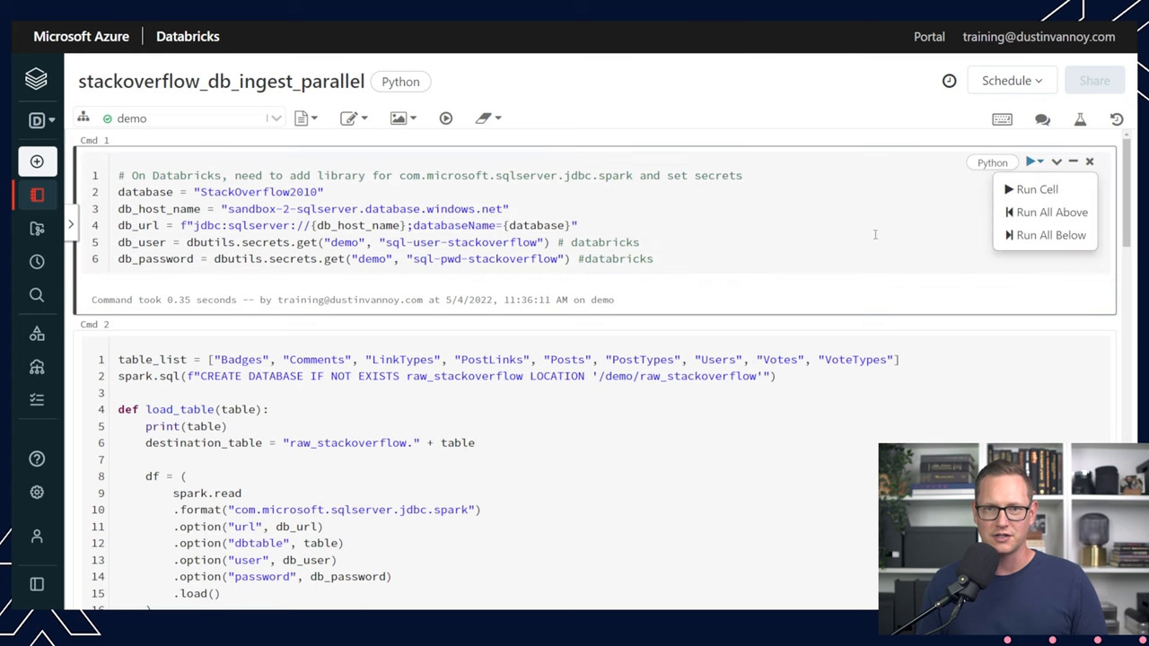
click(1037, 189)
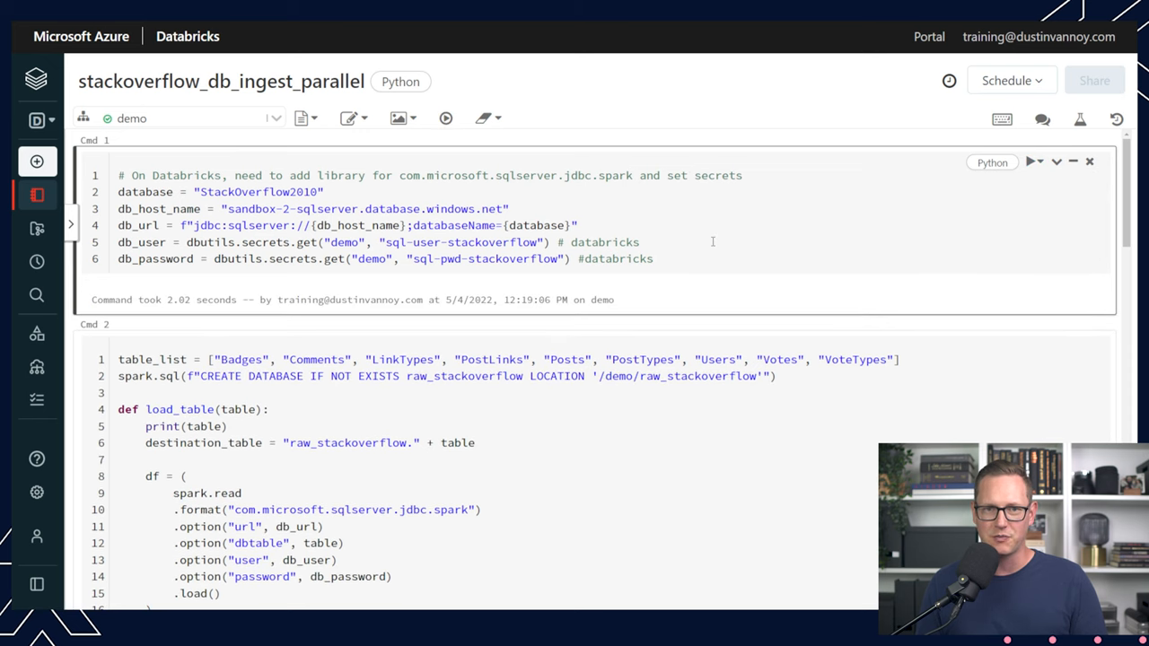
mouse_move(687, 258)
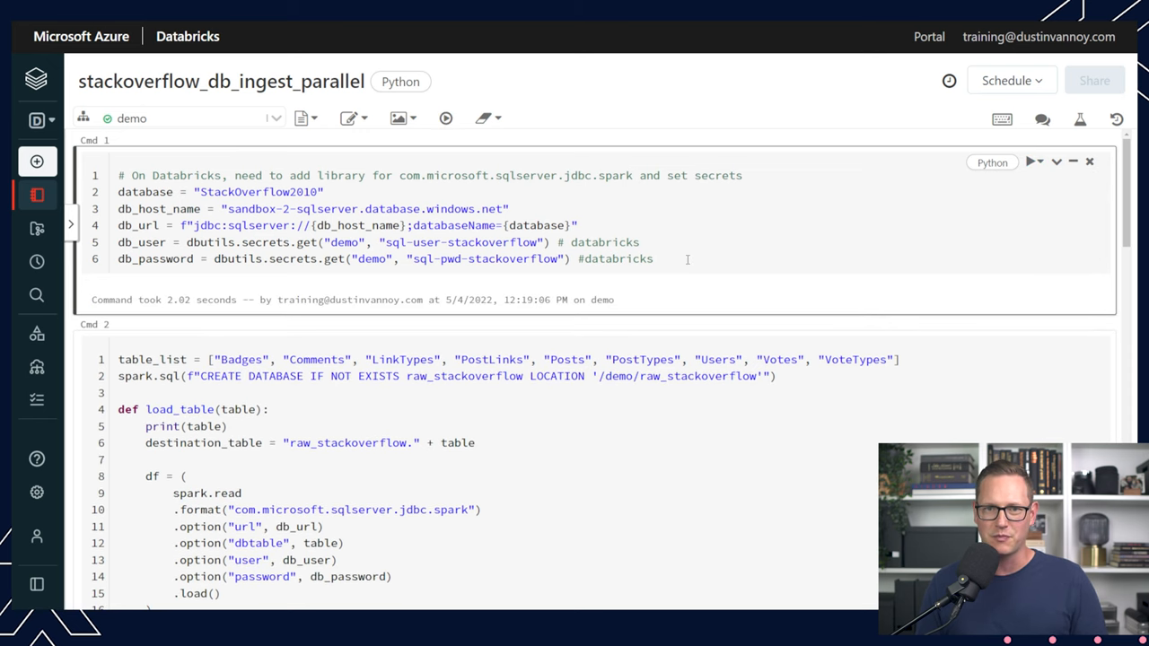
click(36, 79)
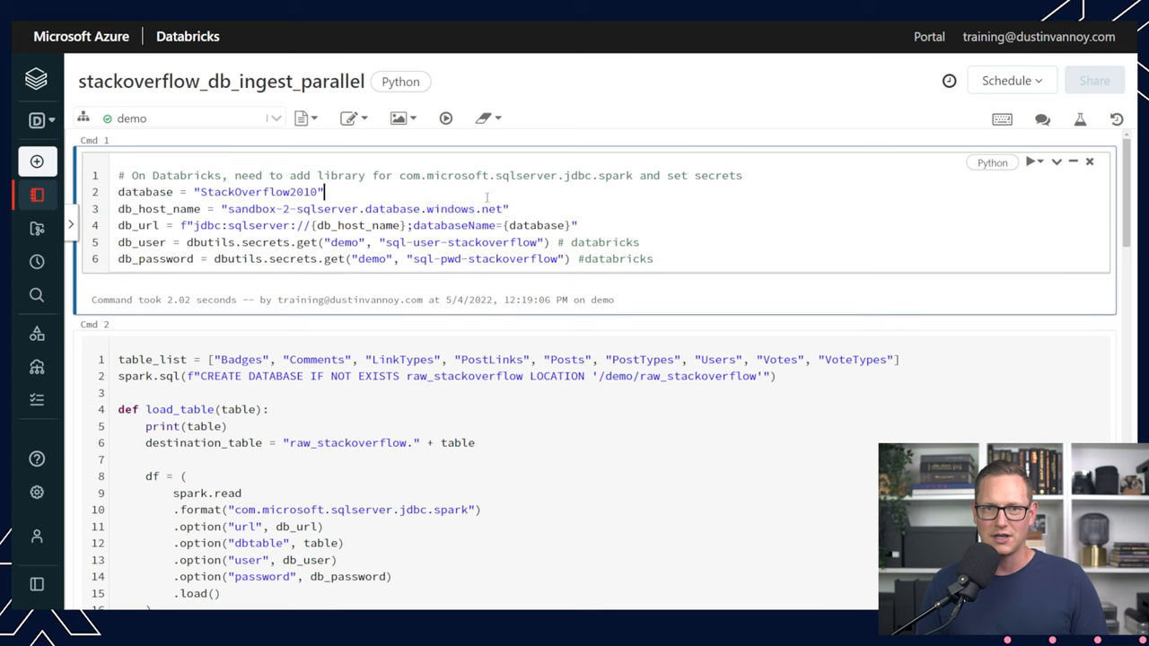
mouse_move(641, 292)
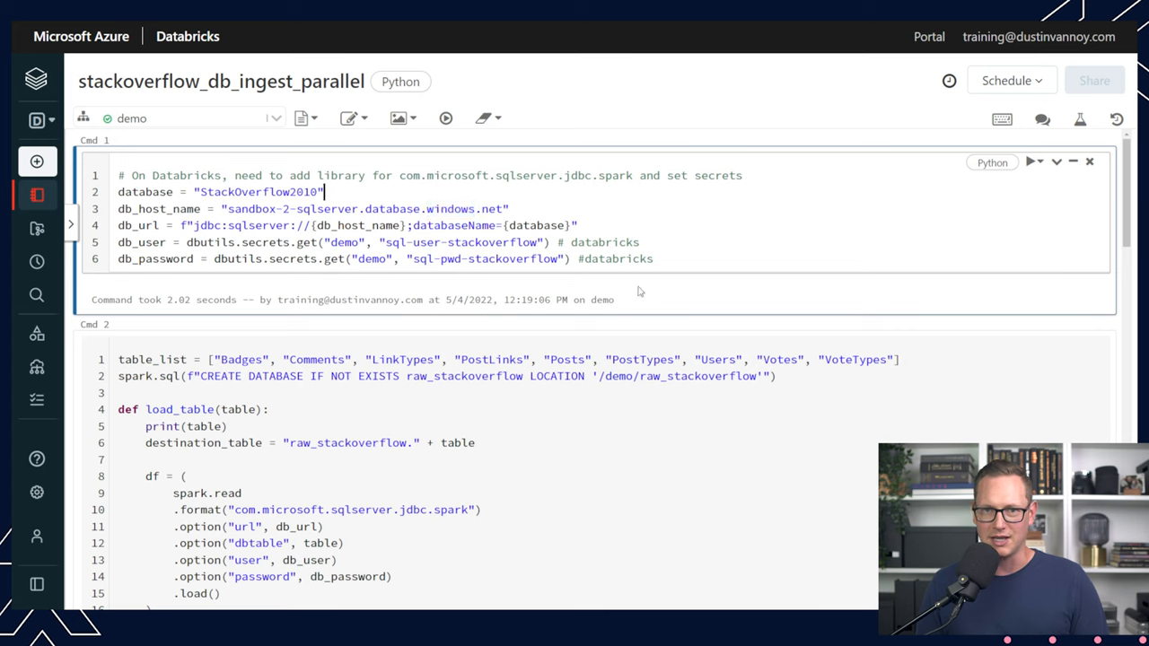
scroll(down, 3)
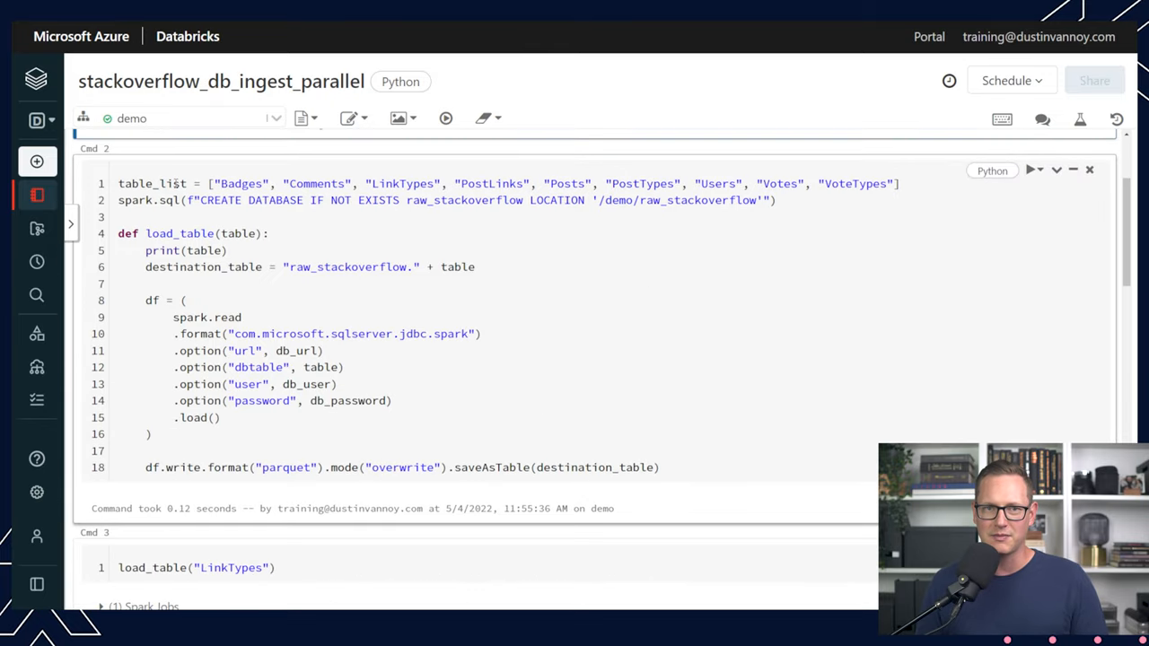
double_click(152, 183)
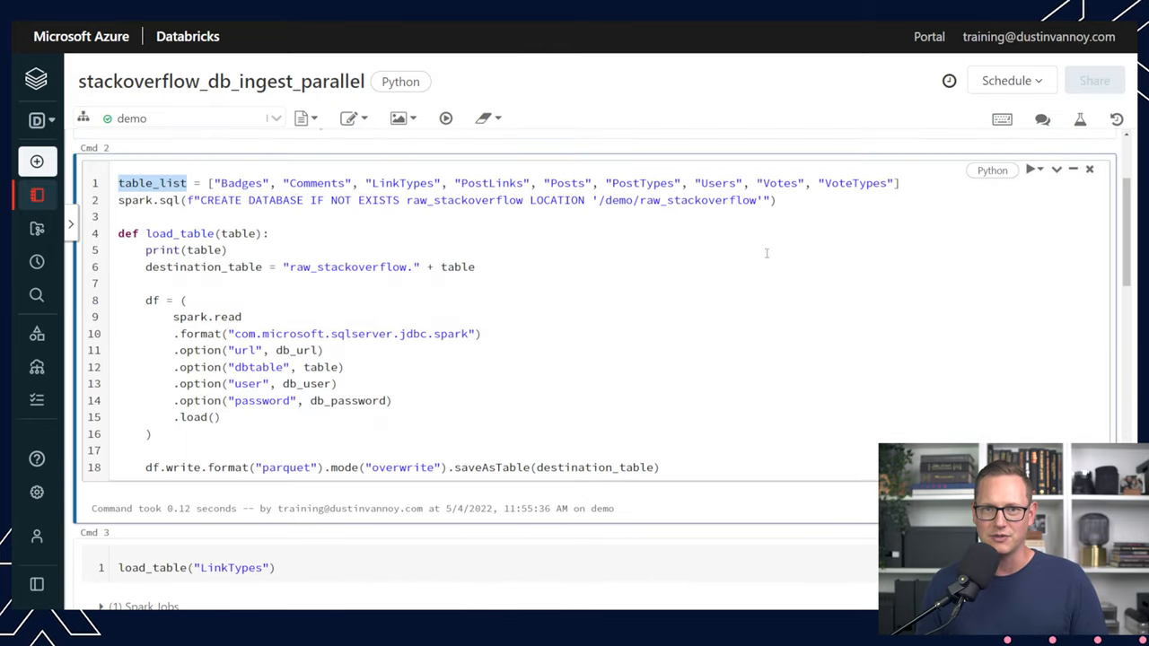
mouse_move(931, 179)
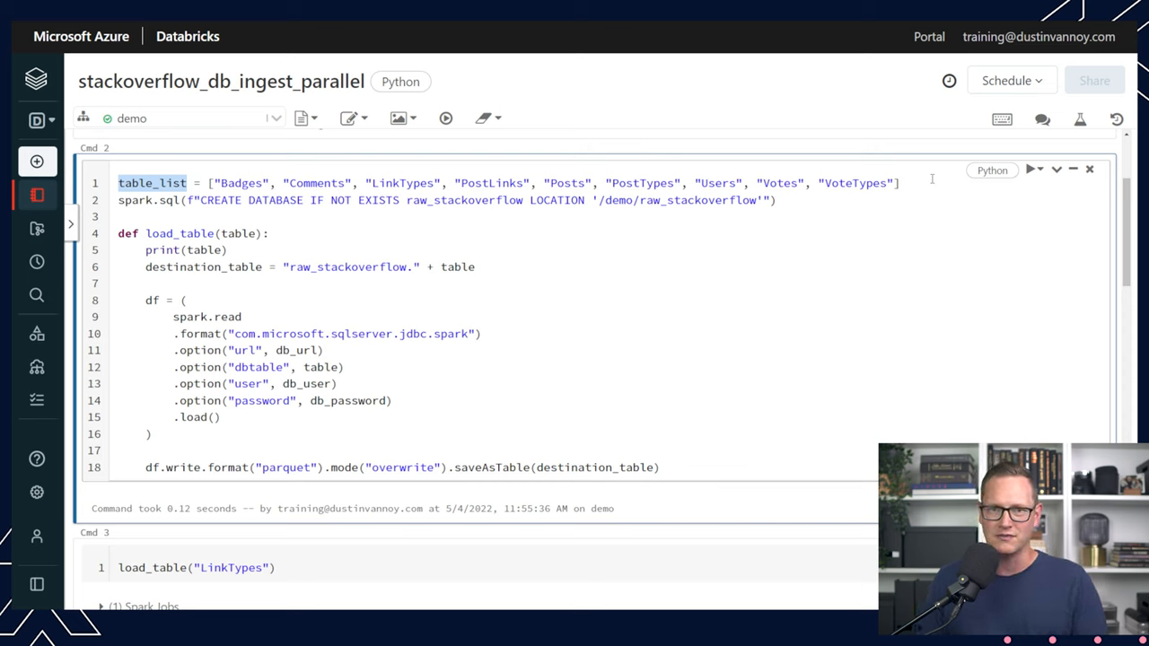
click(777, 200)
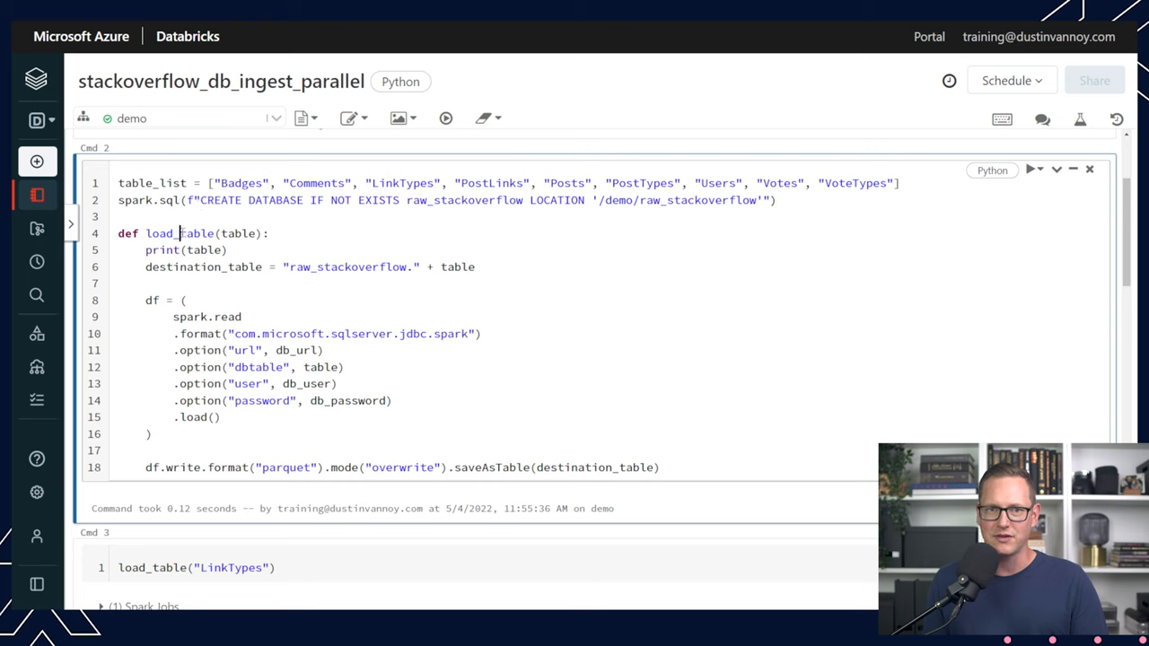
double_click(179, 234)
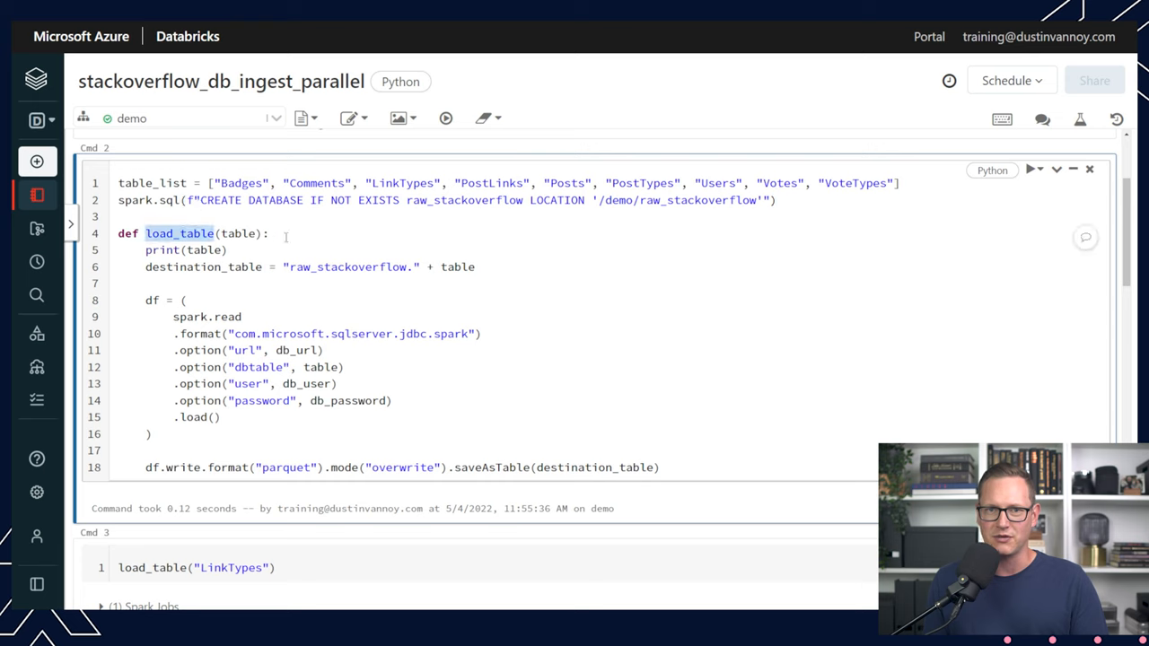
click(269, 233)
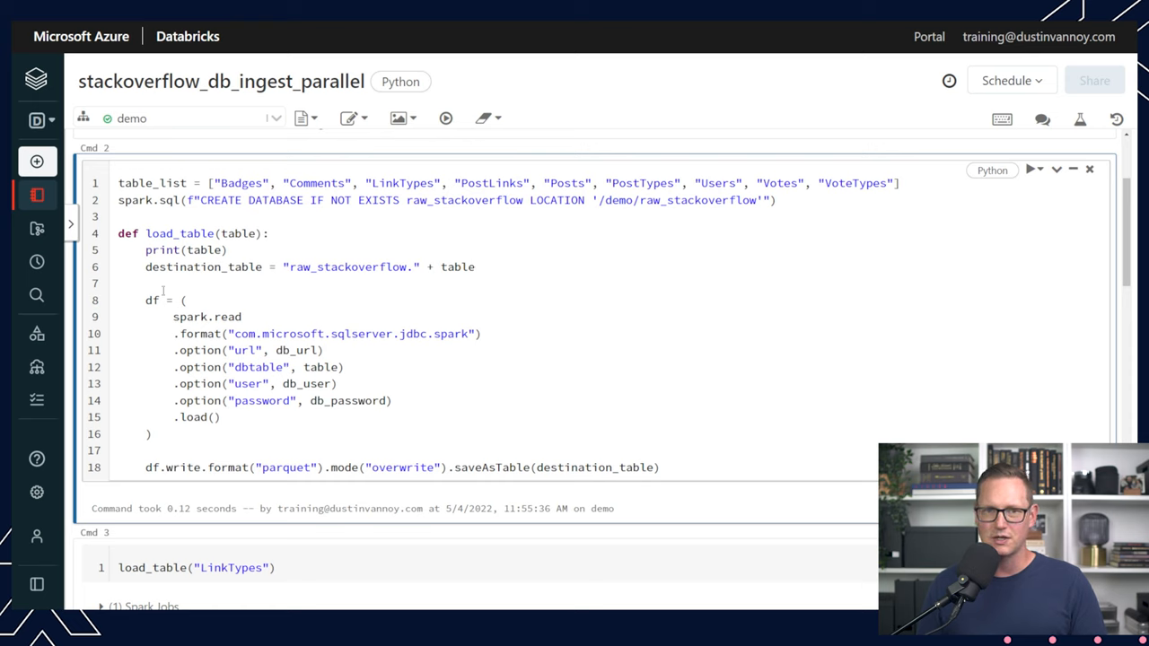
click(132, 300)
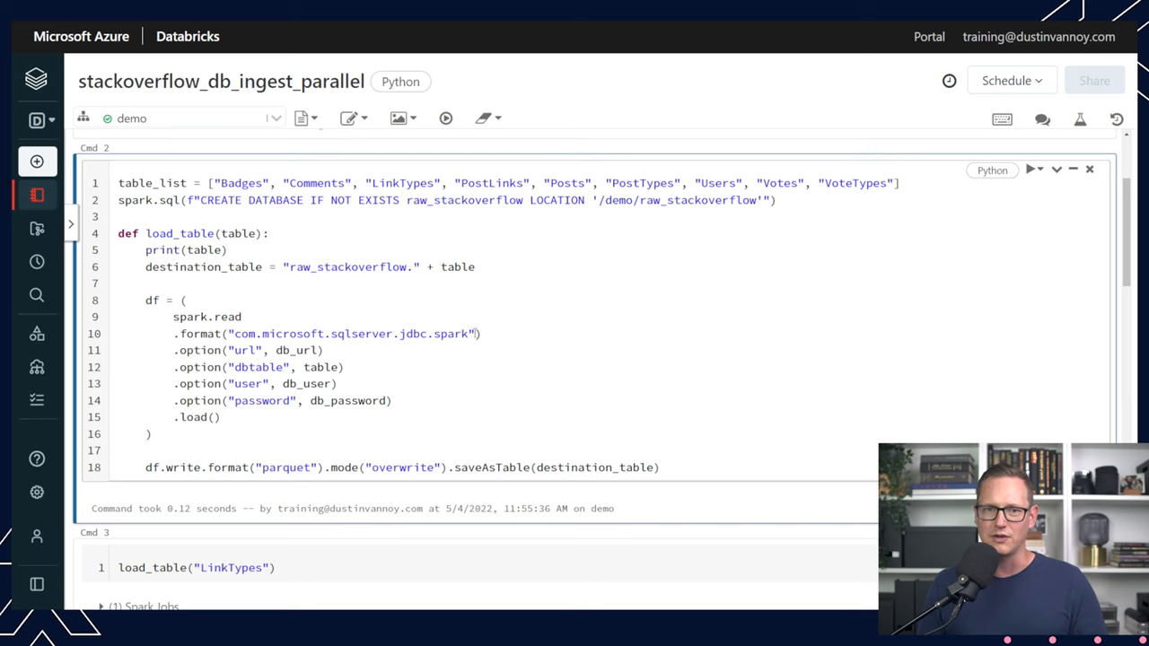
double_click(350, 333)
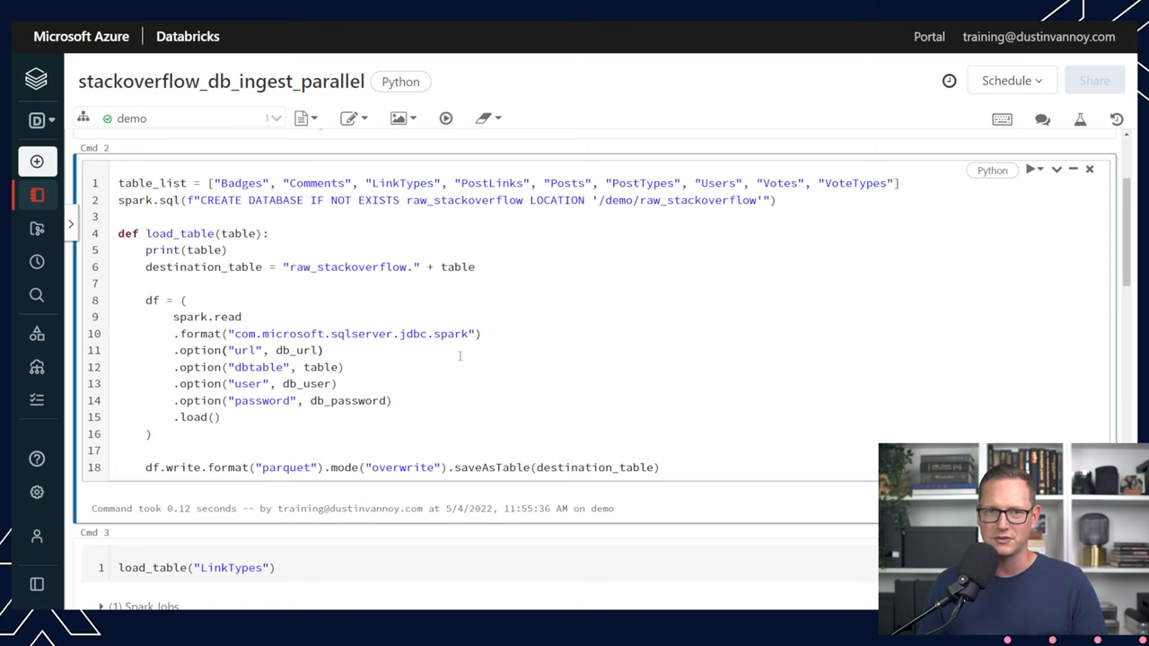
mouse_move(439, 410)
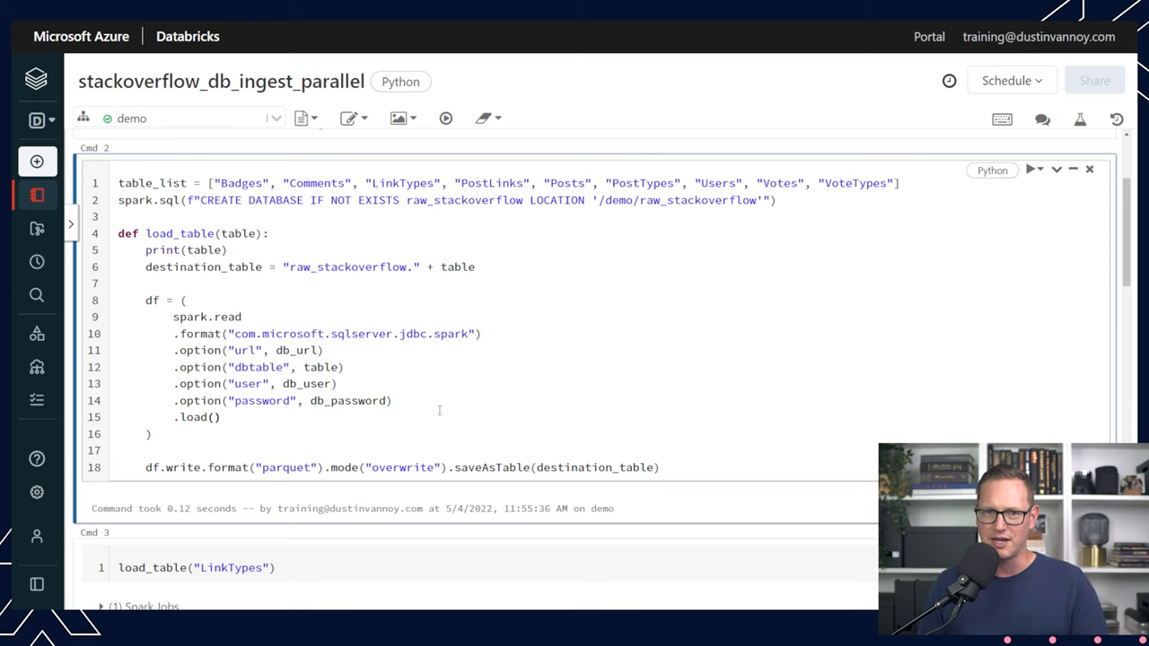
click(220, 416)
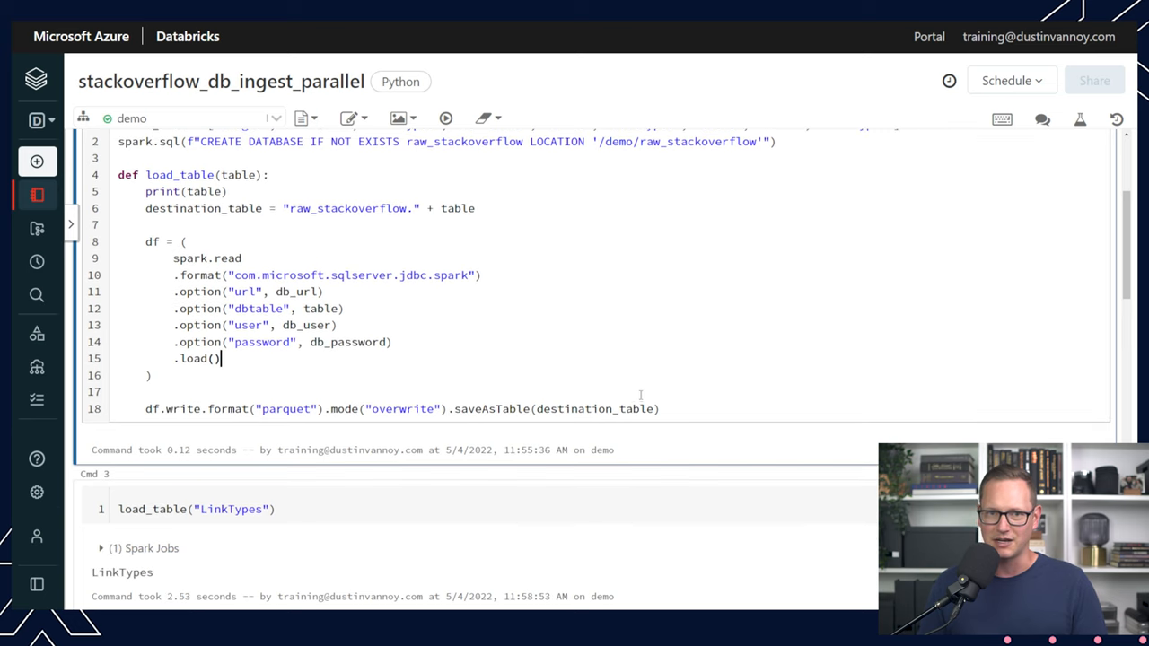
click(659, 408)
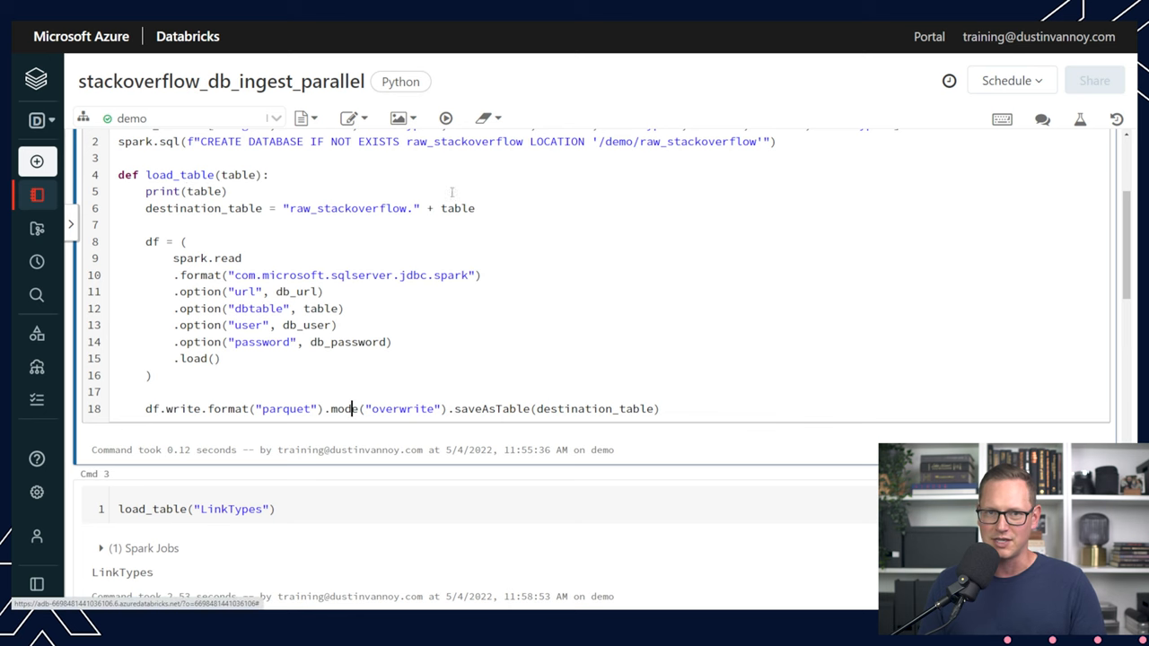
scroll(up, 3)
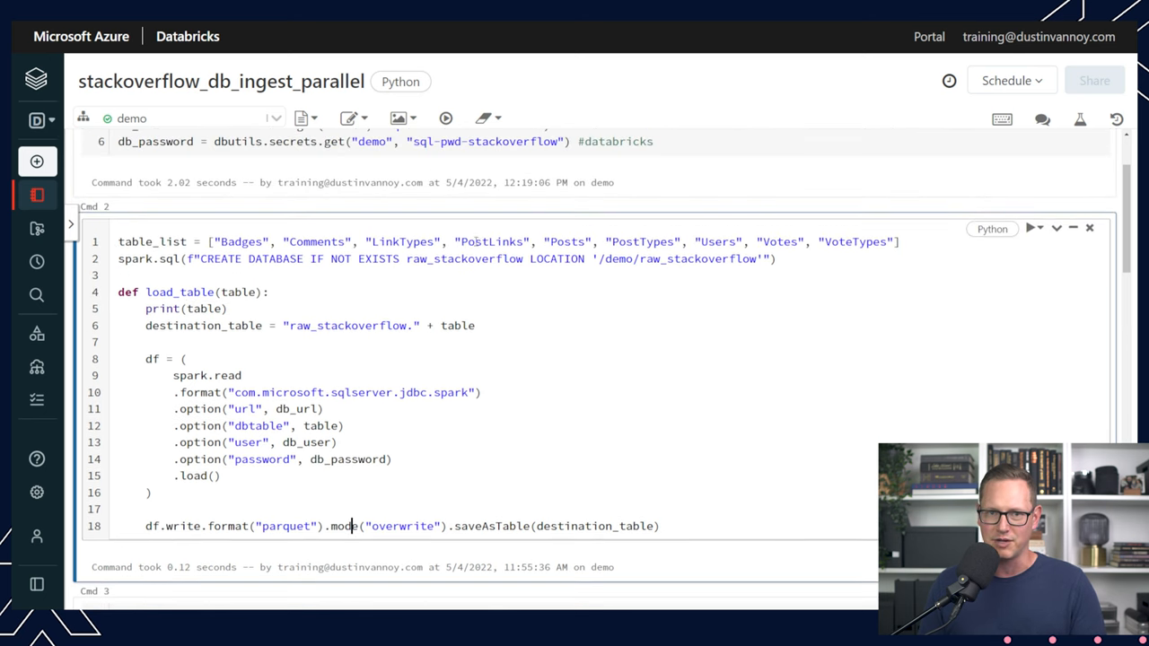
Rerun load_table("LinkTypes") in Cmd 3 and check its single Spark job in the output.
scroll(down, 3)
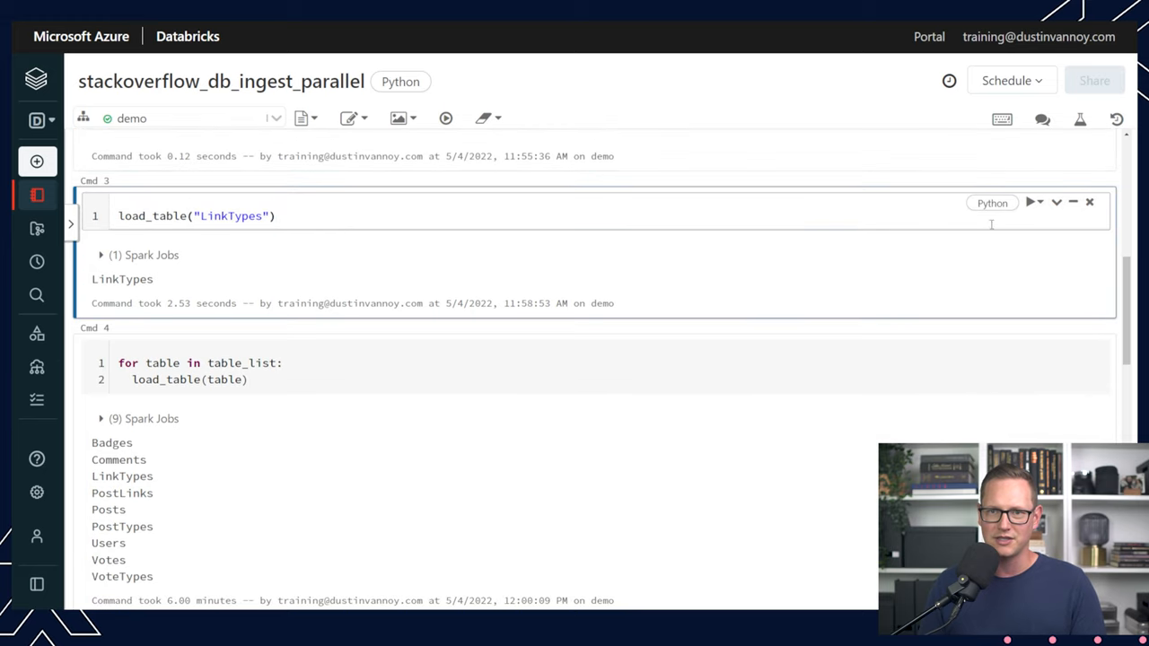
click(1034, 202)
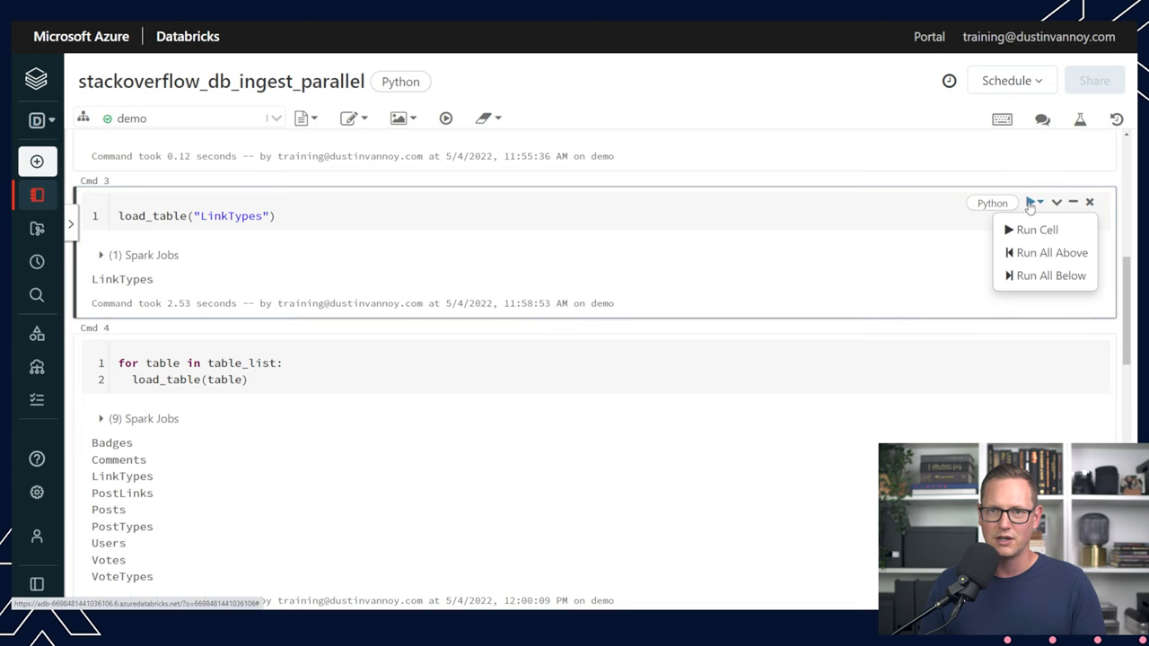
click(1037, 229)
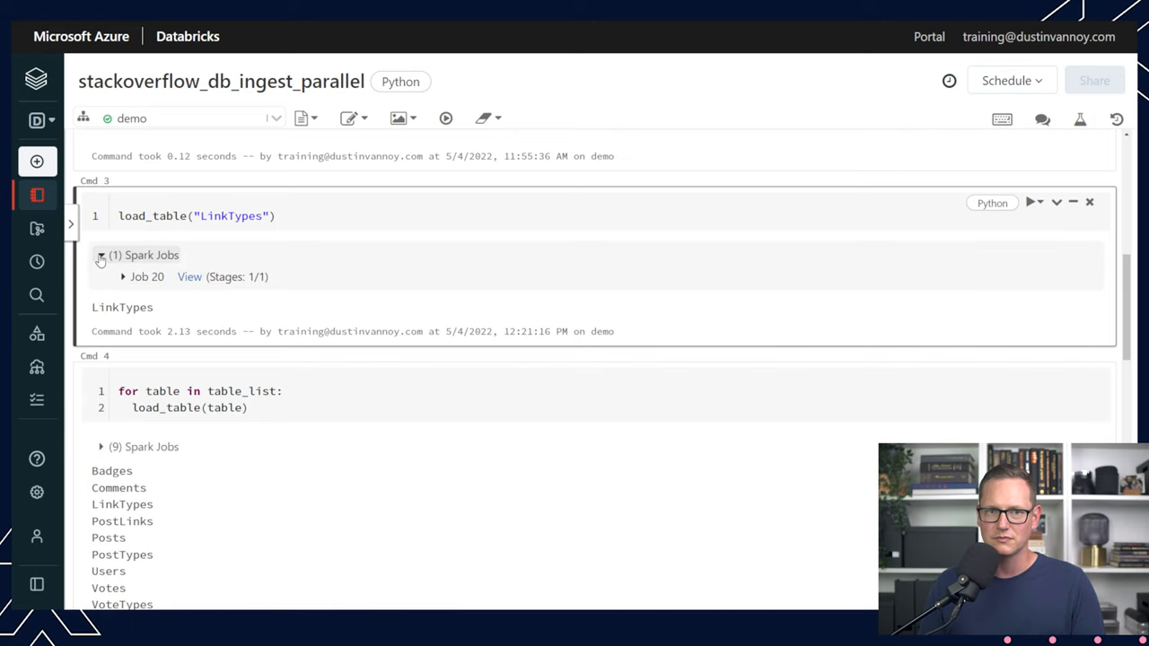
click(123, 277)
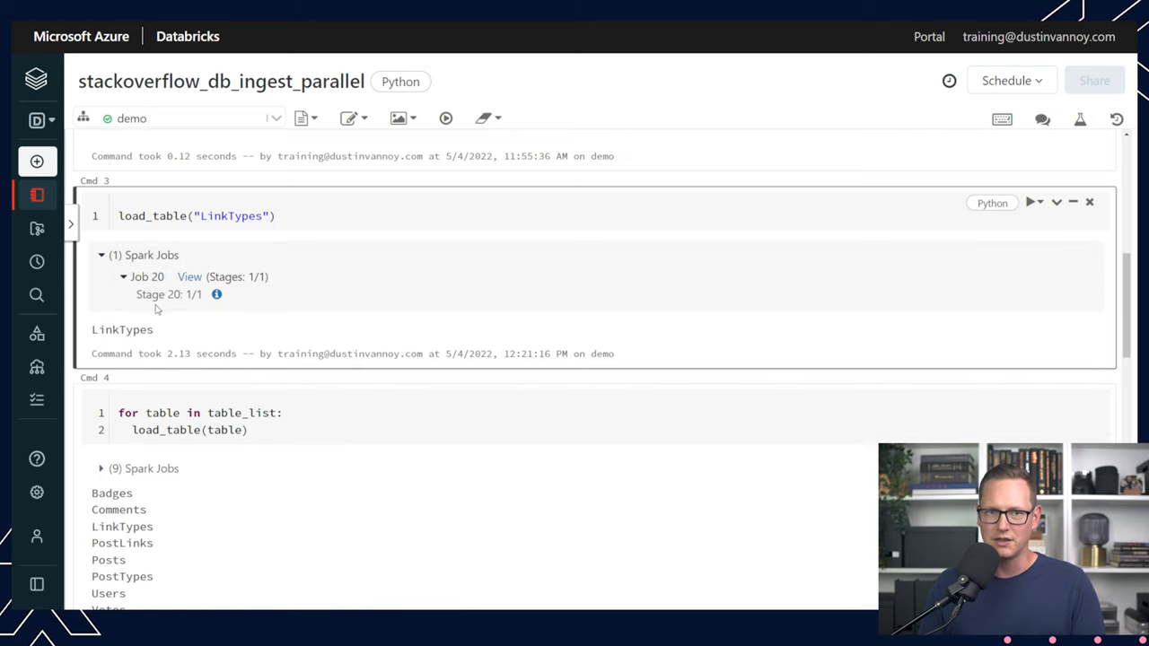
mouse_move(242, 293)
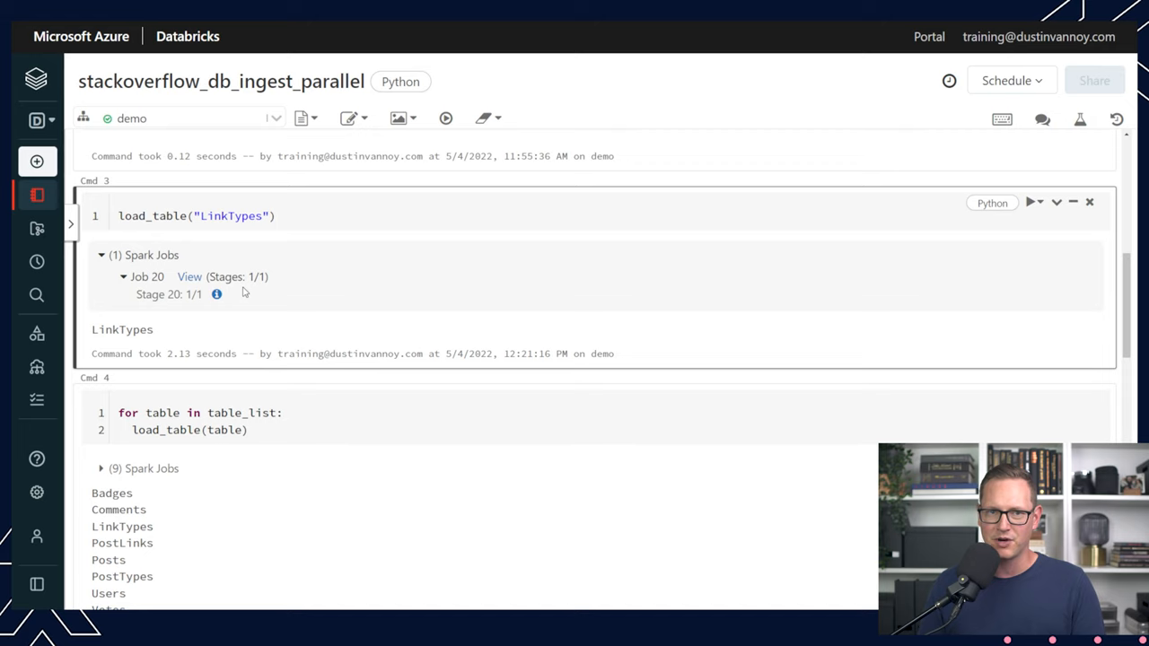
mouse_move(272, 285)
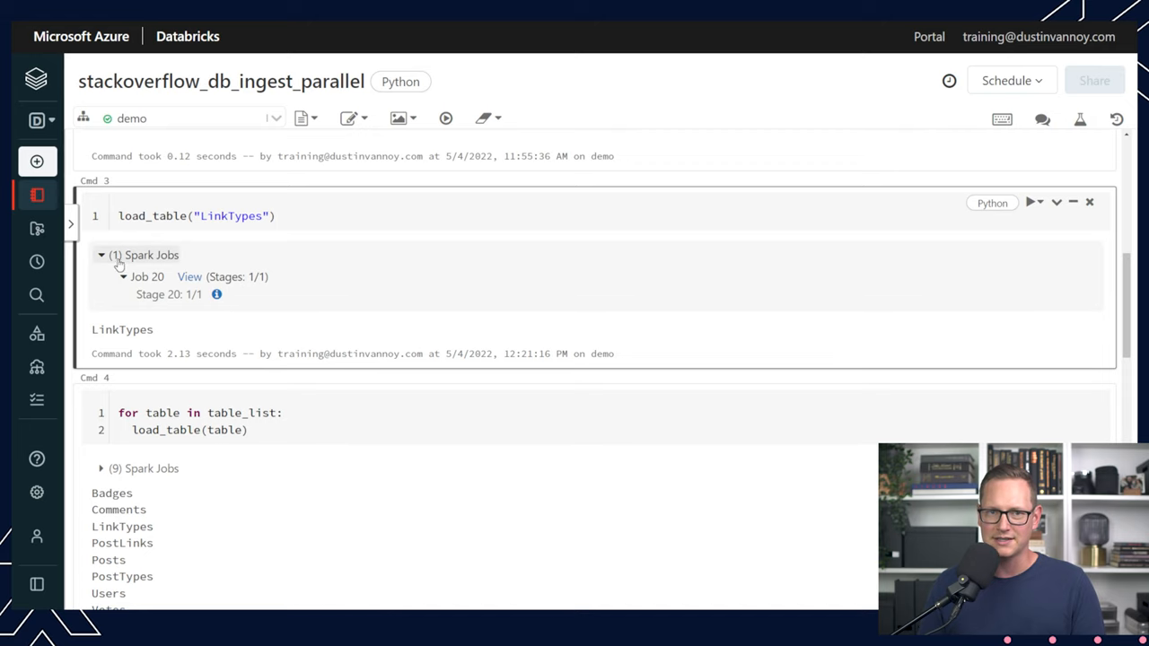
click(100, 255)
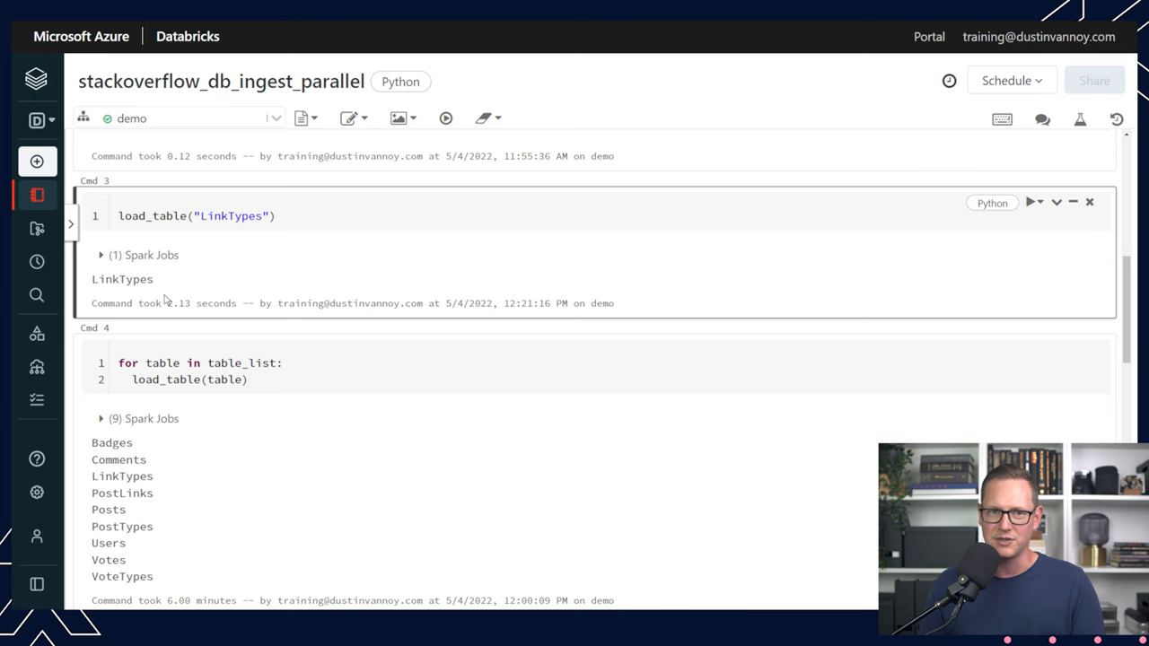
Inspect the nine Spark jobs and stages from the previous sequential loop run in Cmd 4.
scroll(down, 3)
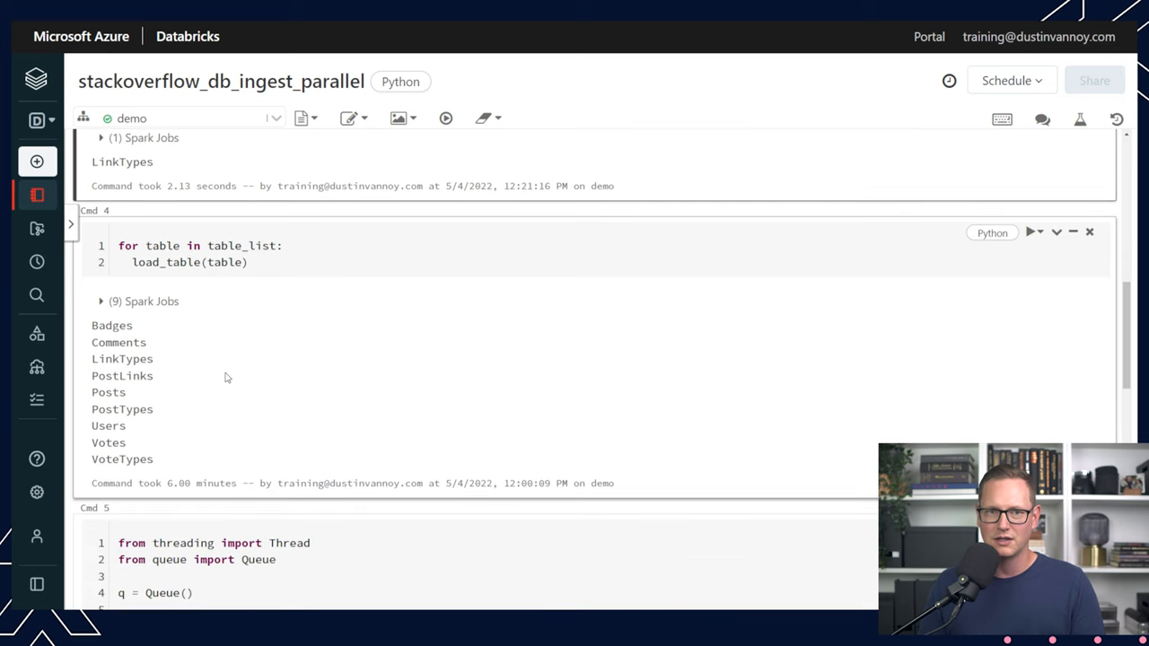
mouse_move(264, 281)
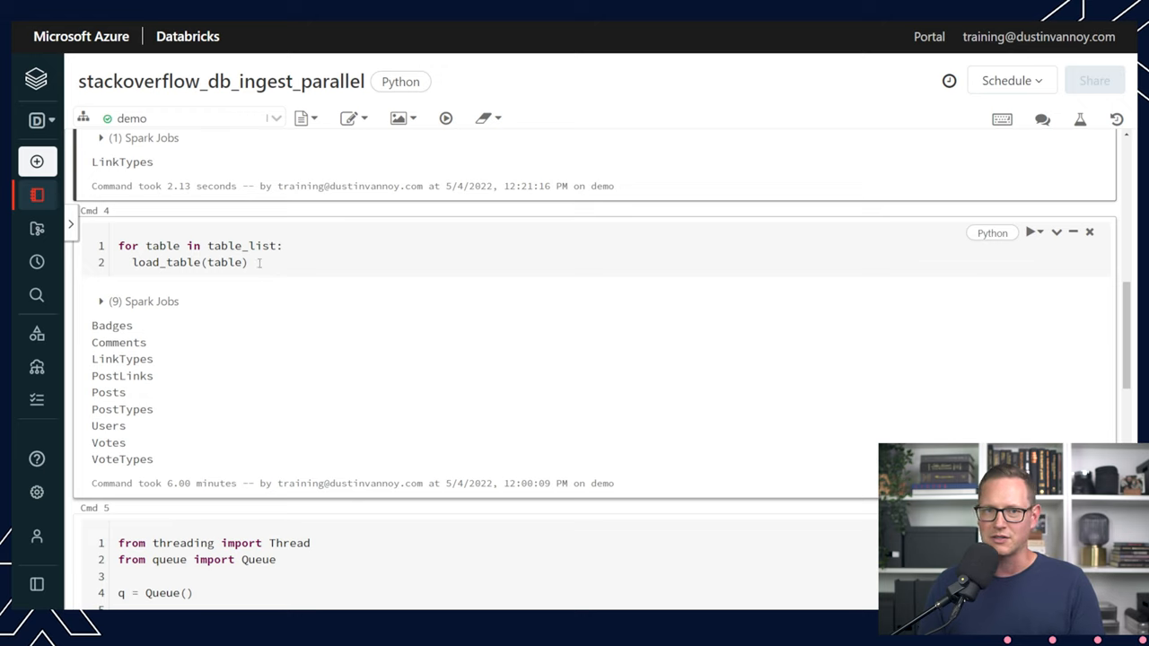
mouse_move(195, 529)
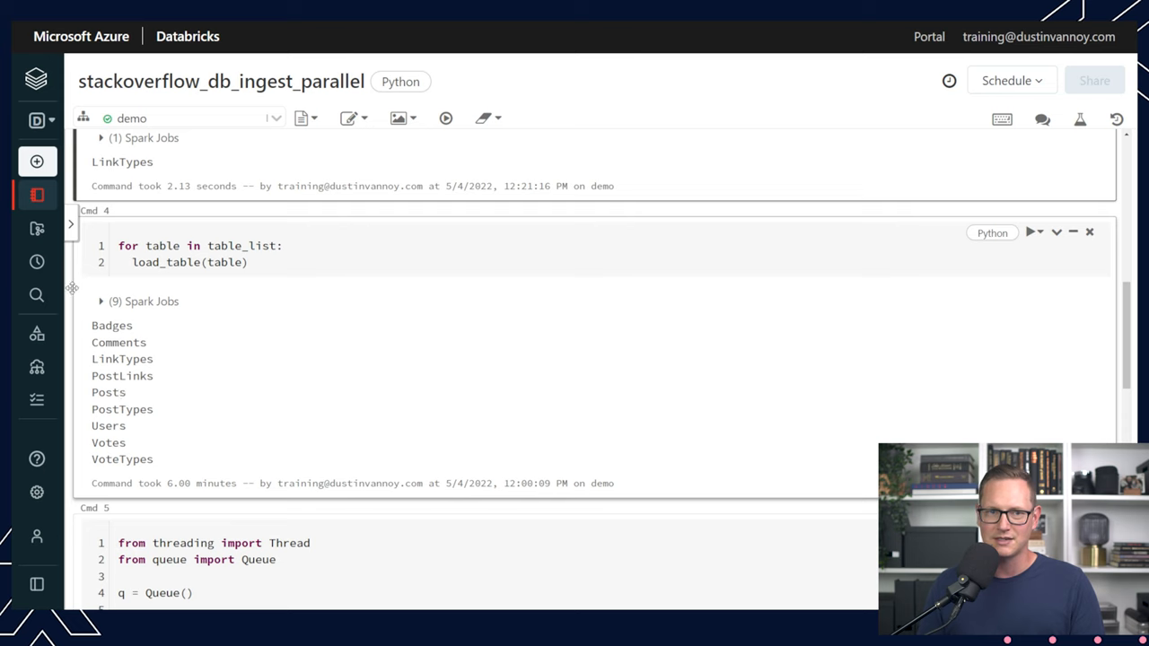
click(101, 301)
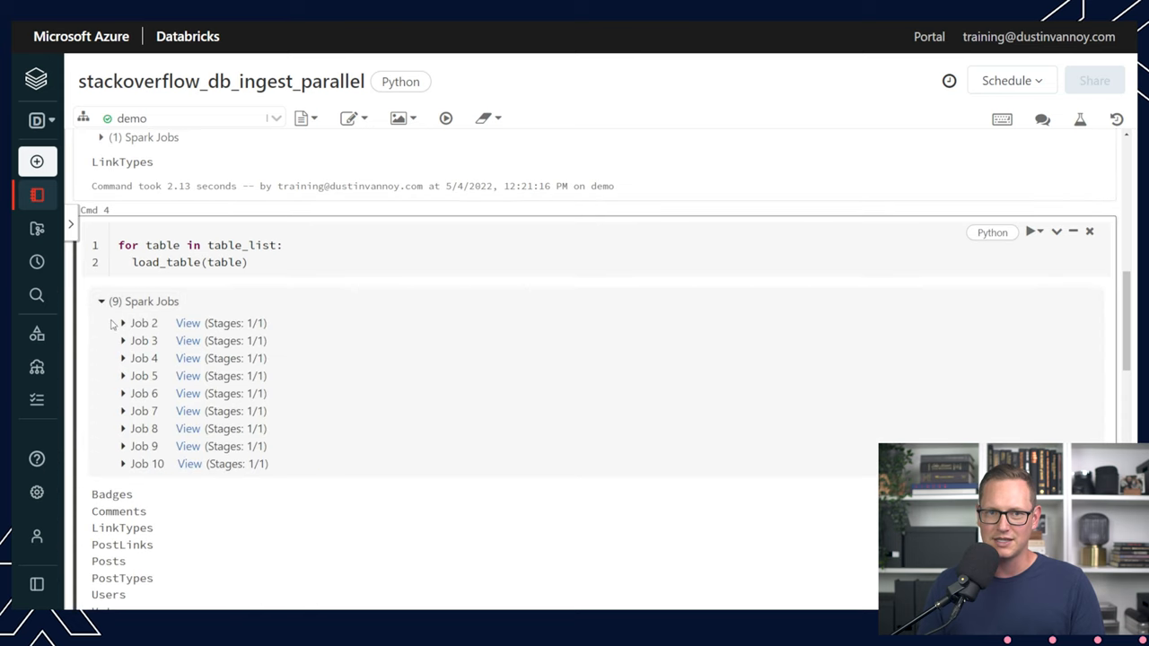
click(123, 323)
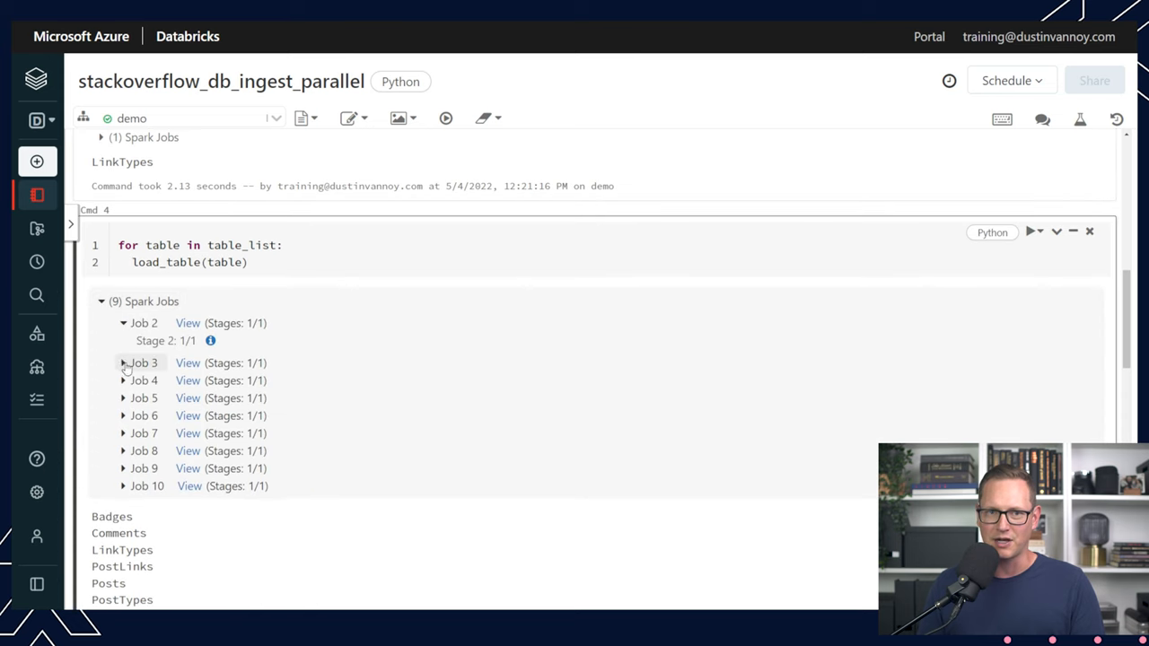
click(123, 363)
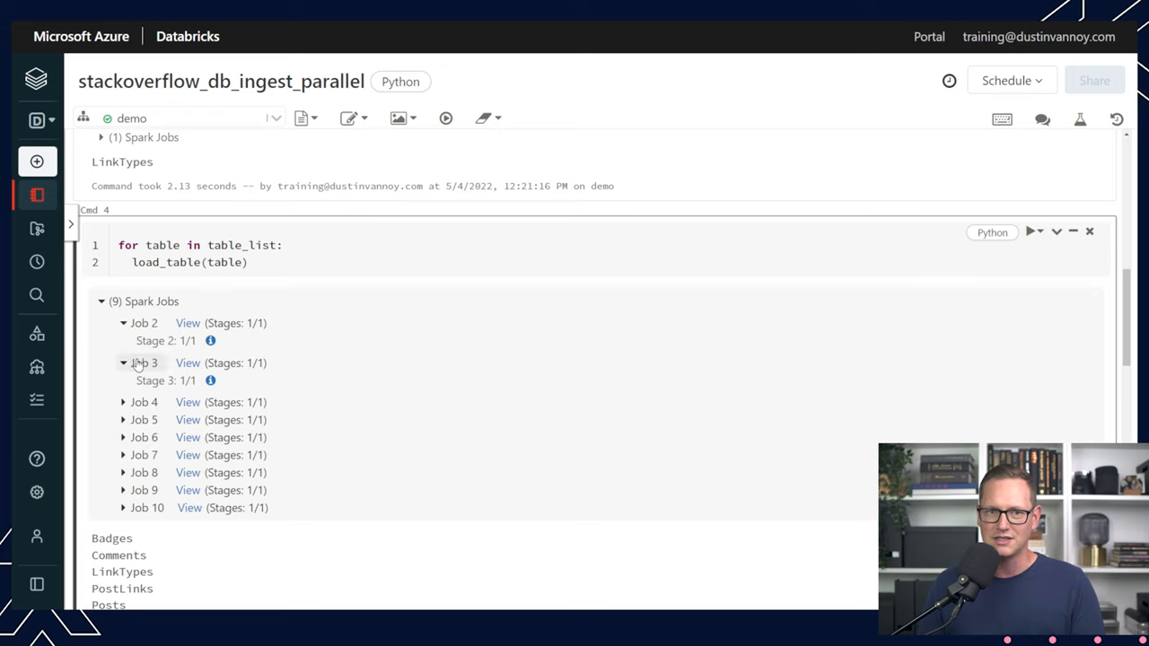
click(123, 401)
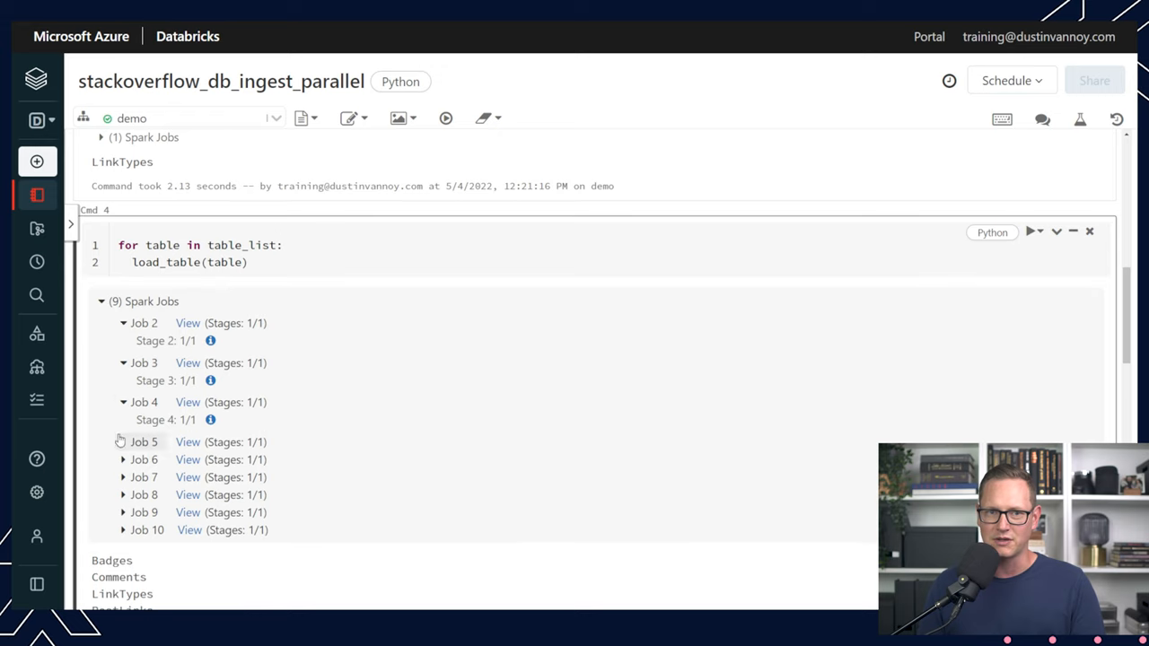
click(123, 441)
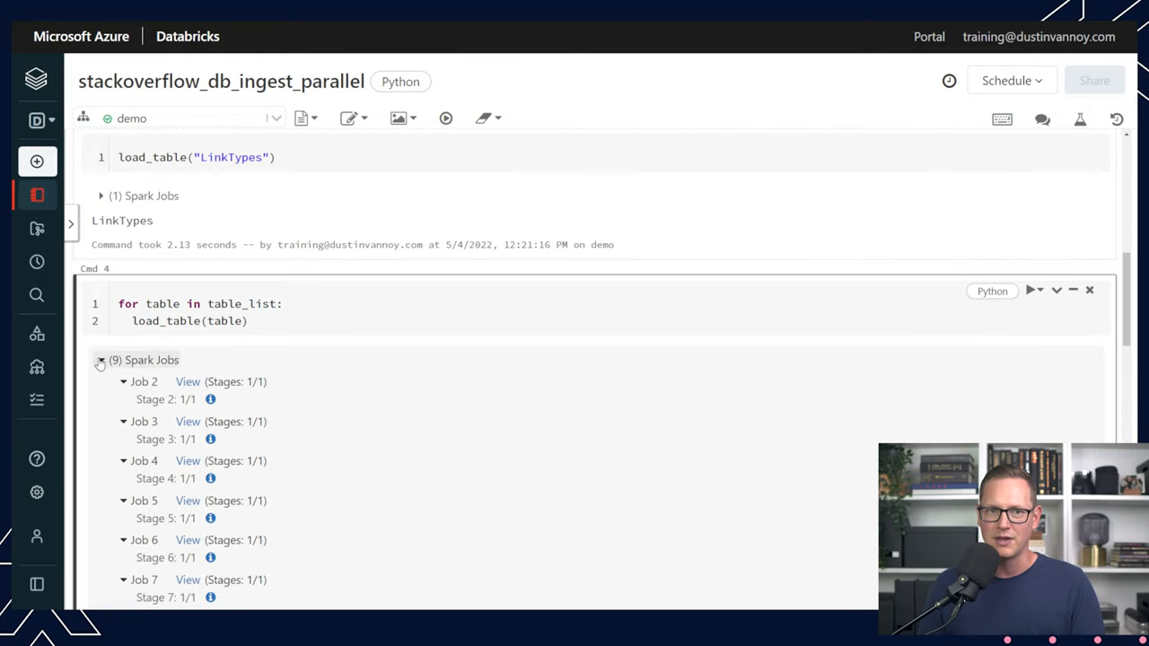
click(100, 360)
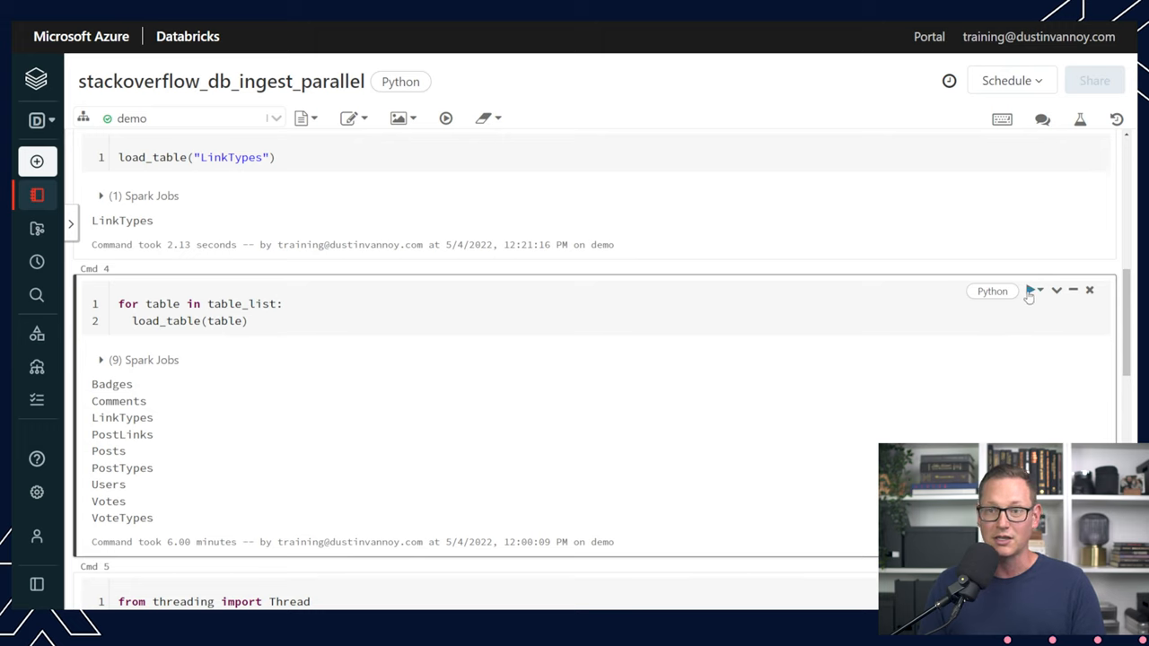
Rerun the for-loop in Cmd 4 that calls load_table on each StackOverflow table sequentially.
click(1030, 290)
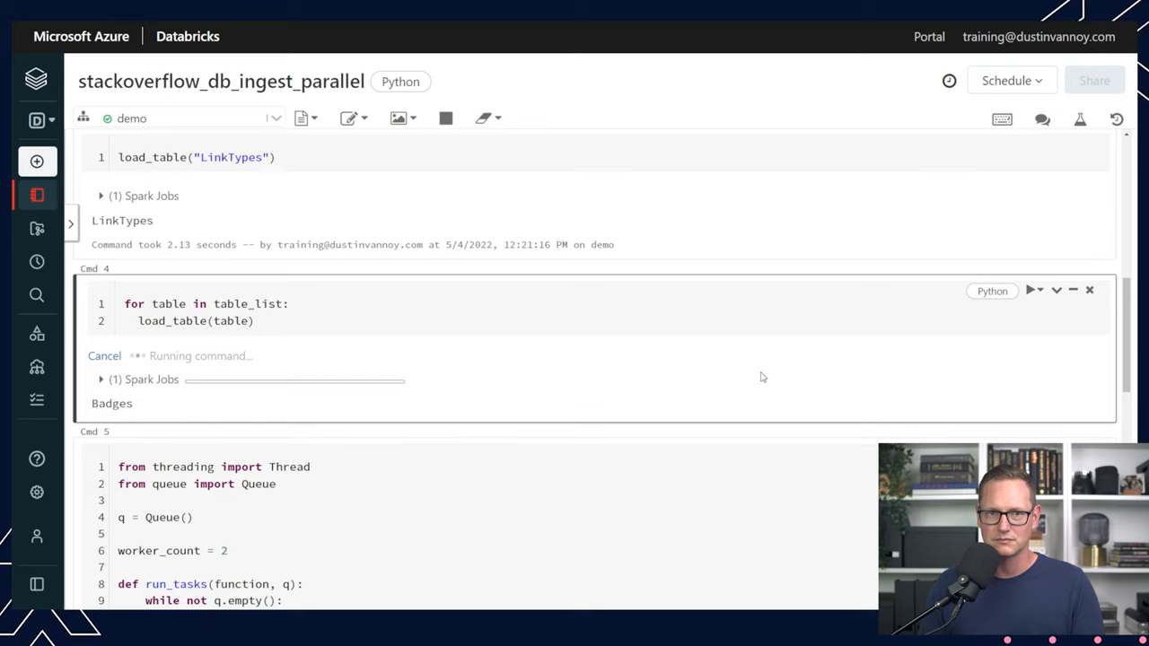
click(101, 379)
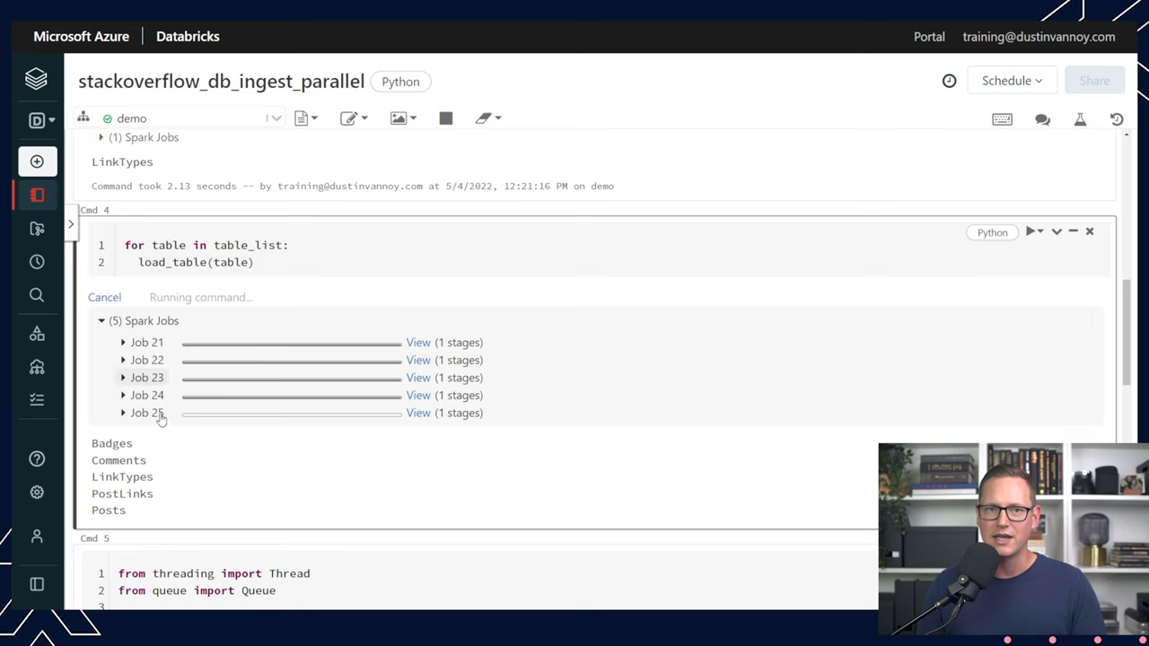
mouse_move(136, 417)
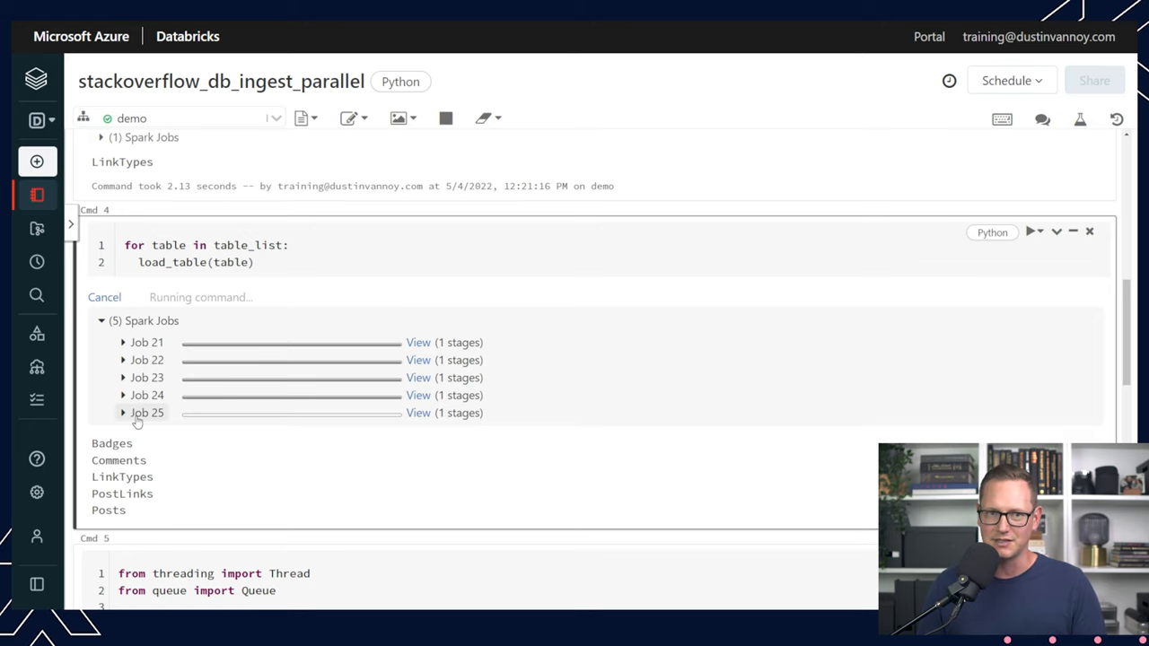
scroll(down, 3)
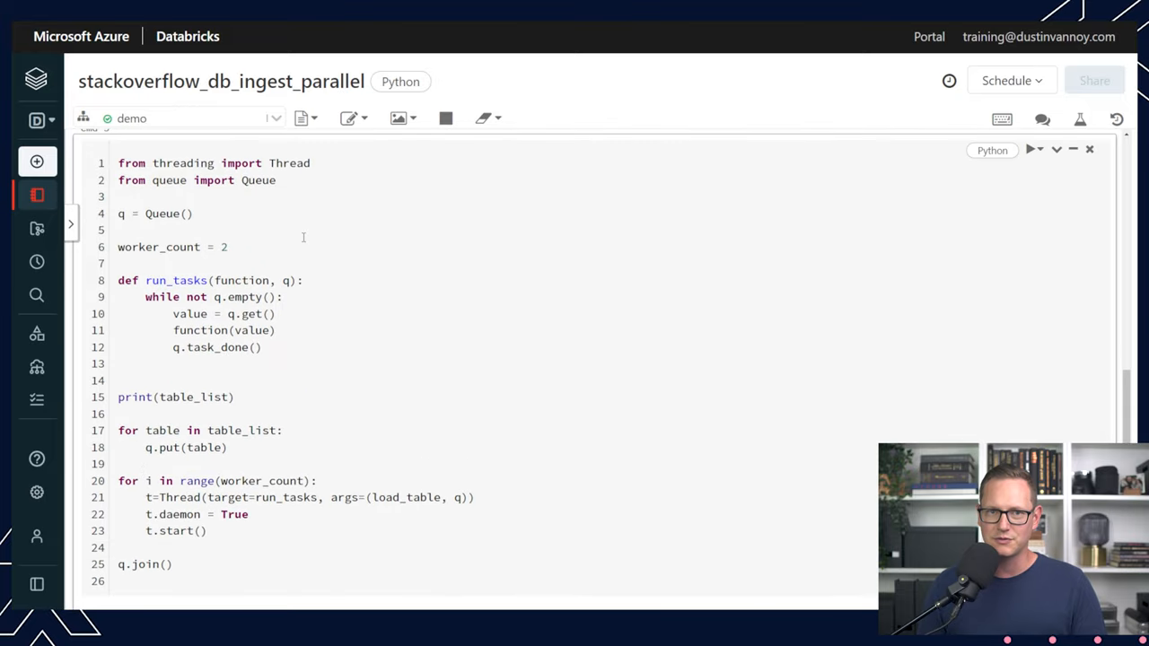
click(311, 163)
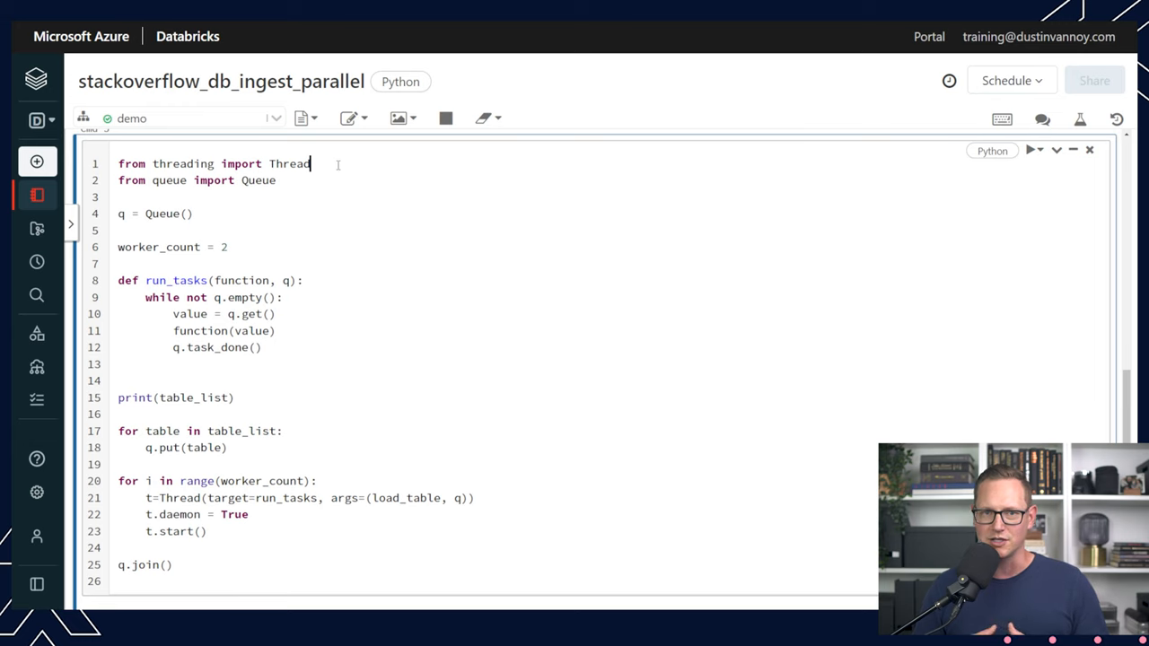
click(191, 214)
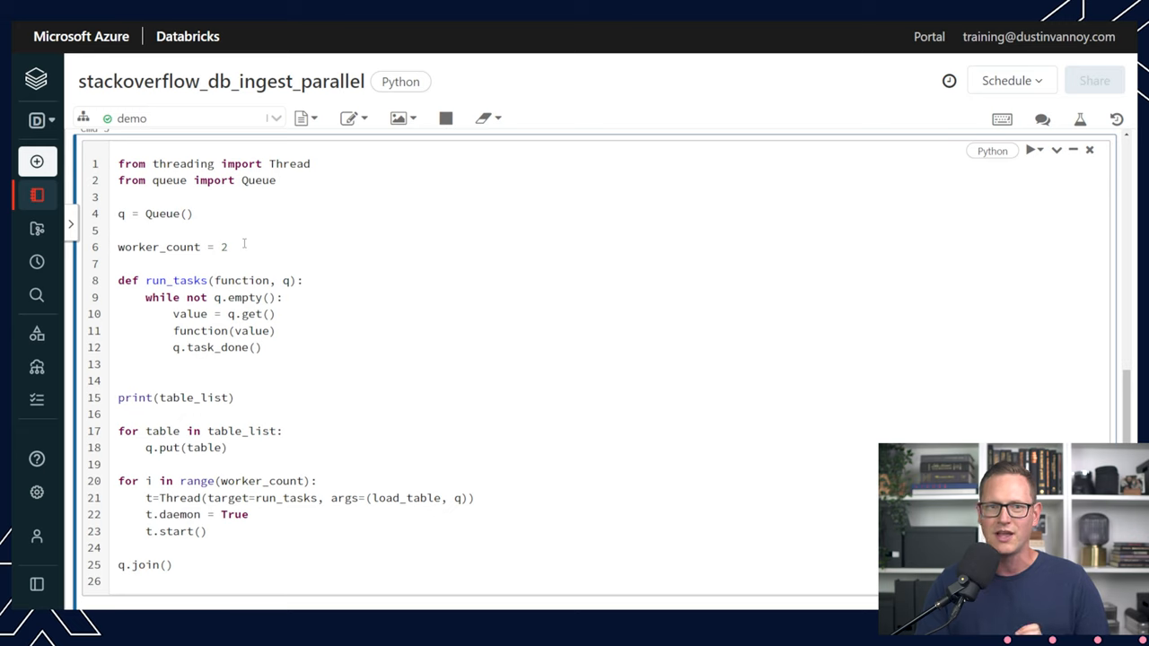
click(228, 247)
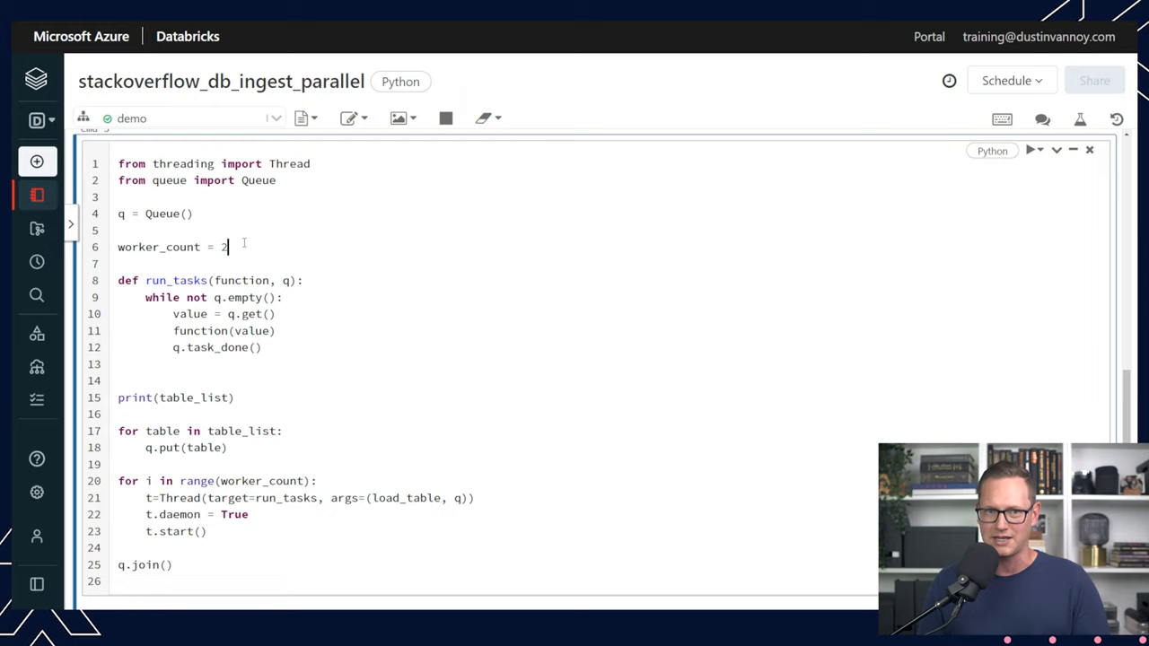
mouse_move(253, 253)
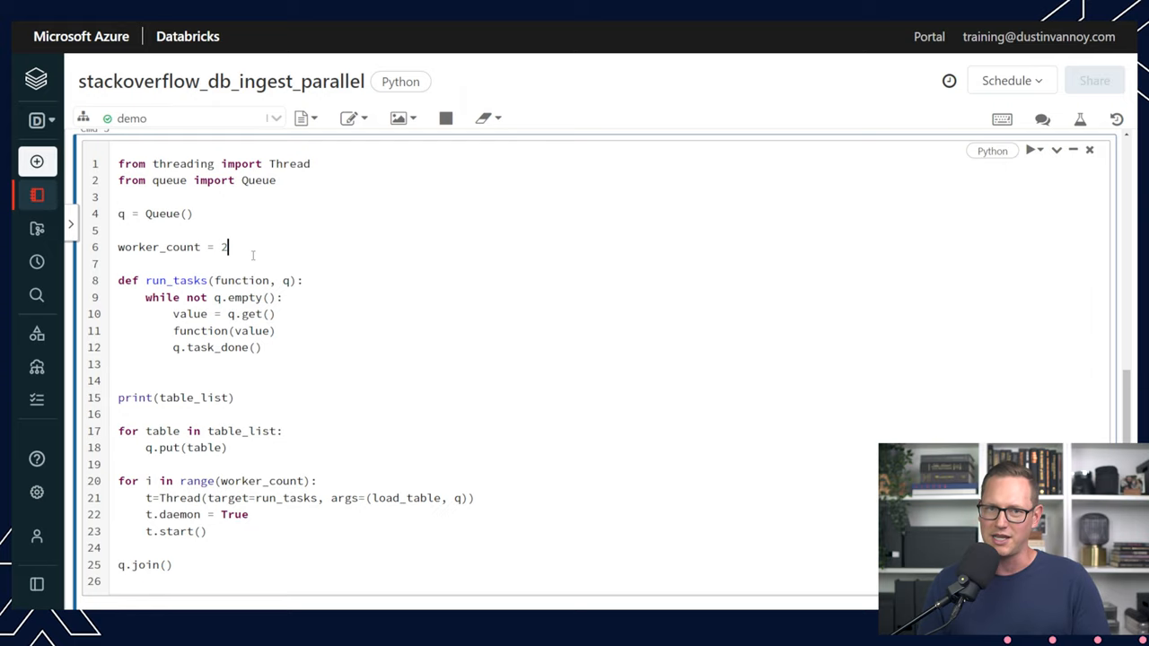
click(1030, 150)
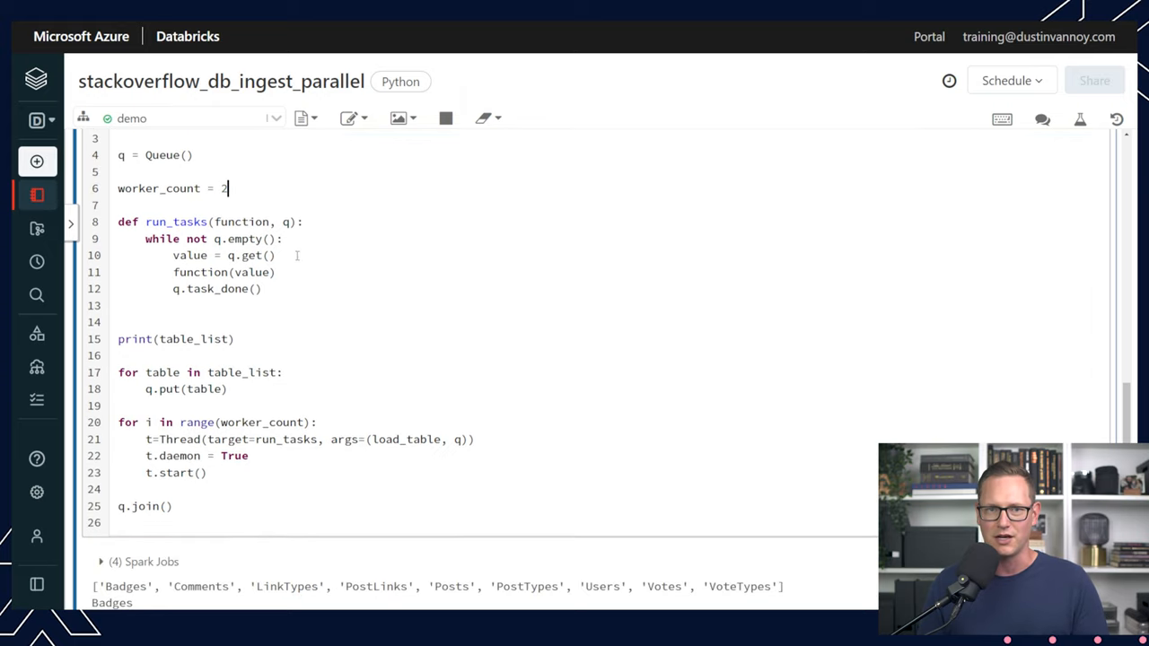
click(304, 222)
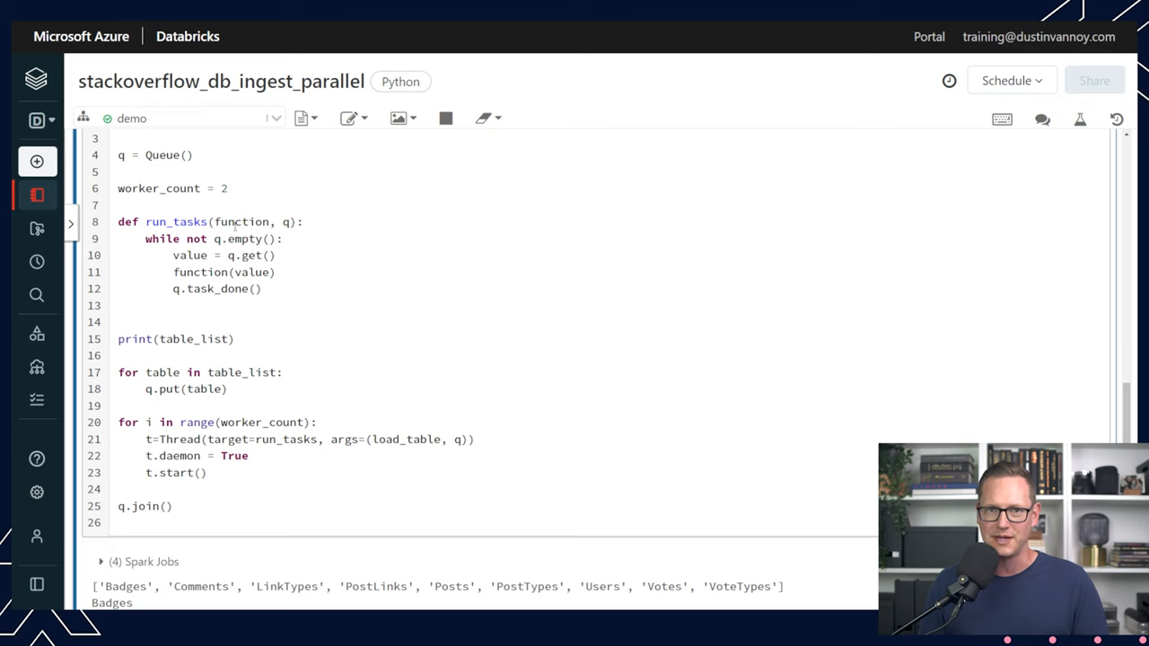
double_click(242, 221)
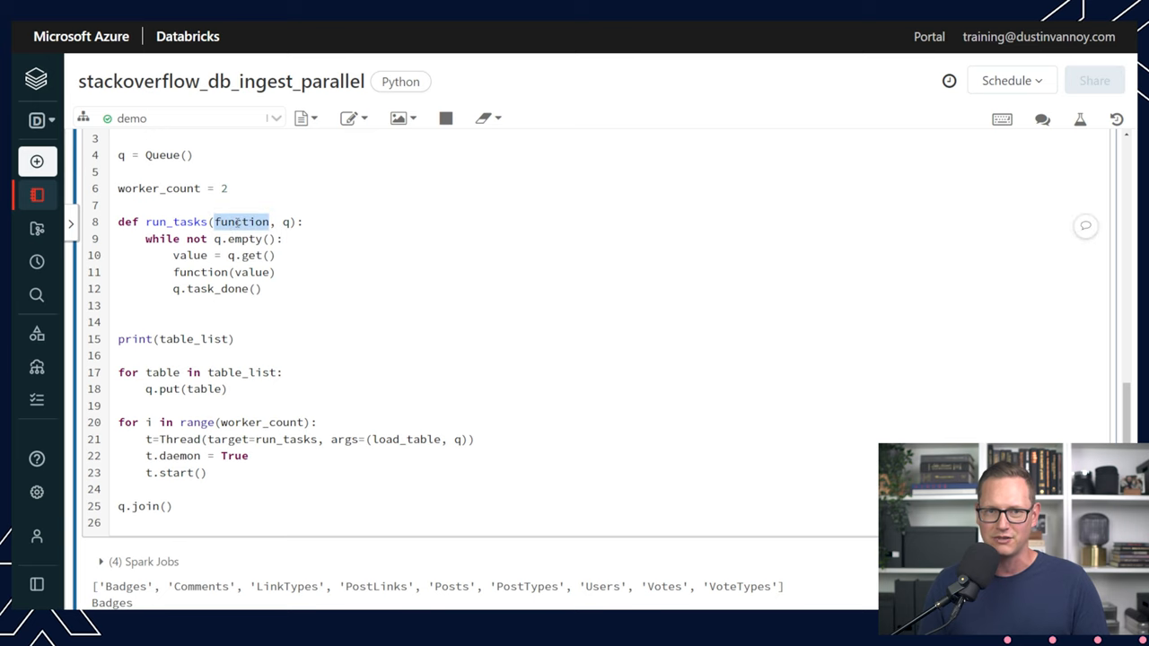
scroll(up, 3)
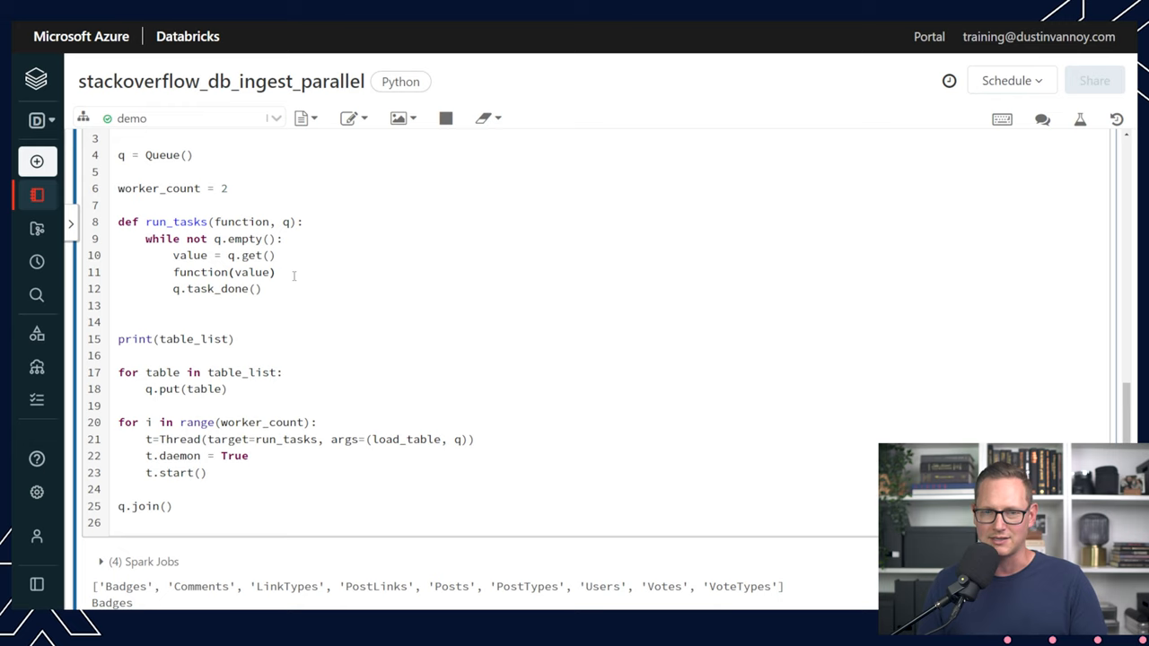
click(264, 288)
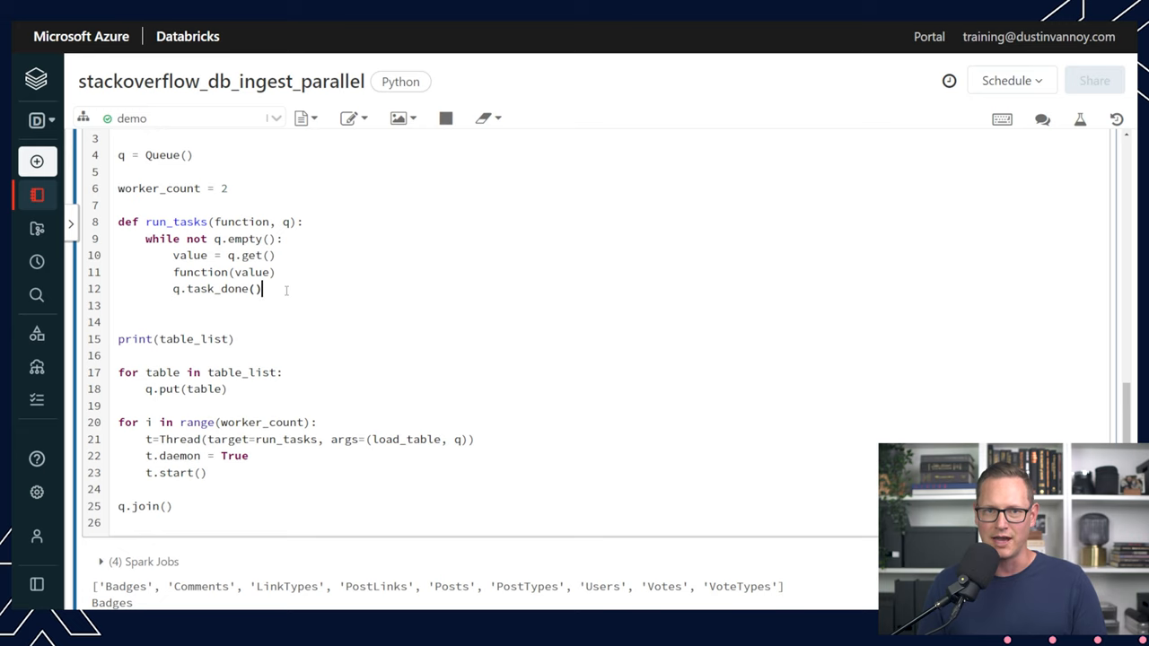
scroll(down, 3)
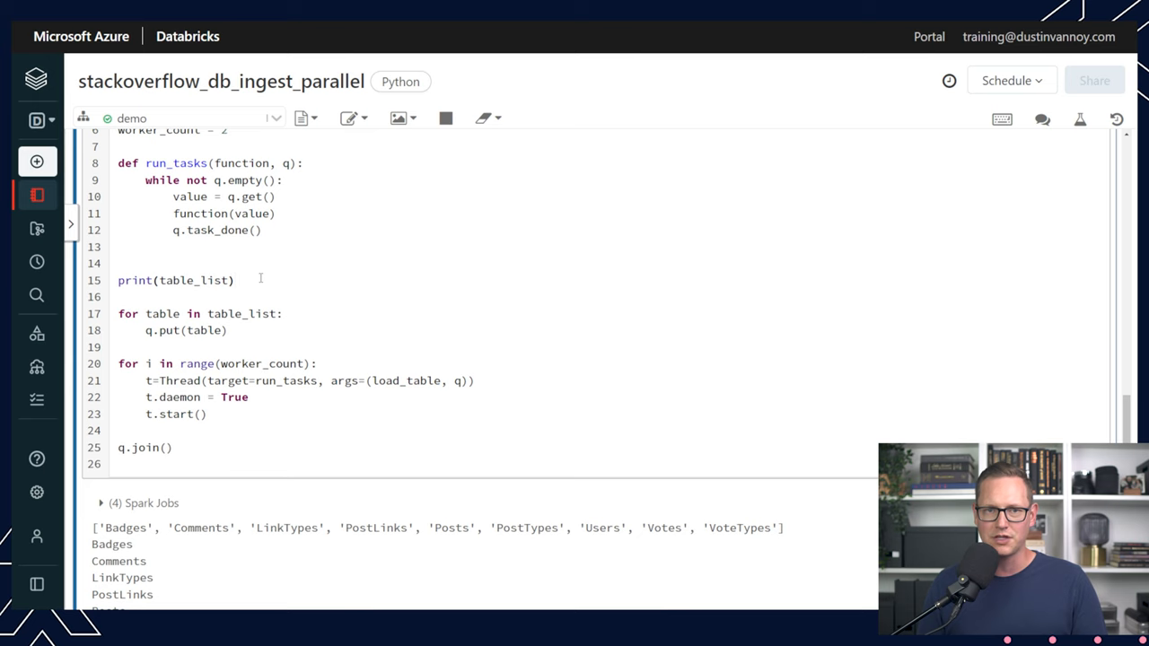
click(235, 280)
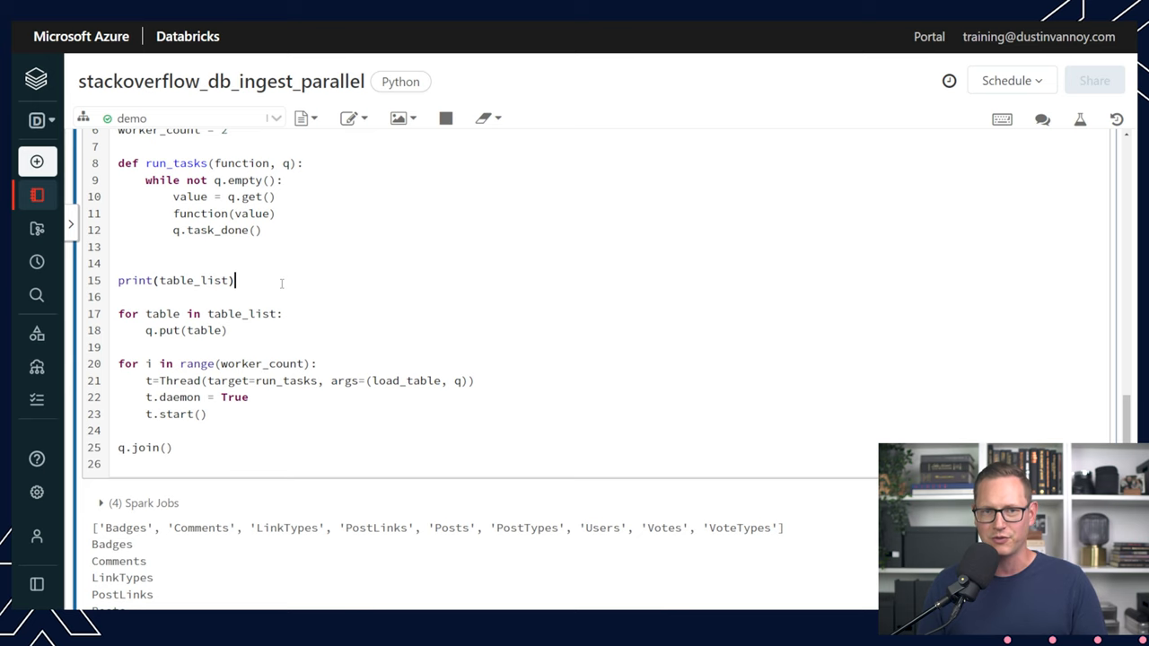
scroll(down, 3)
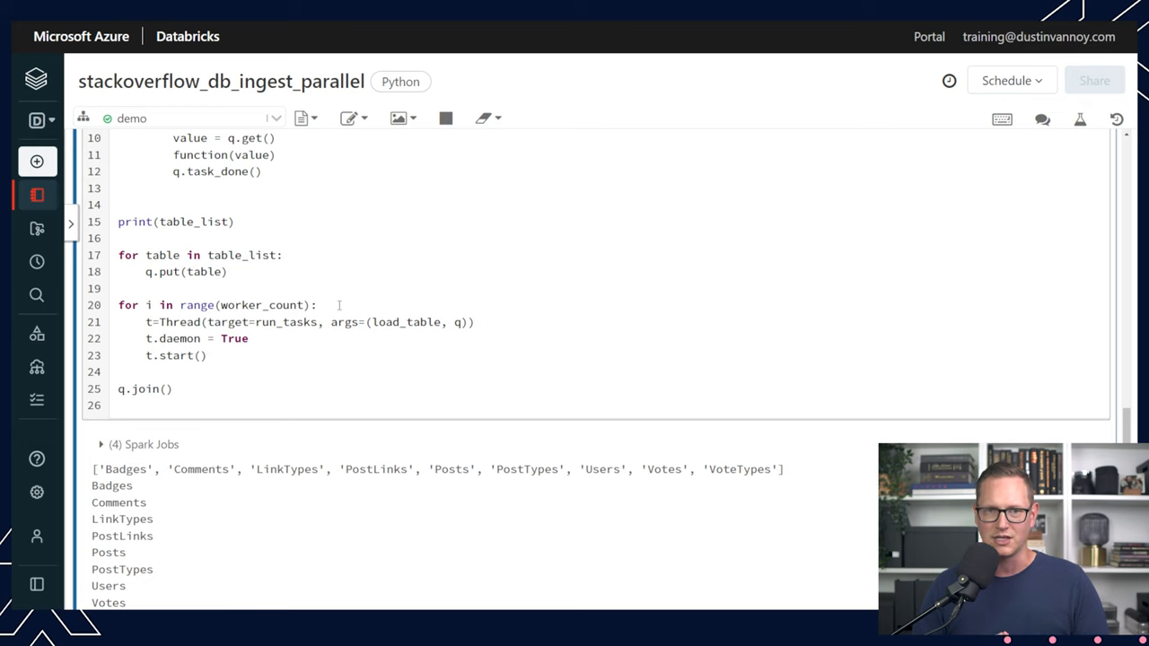
click(316, 306)
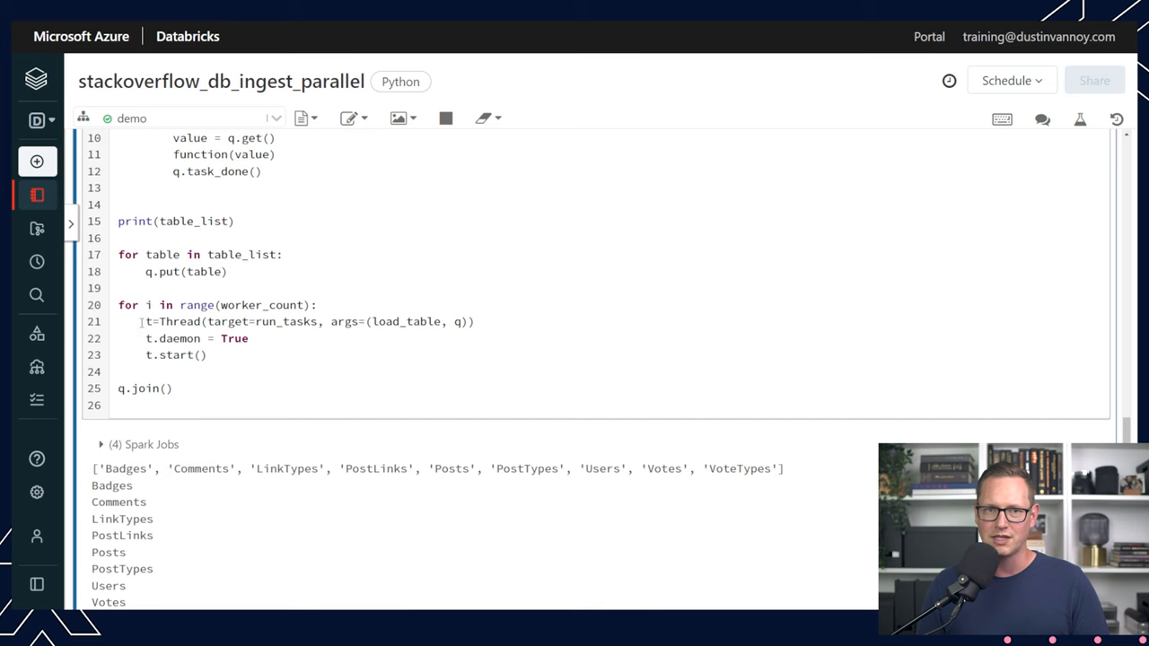
mouse_move(264, 321)
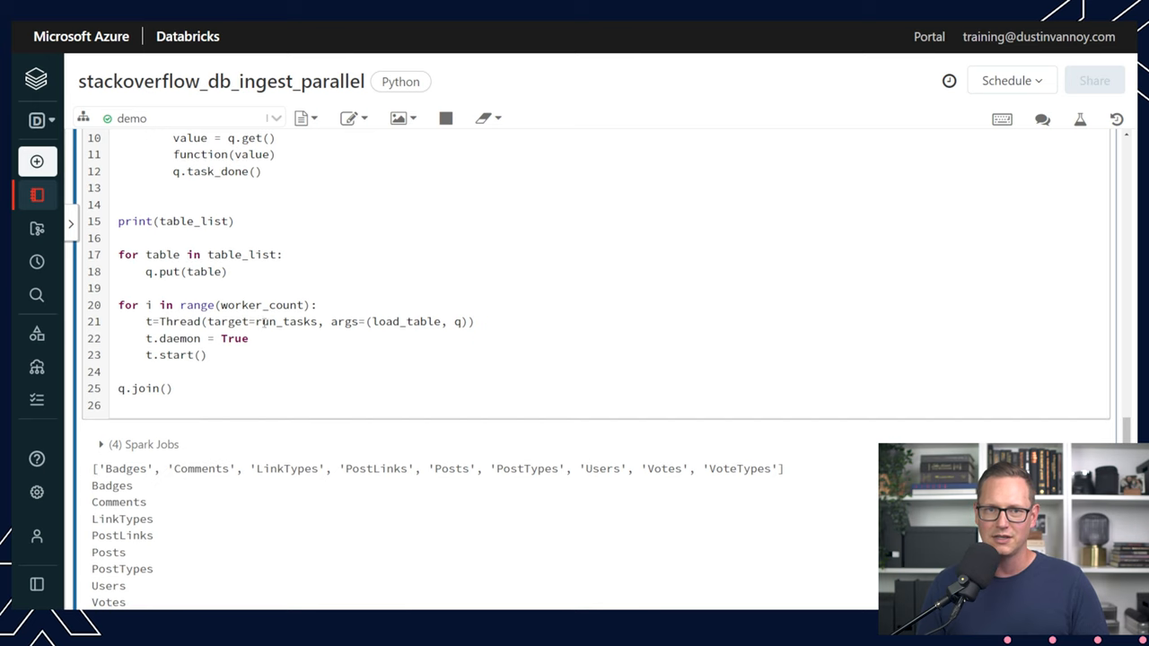
double_click(285, 321)
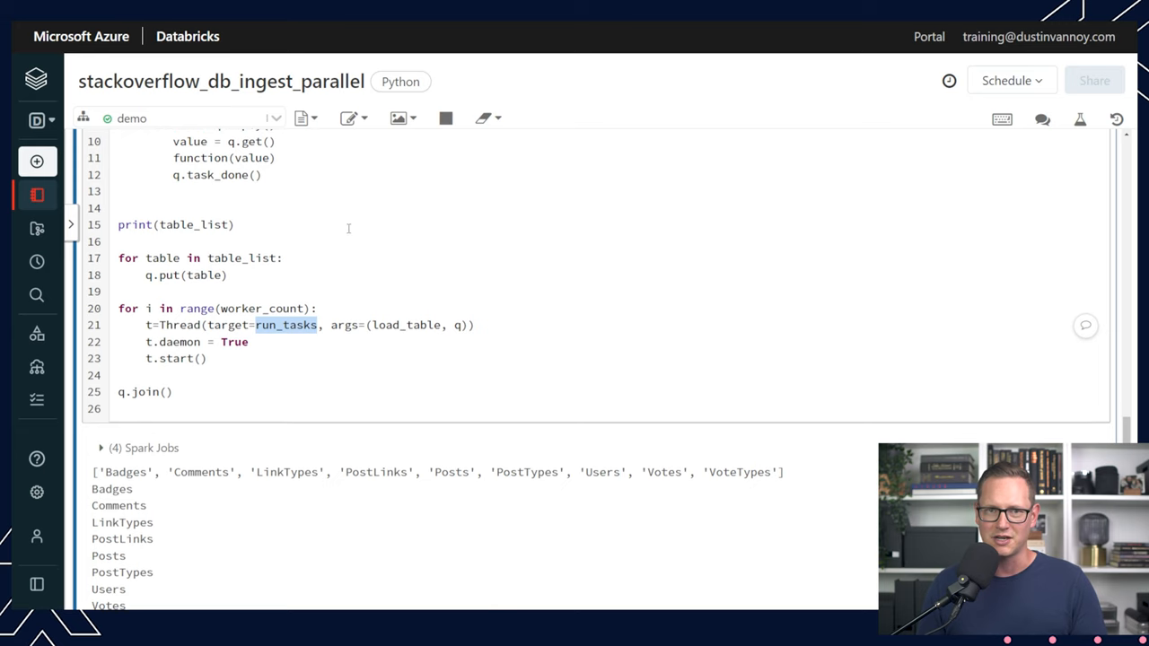
scroll(up, 3)
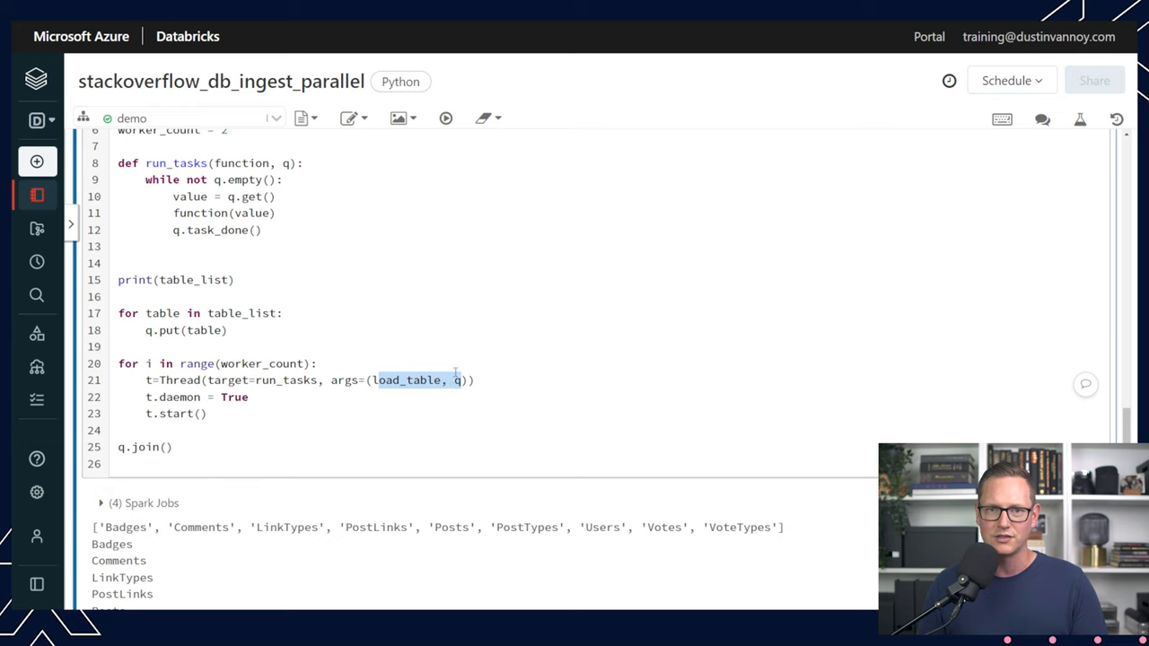
mouse_move(455, 379)
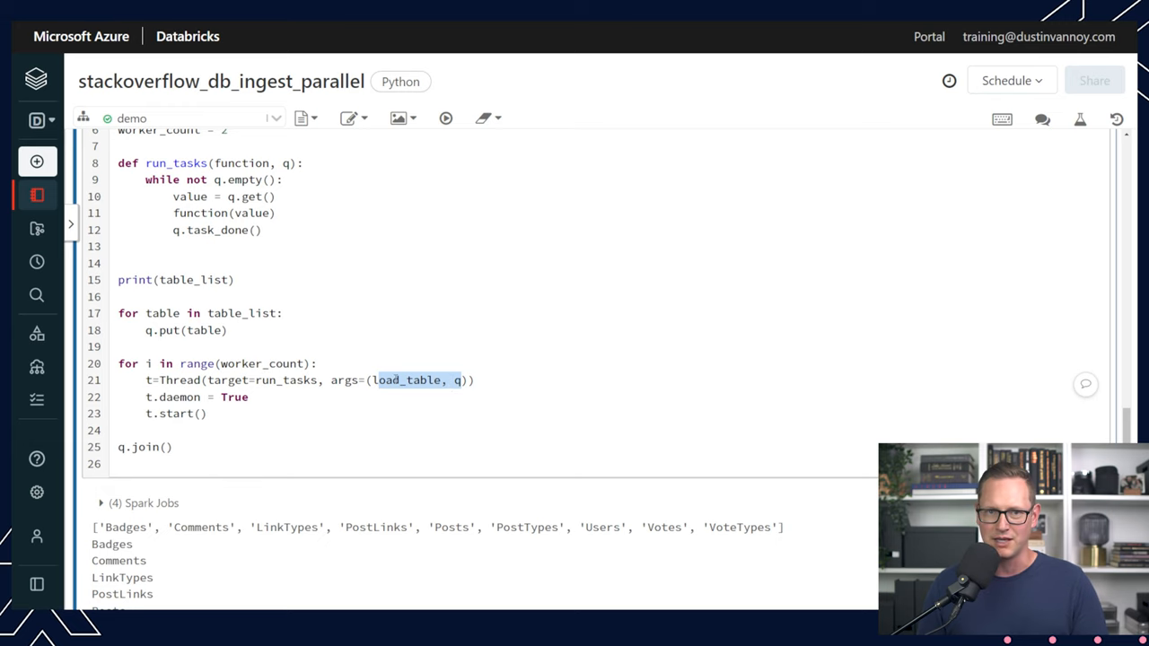
click(410, 408)
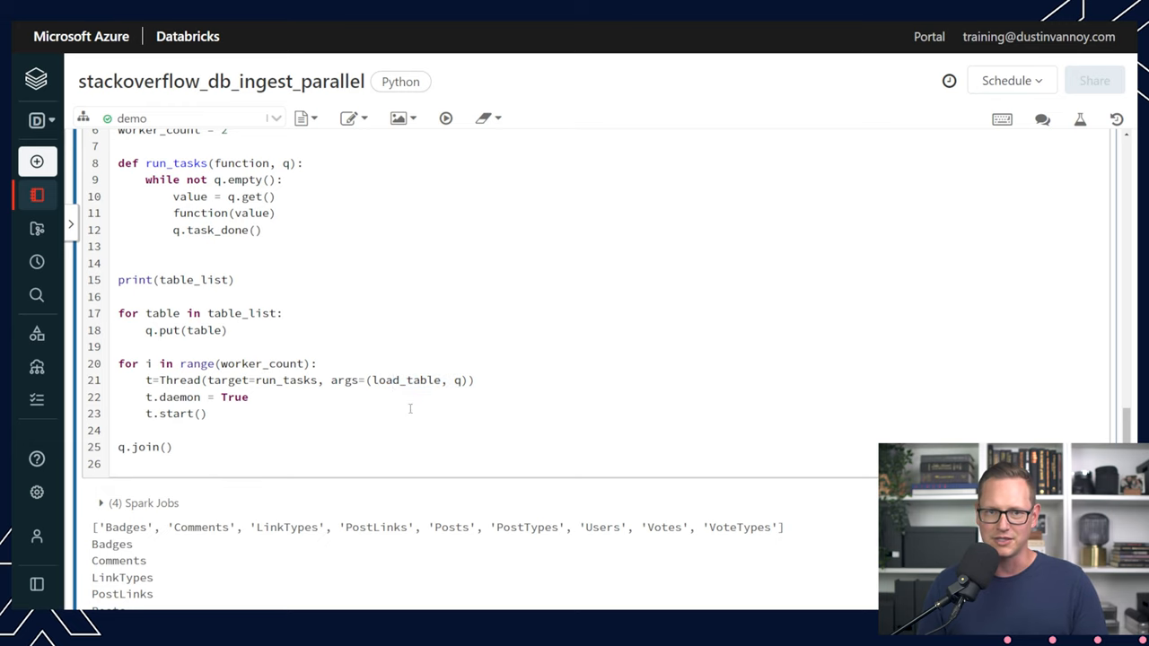
scroll(down, 3)
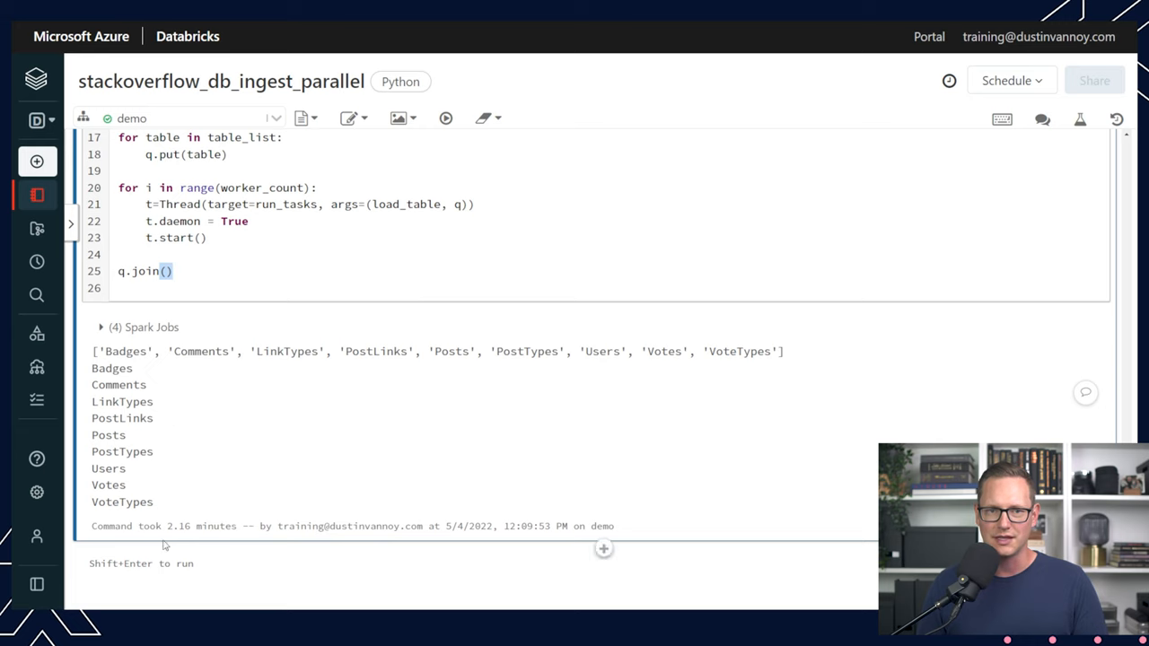
mouse_move(126, 398)
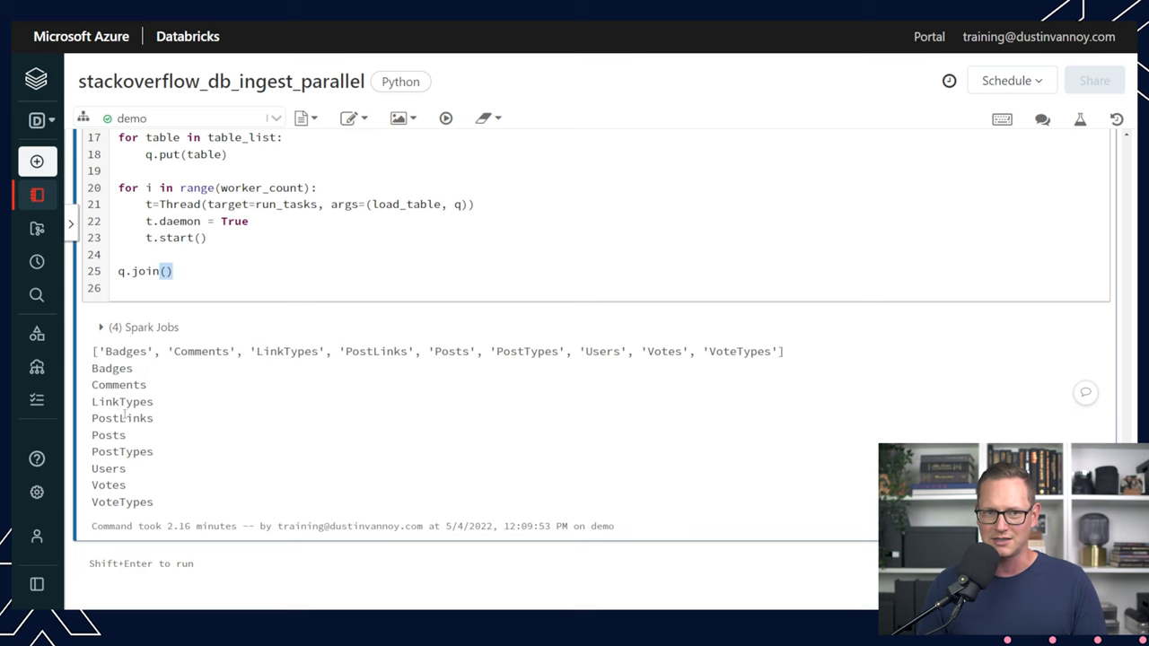
scroll(up, 3)
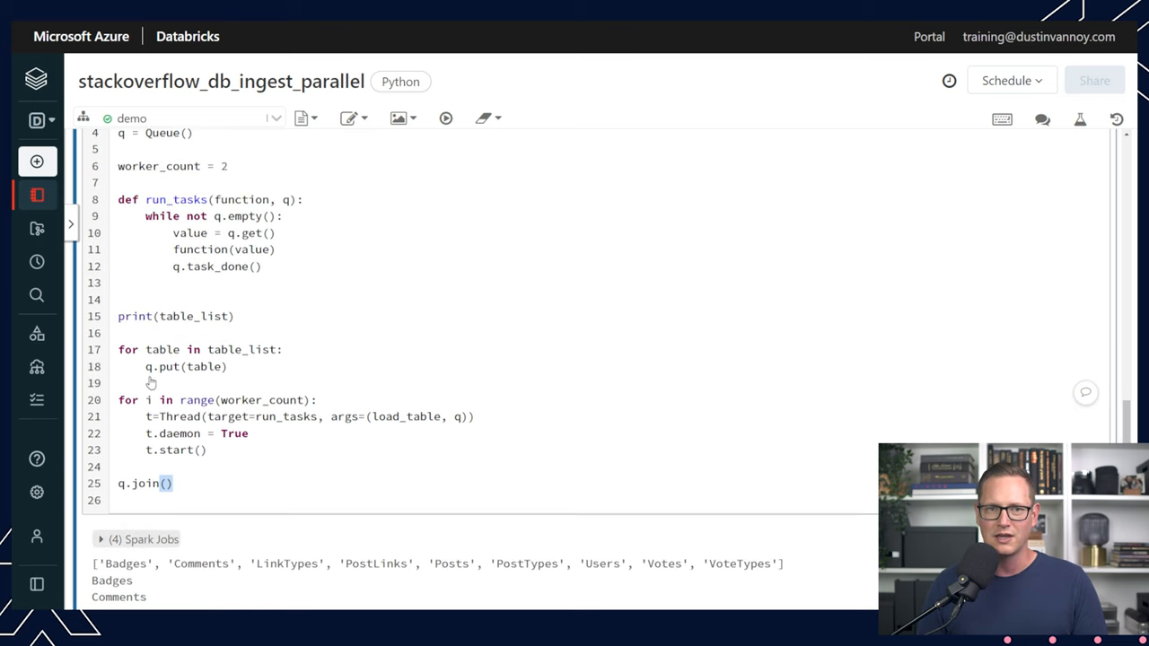
click(37, 333)
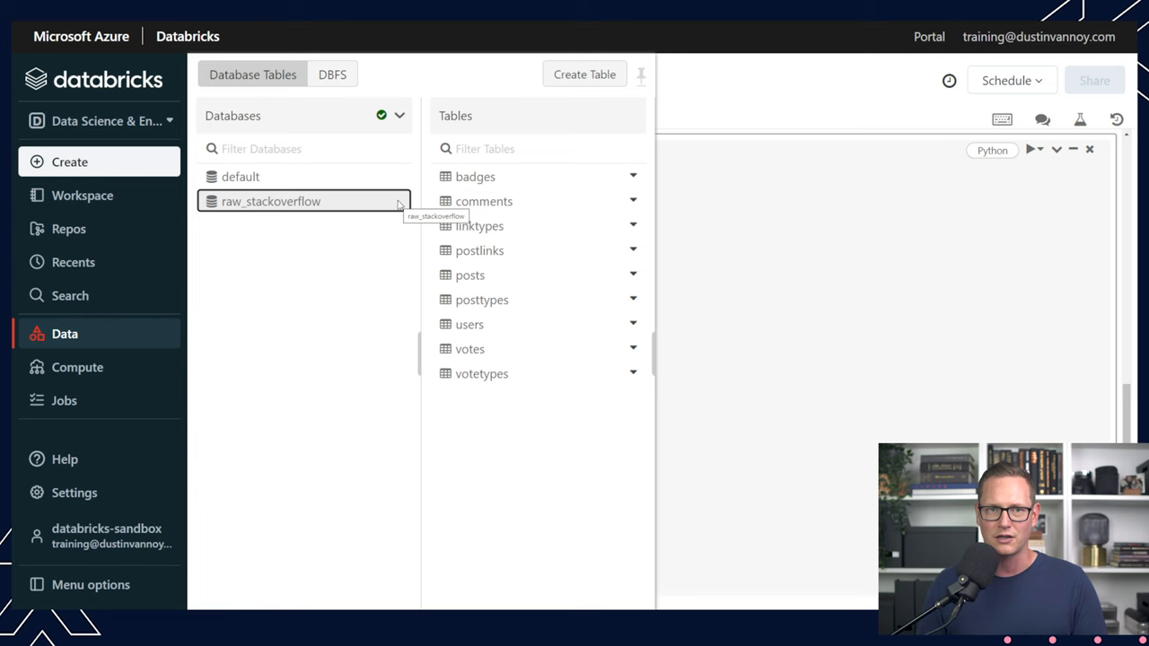
mouse_move(501, 240)
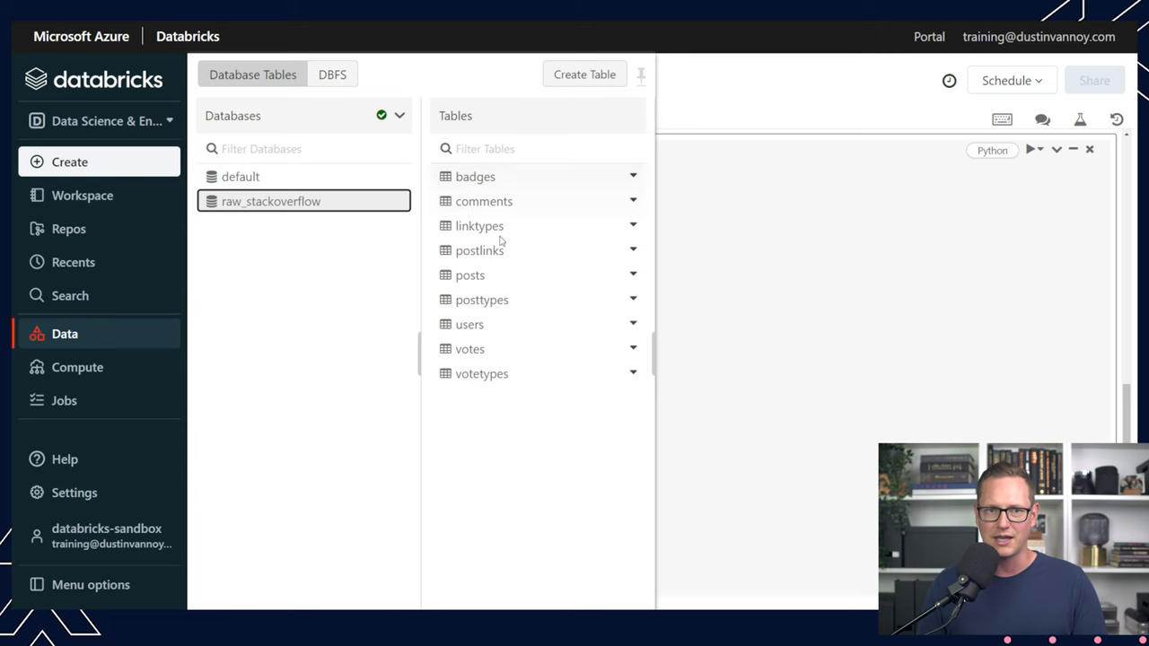
click(1034, 320)
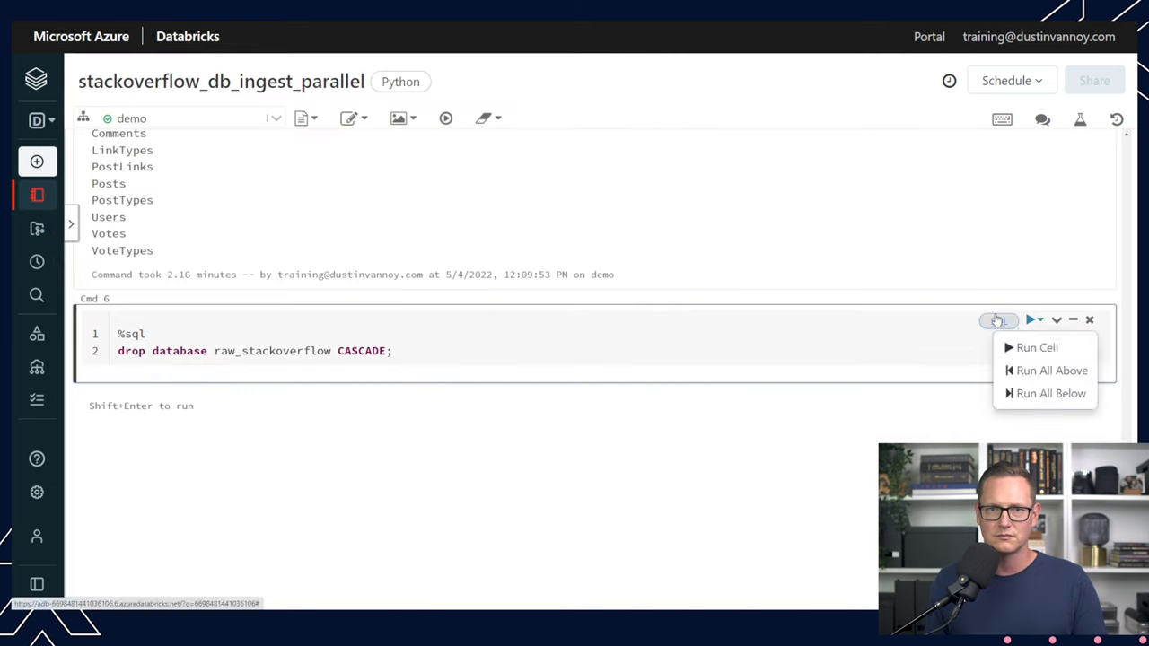
click(1072, 320)
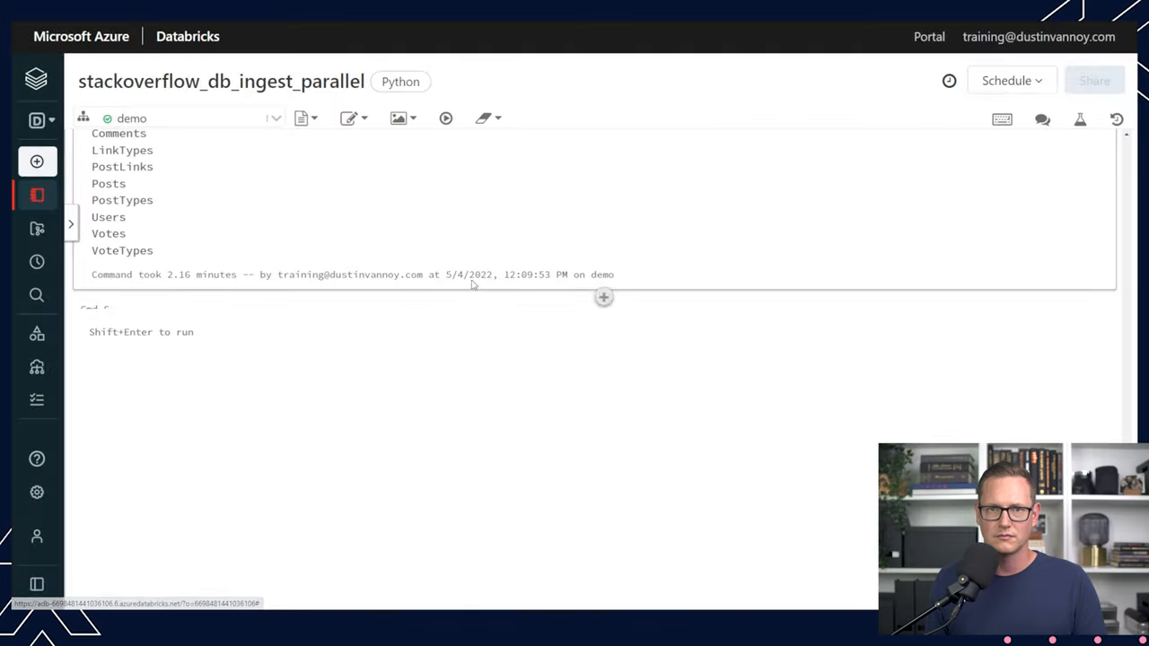
click(36, 79)
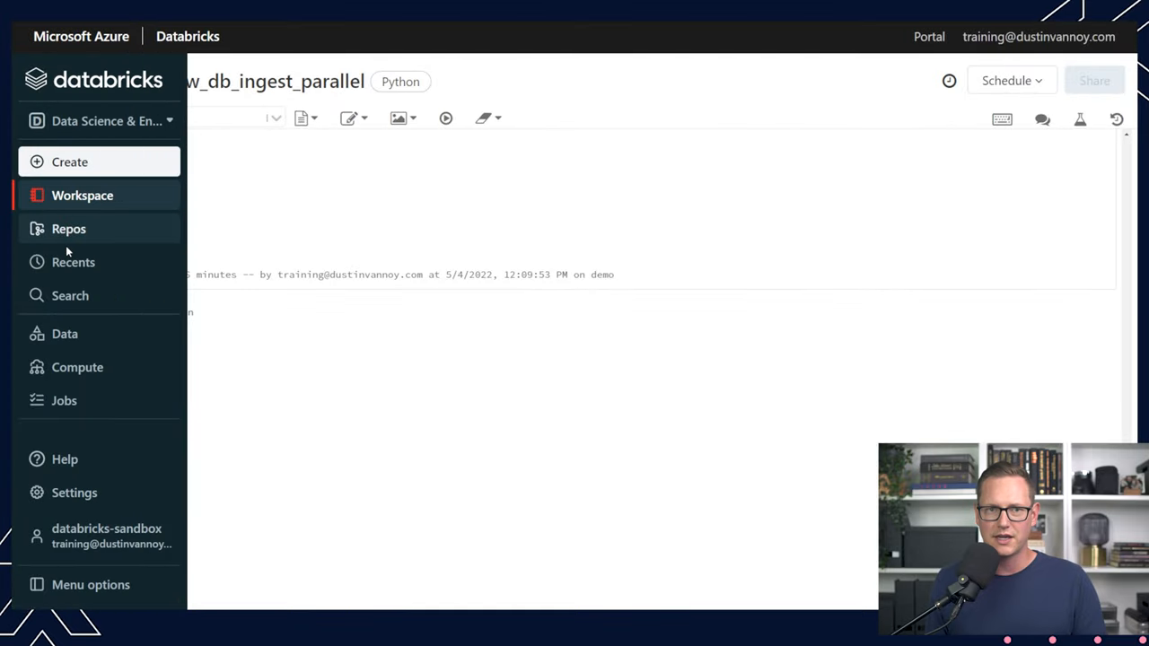
mouse_move(65, 334)
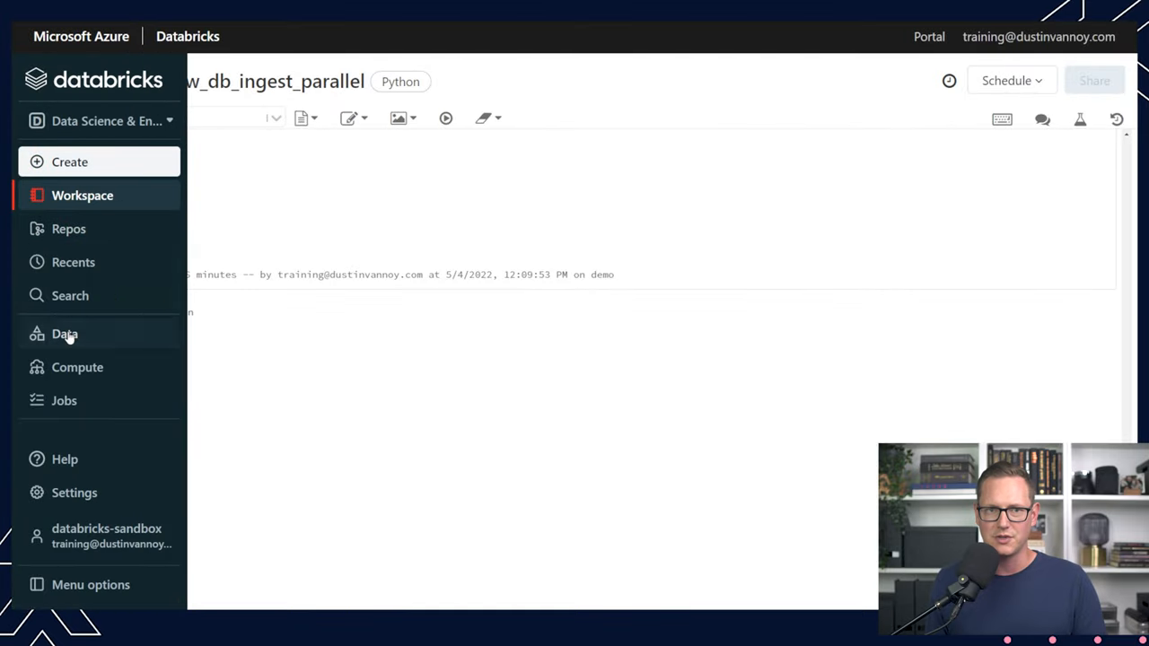
click(64, 334)
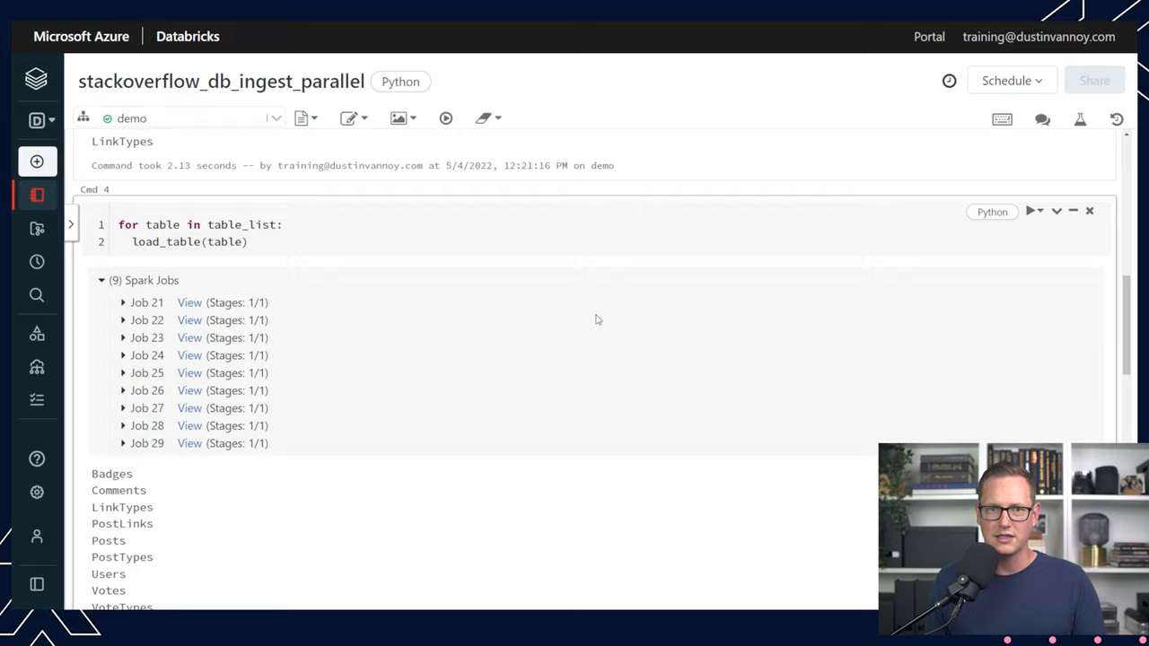
Rerun Cmd 2 defining the StackOverflow table list and the load_table function.
scroll(up, 3)
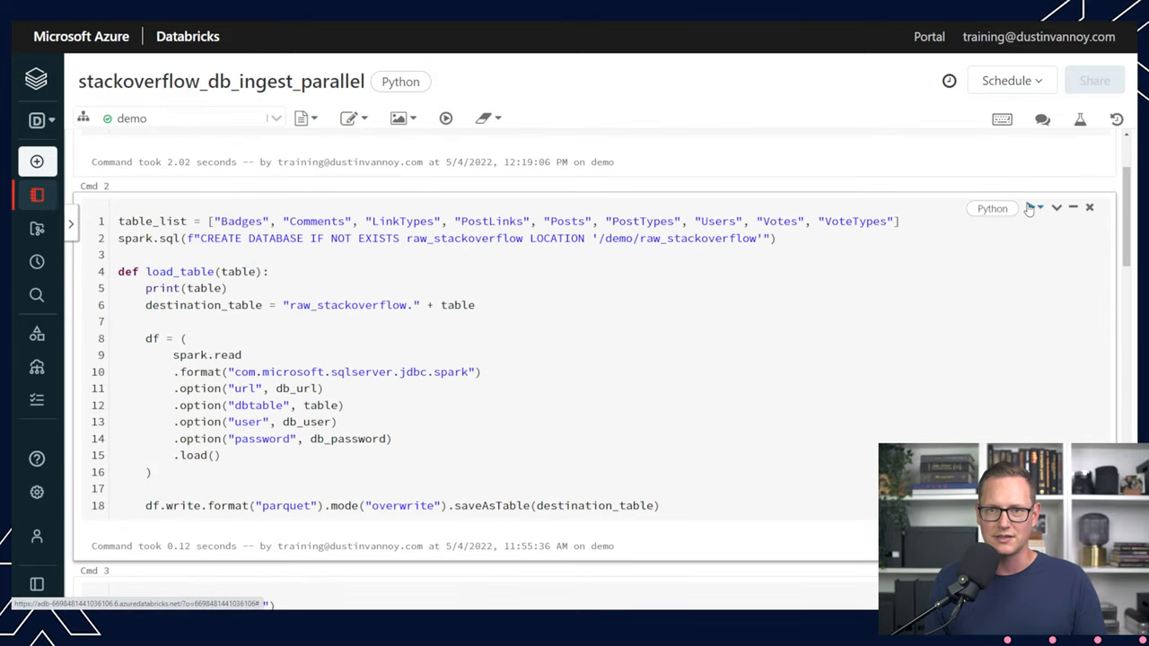
click(1033, 208)
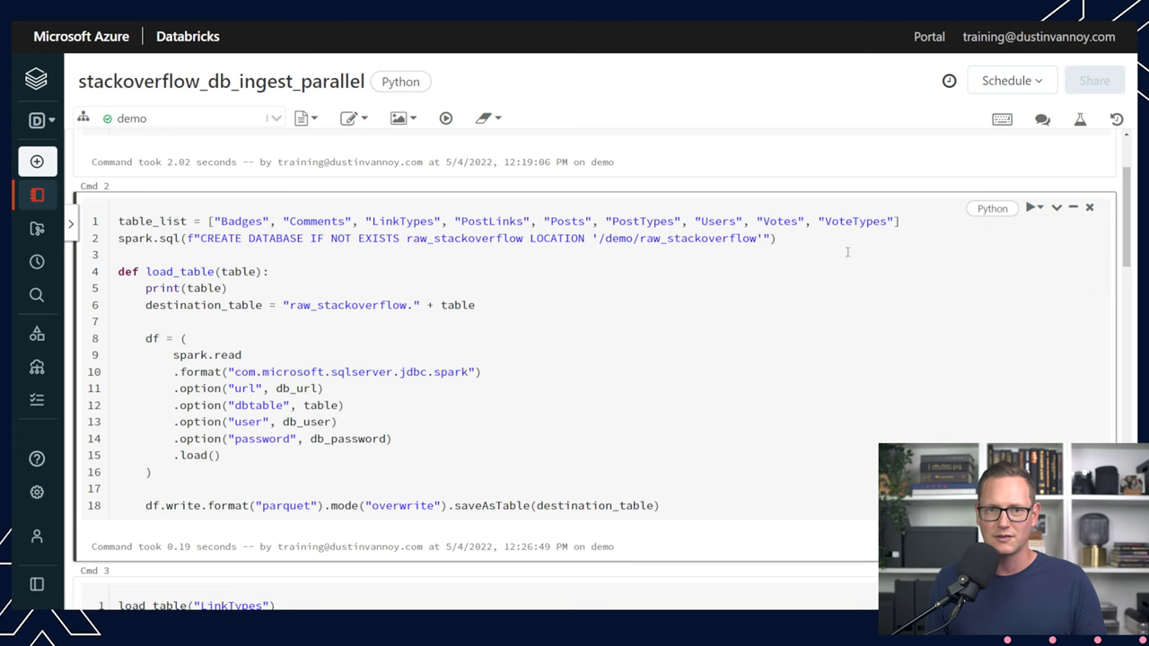
scroll(down, 3)
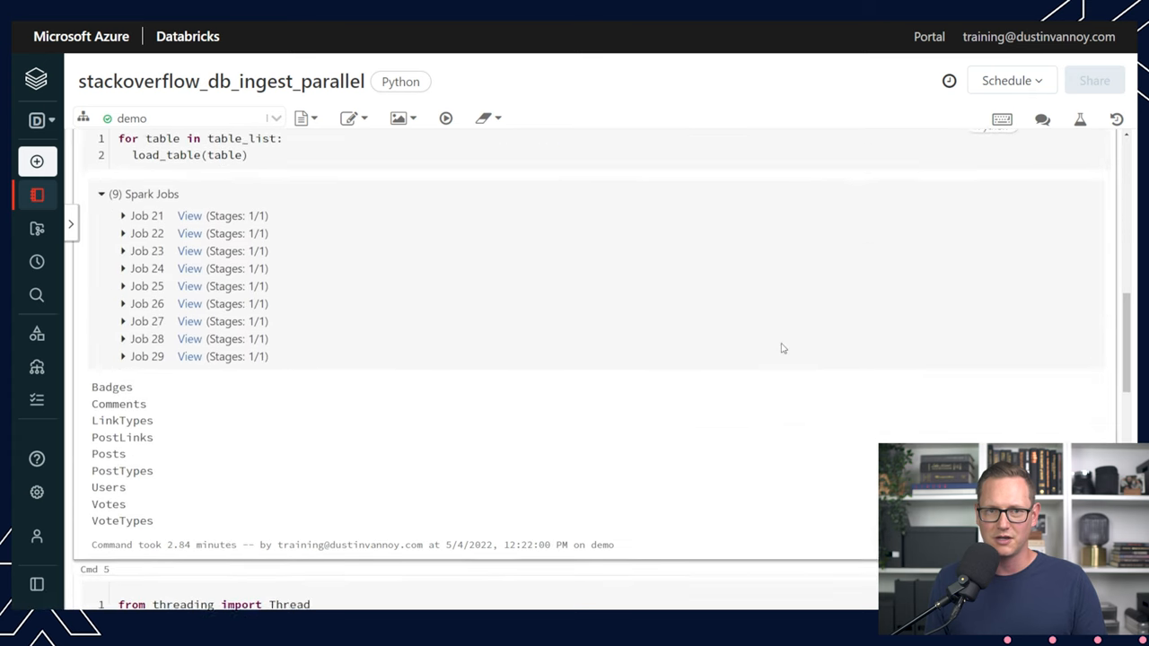
scroll(down, 3)
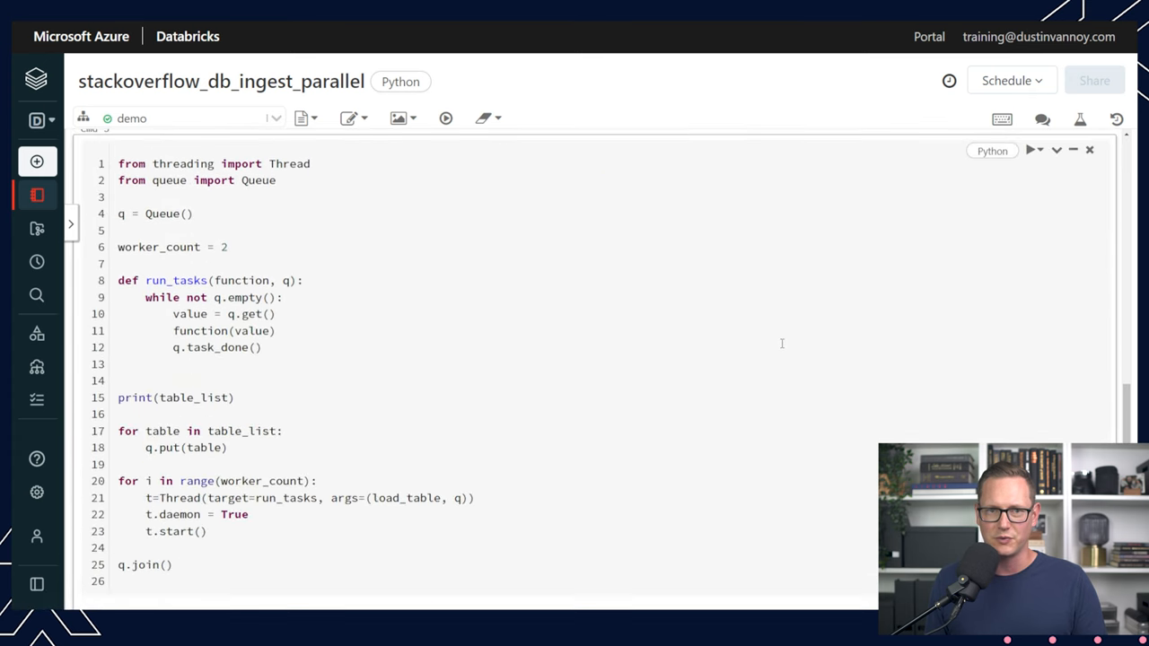
mouse_move(723, 233)
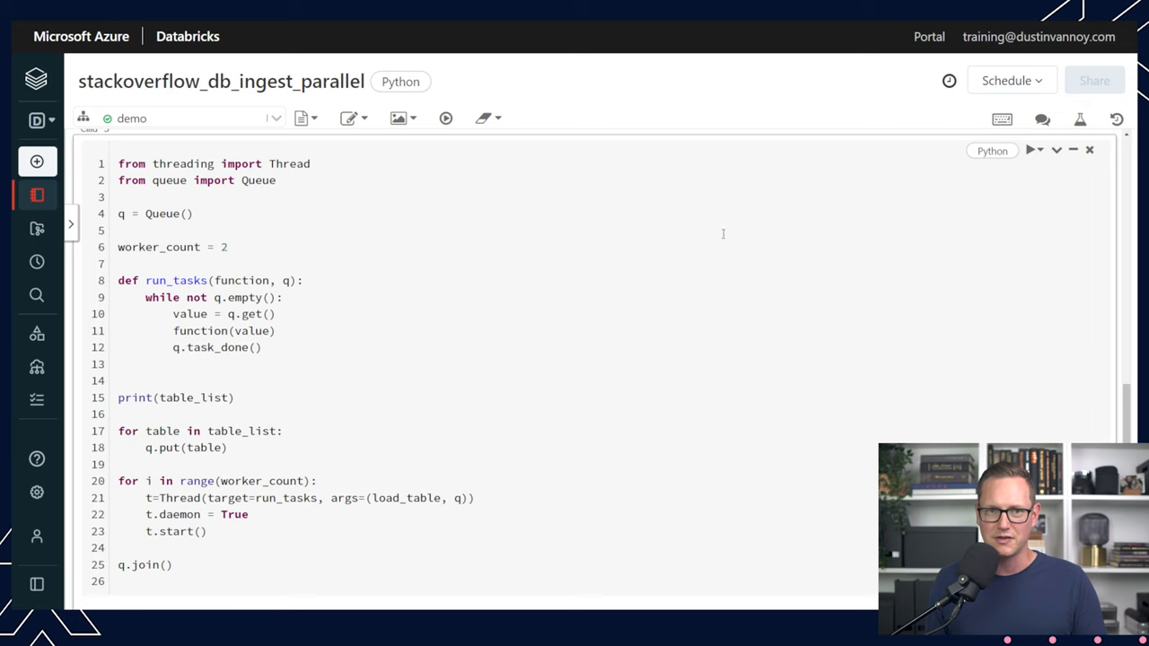
click(1032, 149)
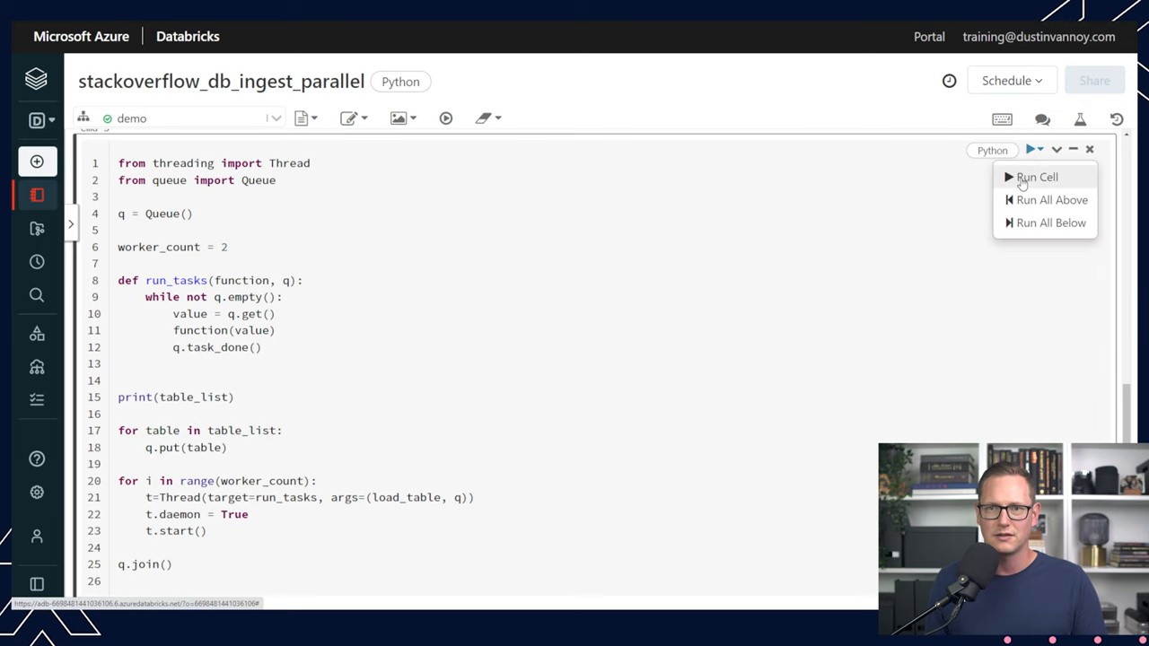
Run the two-worker threaded queue cell so the tables load in parallel into raw_stackoverflow.
click(1037, 177)
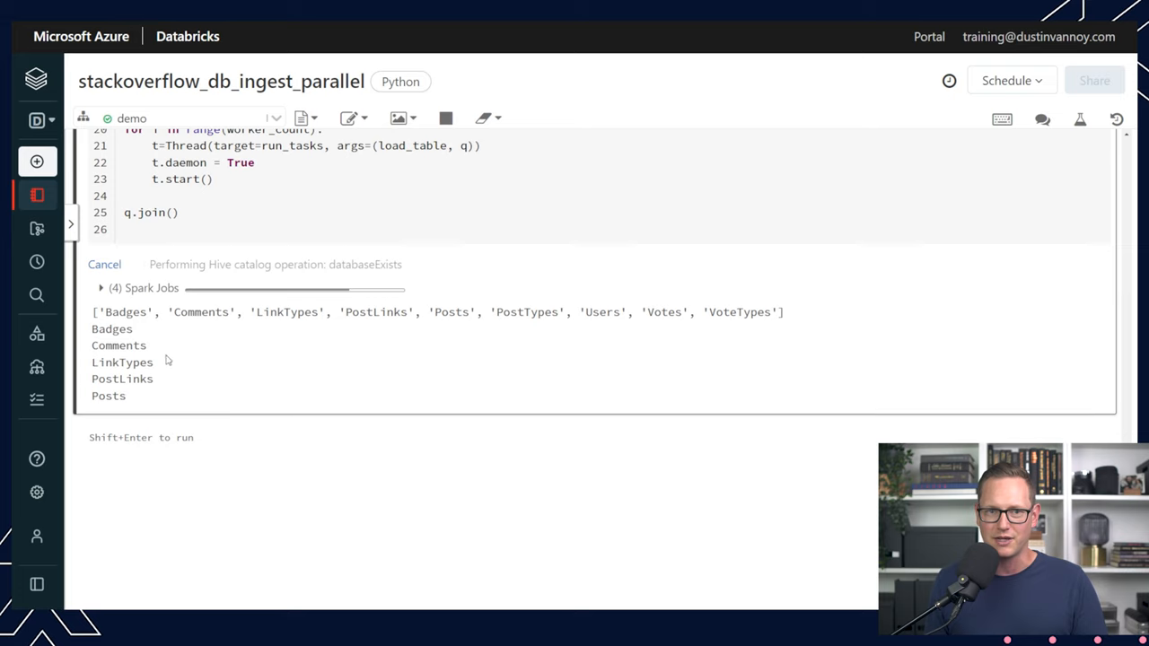
mouse_move(175, 380)
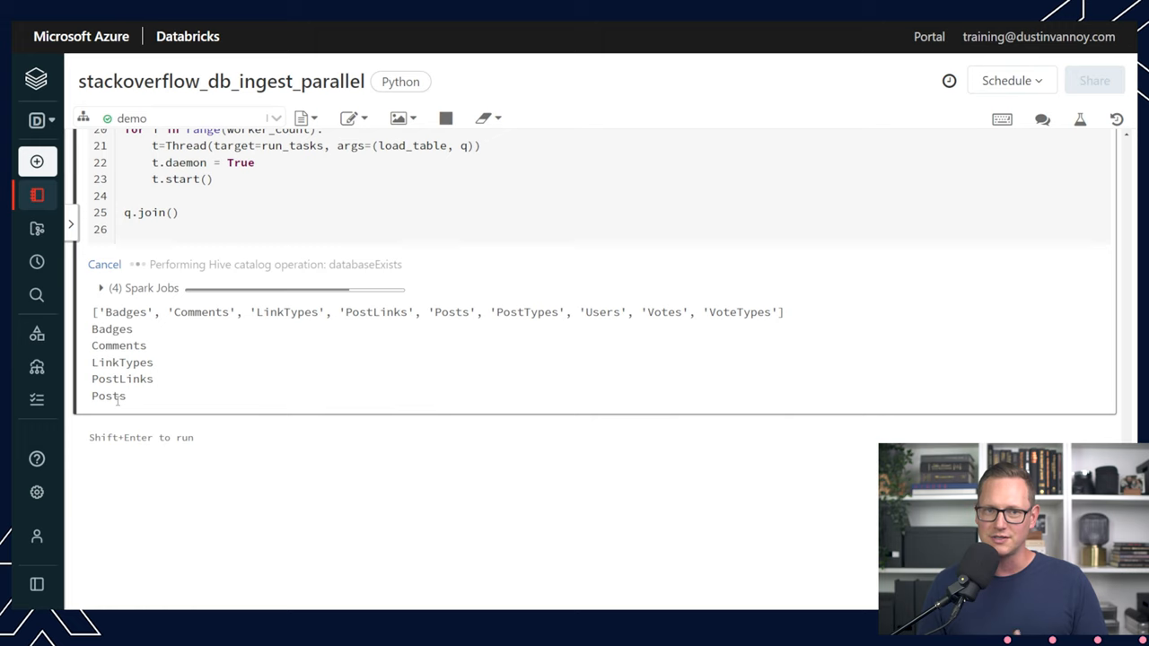
mouse_move(162, 400)
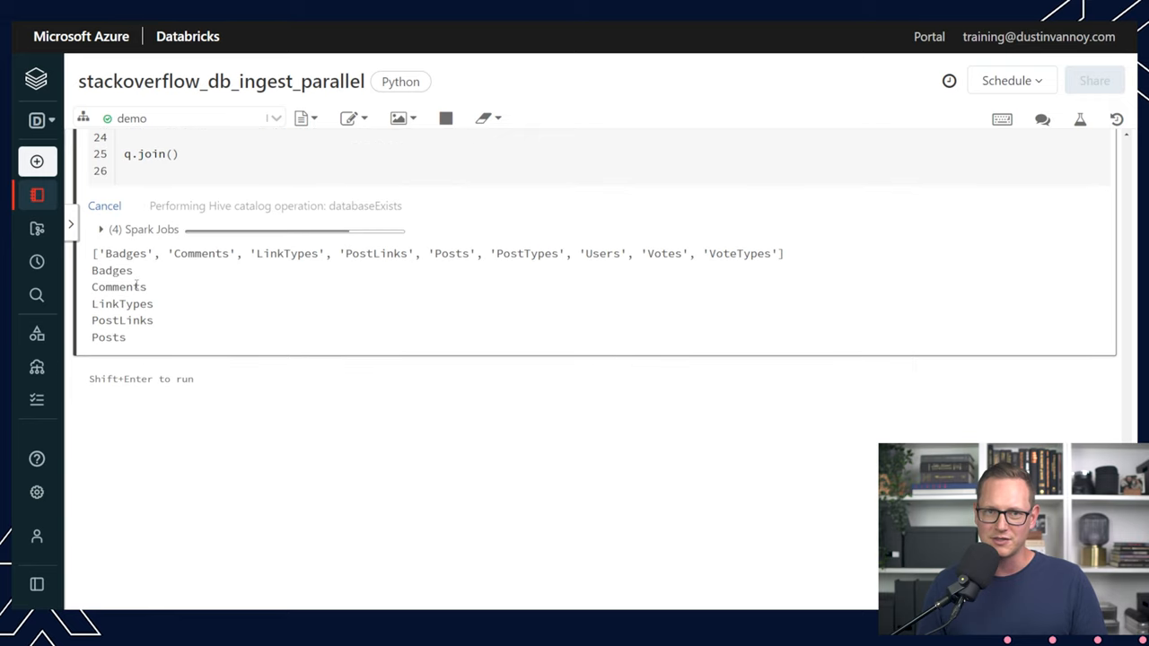
mouse_move(182, 351)
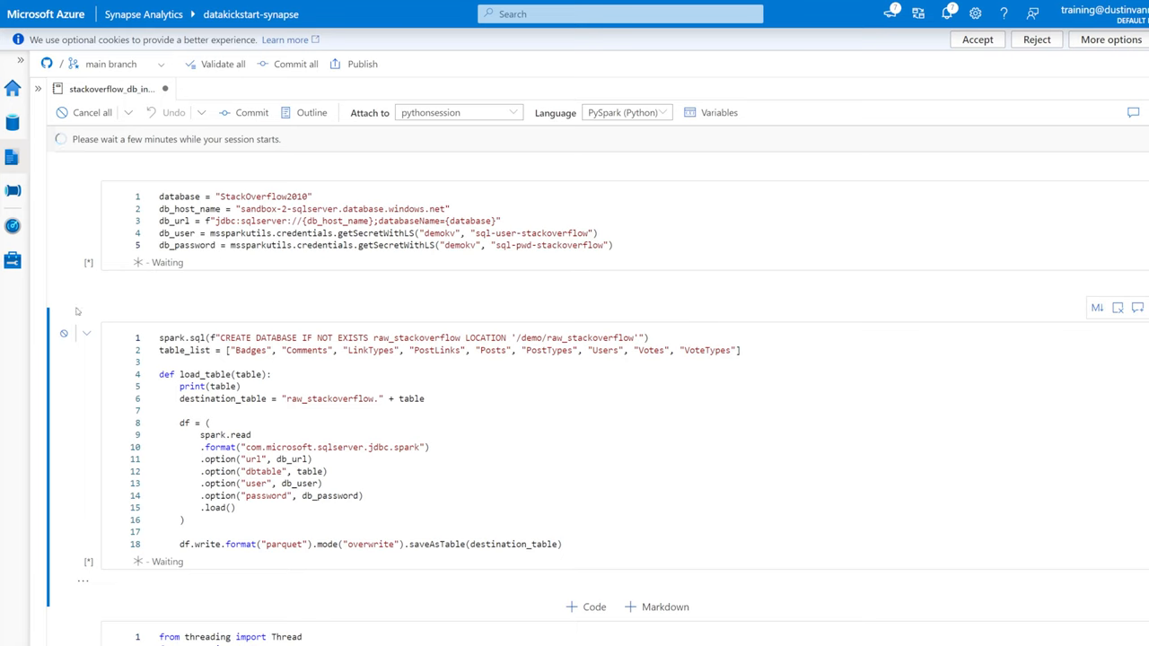
mouse_move(66, 247)
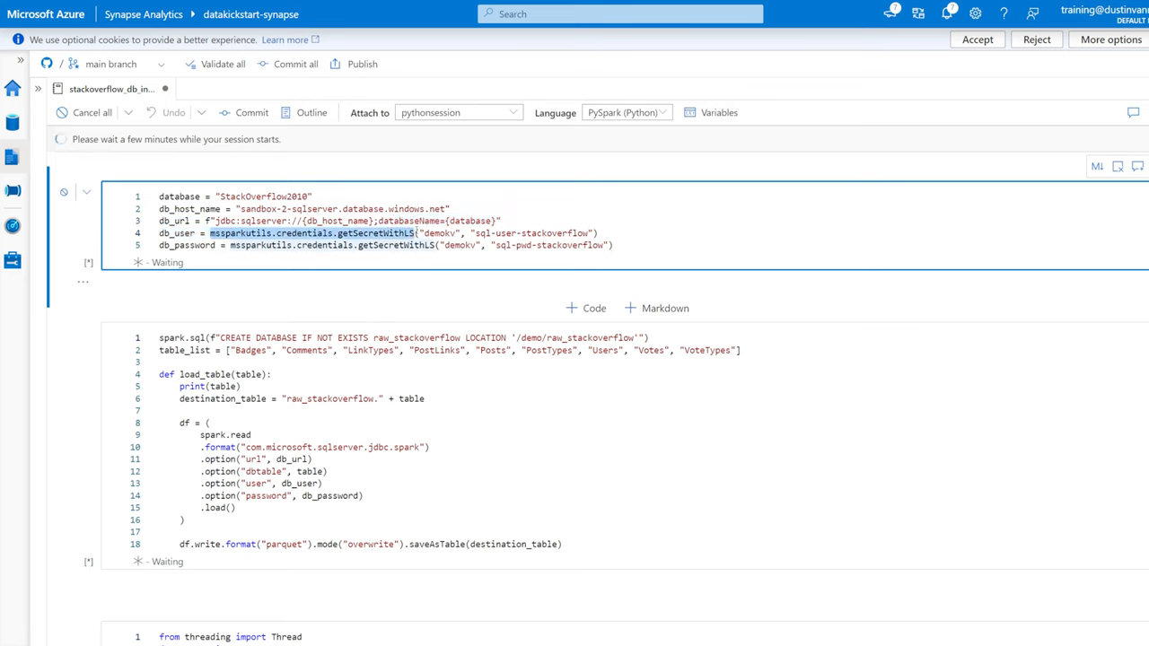
mouse_move(376, 270)
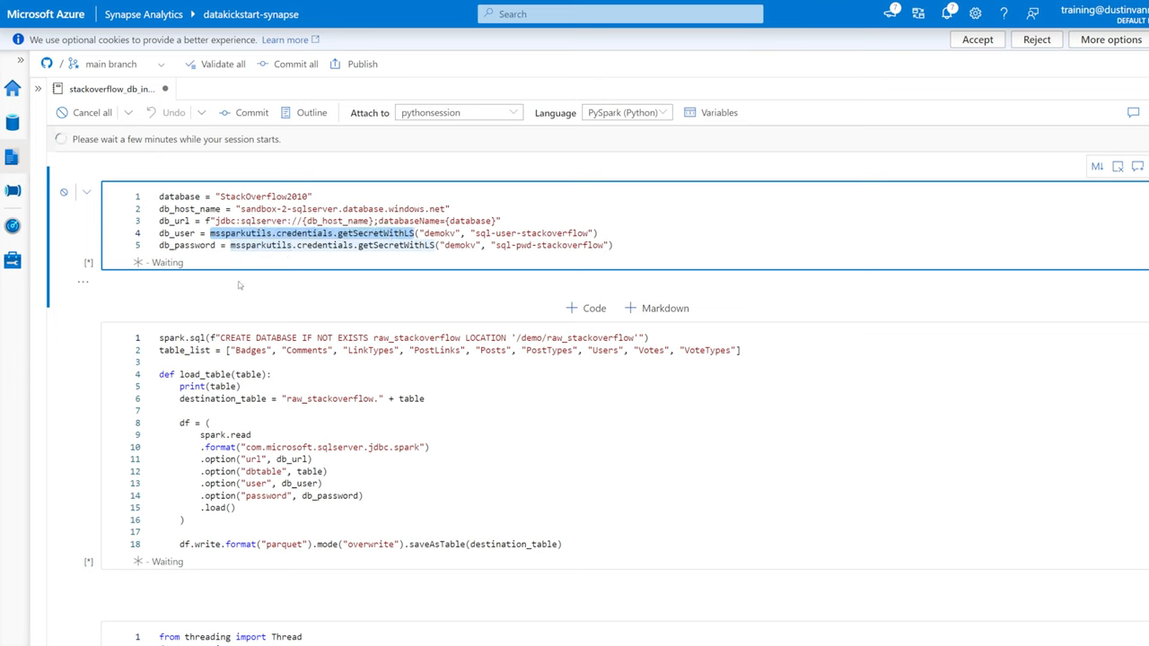
mouse_move(245, 275)
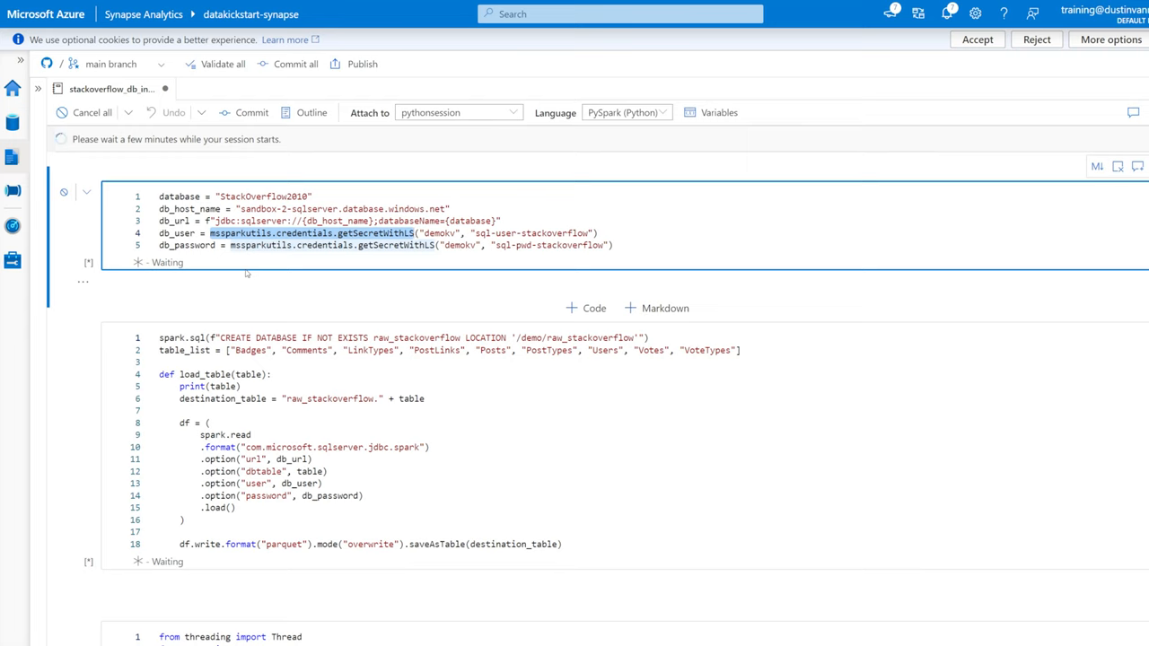
click(440, 233)
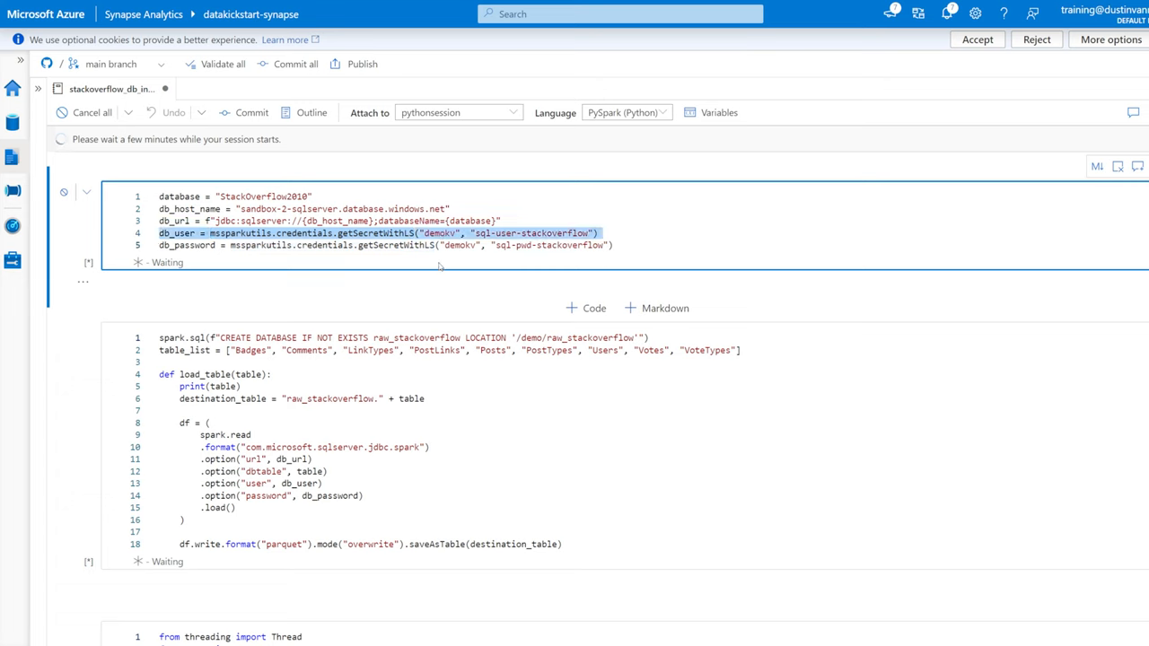
click(600, 234)
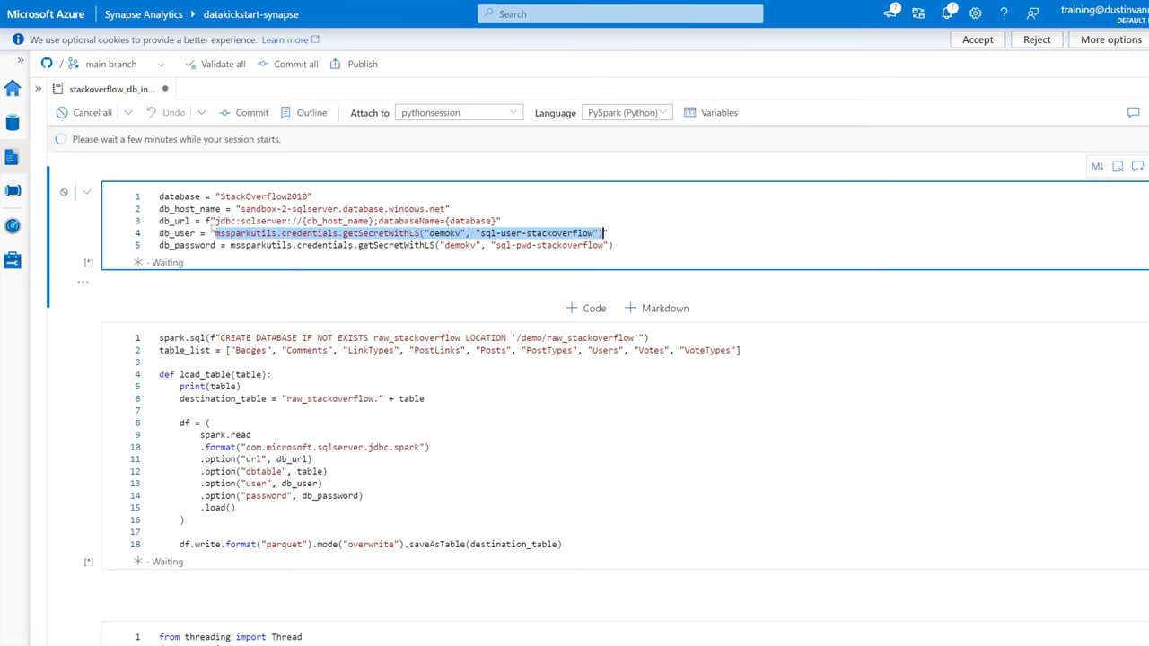
text("sqluser")
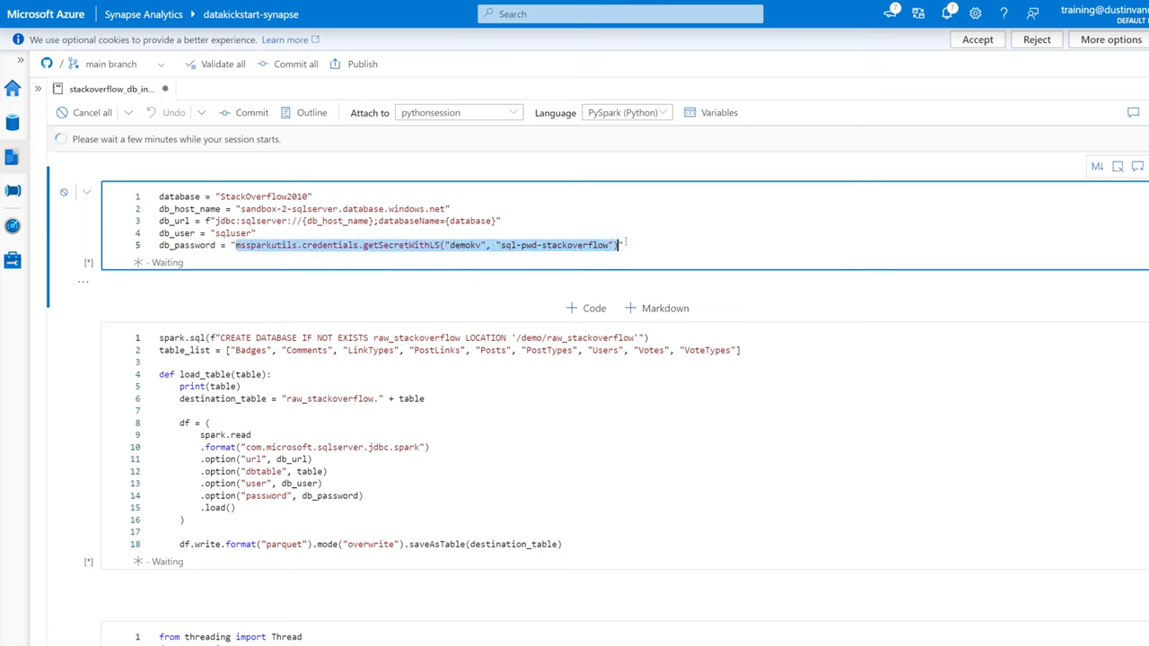
text(A)
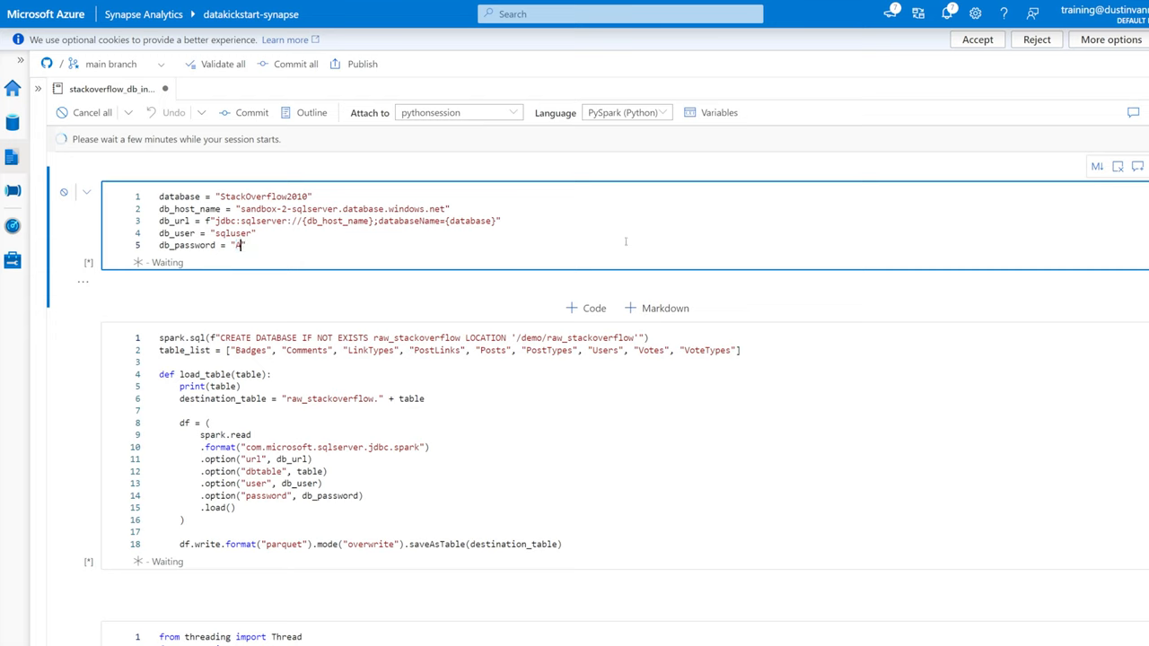
text(AdminPass)
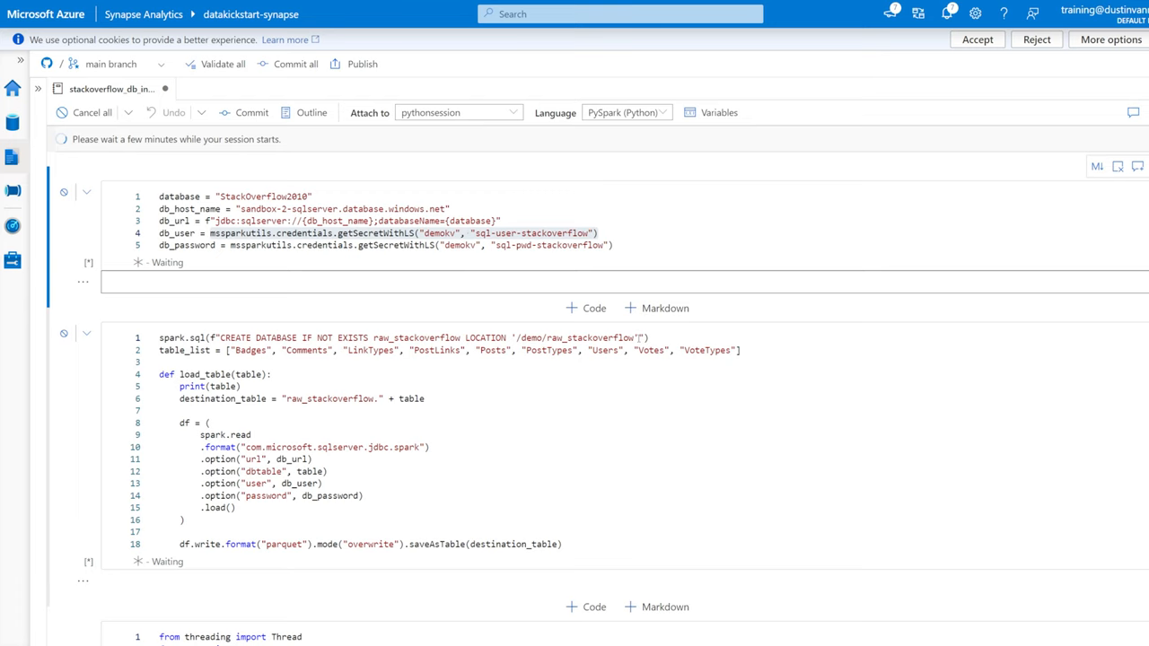
Run the Synapse notebook's load_table and threading cells until all nine tables report Load completed.
click(738, 350)
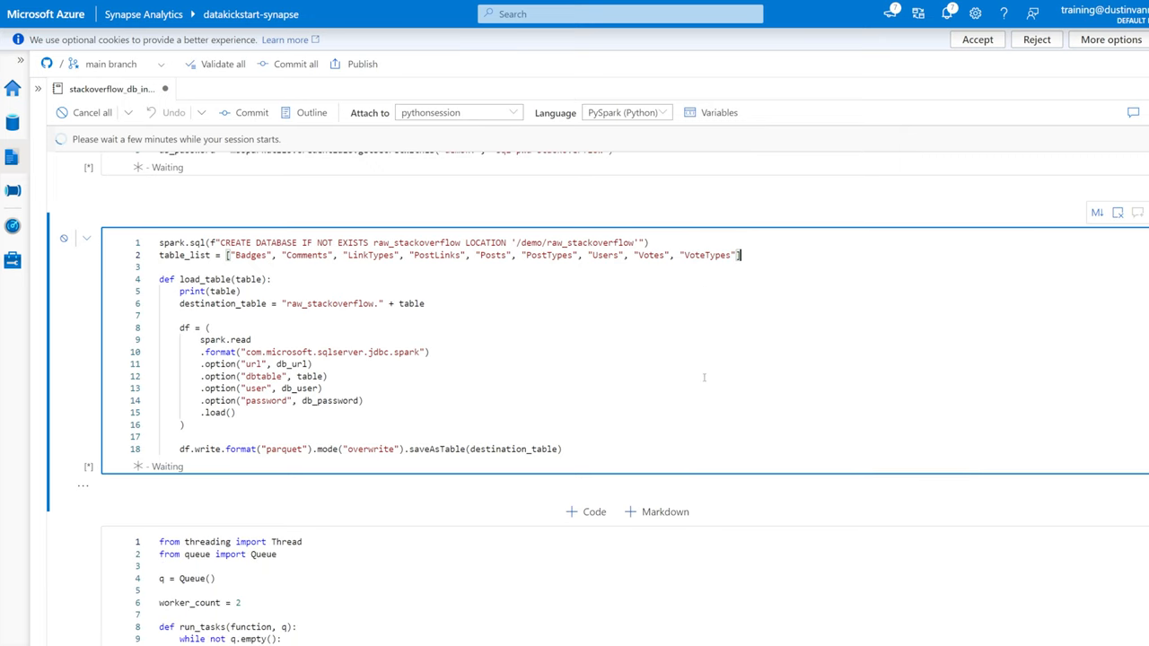
scroll(up, 3)
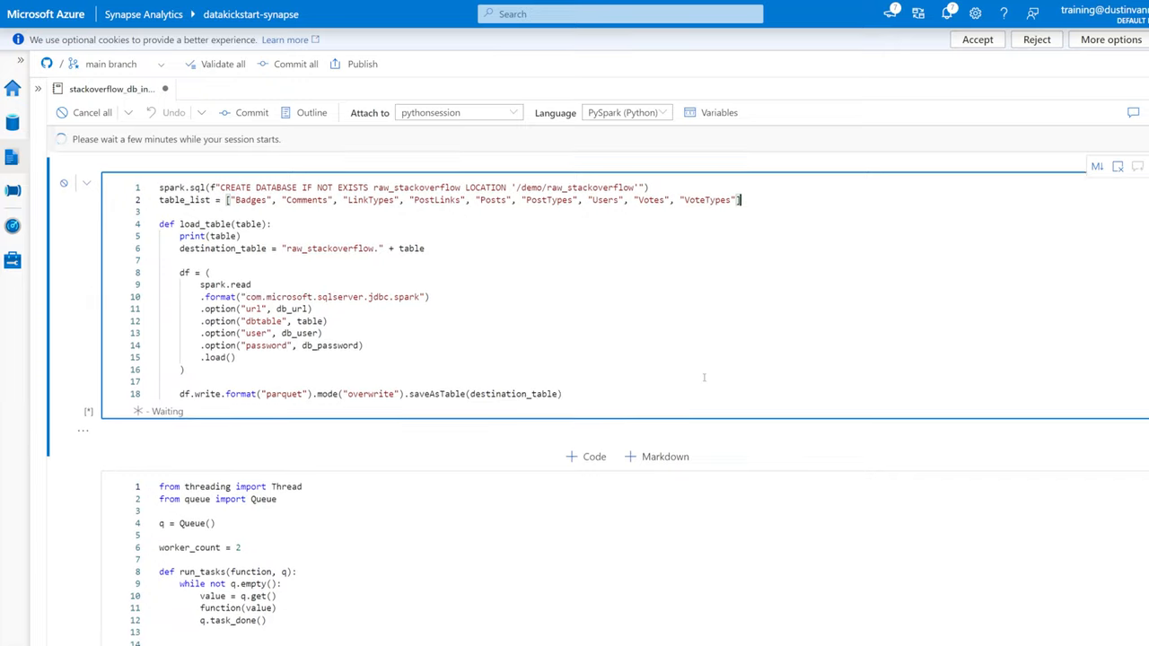
scroll(down, 3)
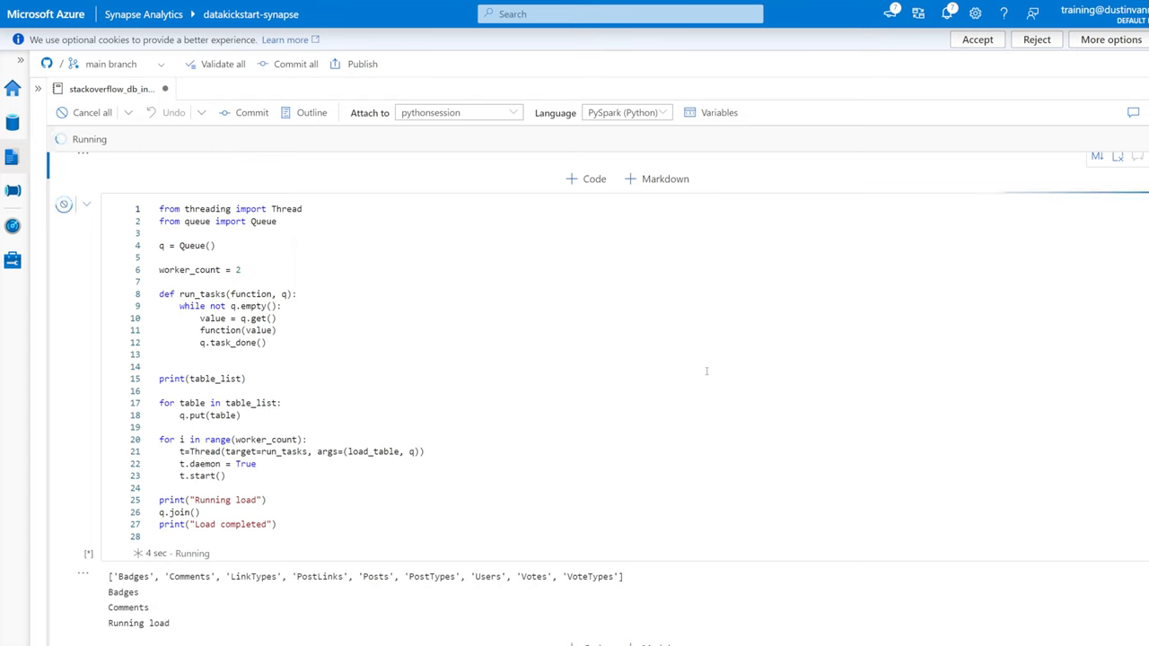
scroll(down, 3)
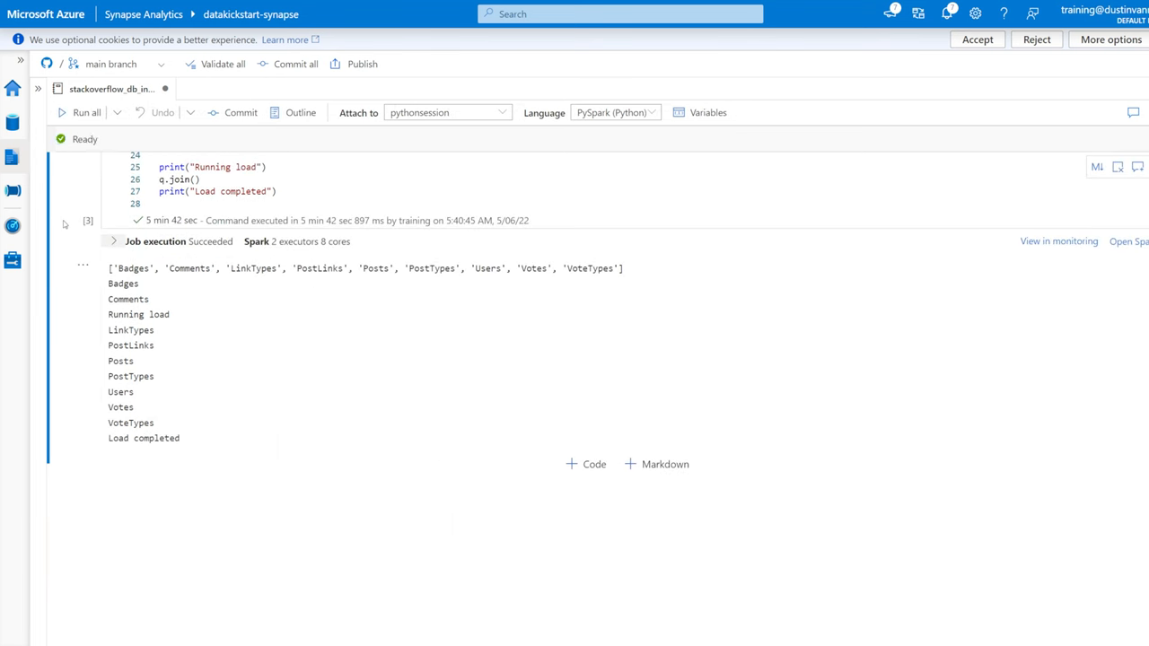
scroll(up, 3)
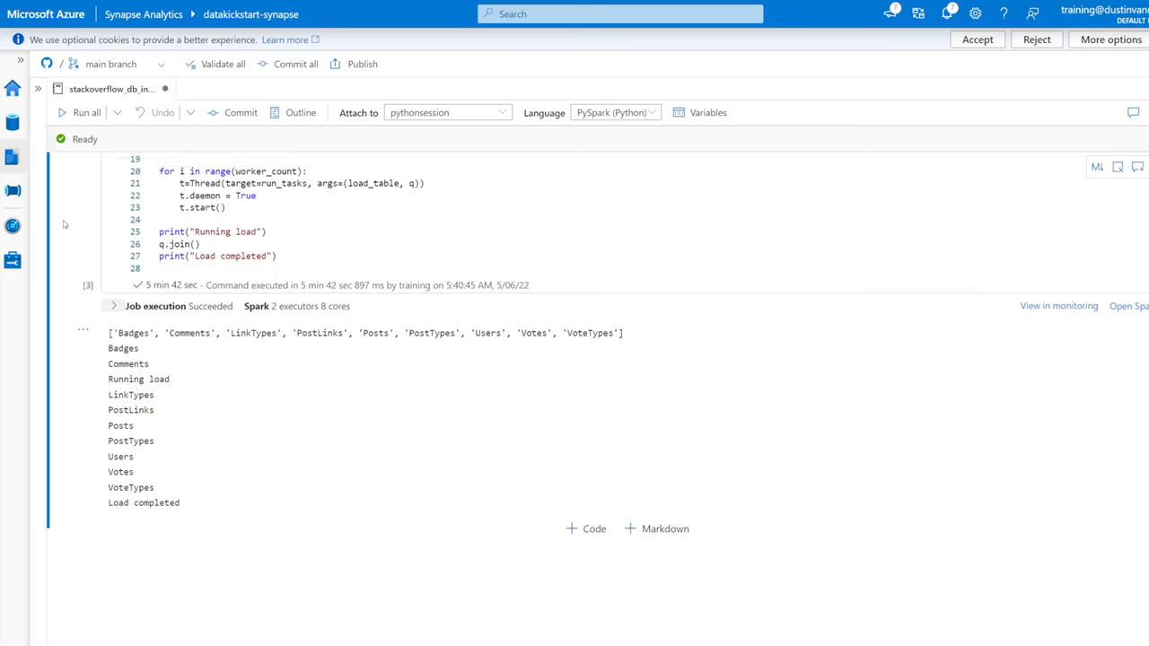
scroll(up, 3)
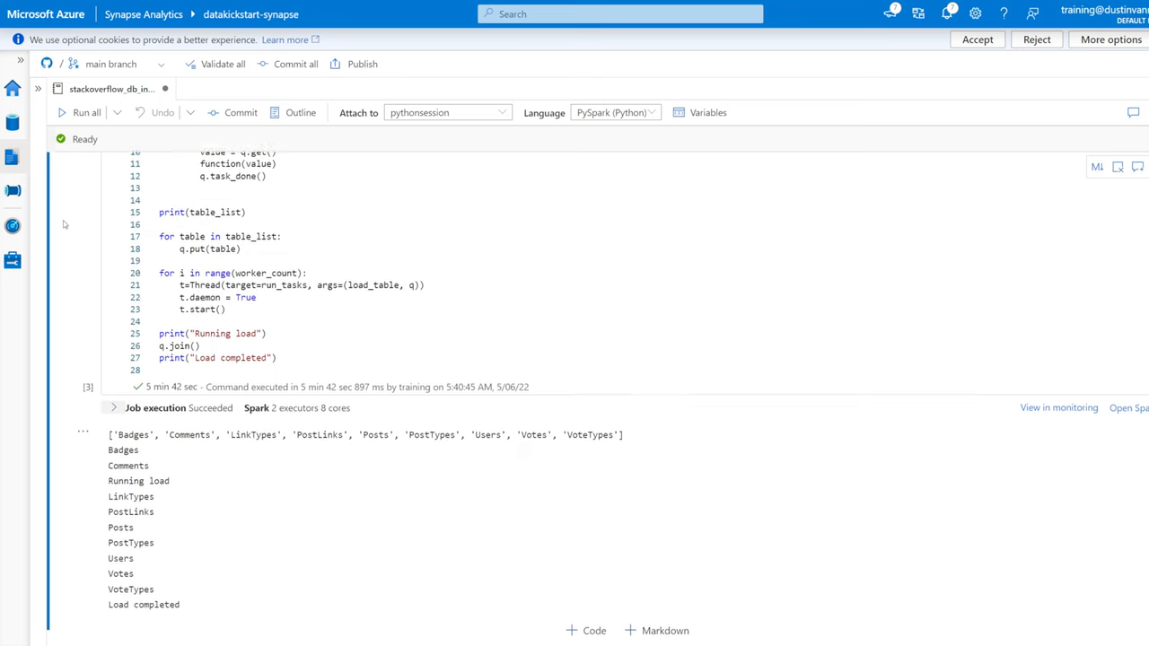
scroll(up, 3)
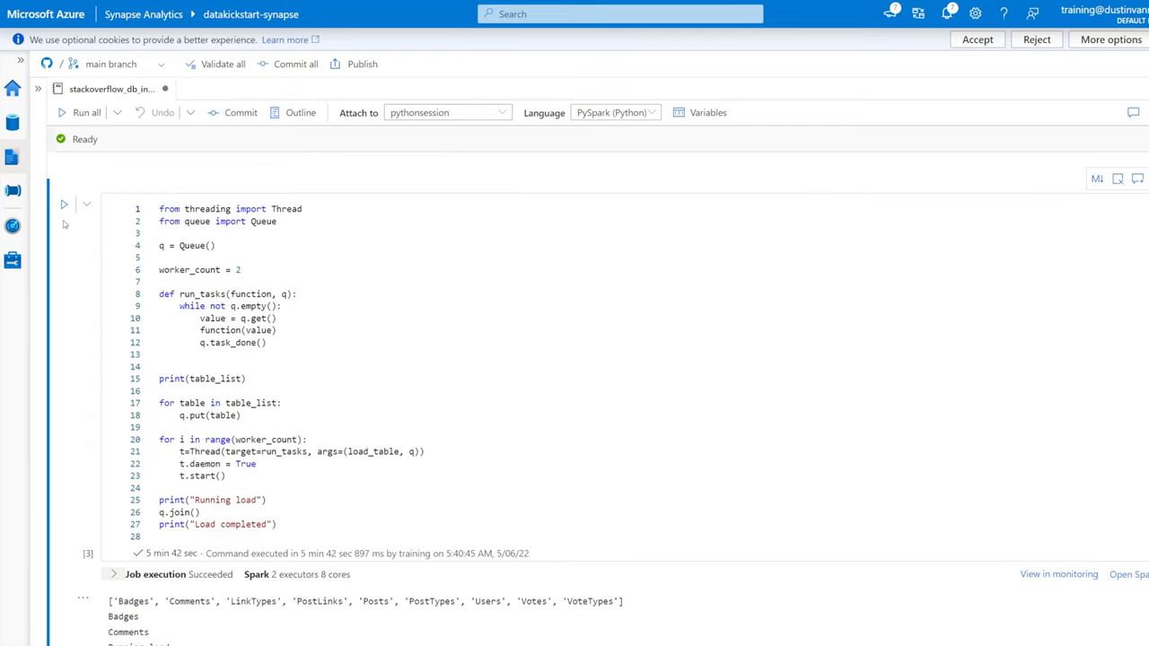
scroll(down, 3)
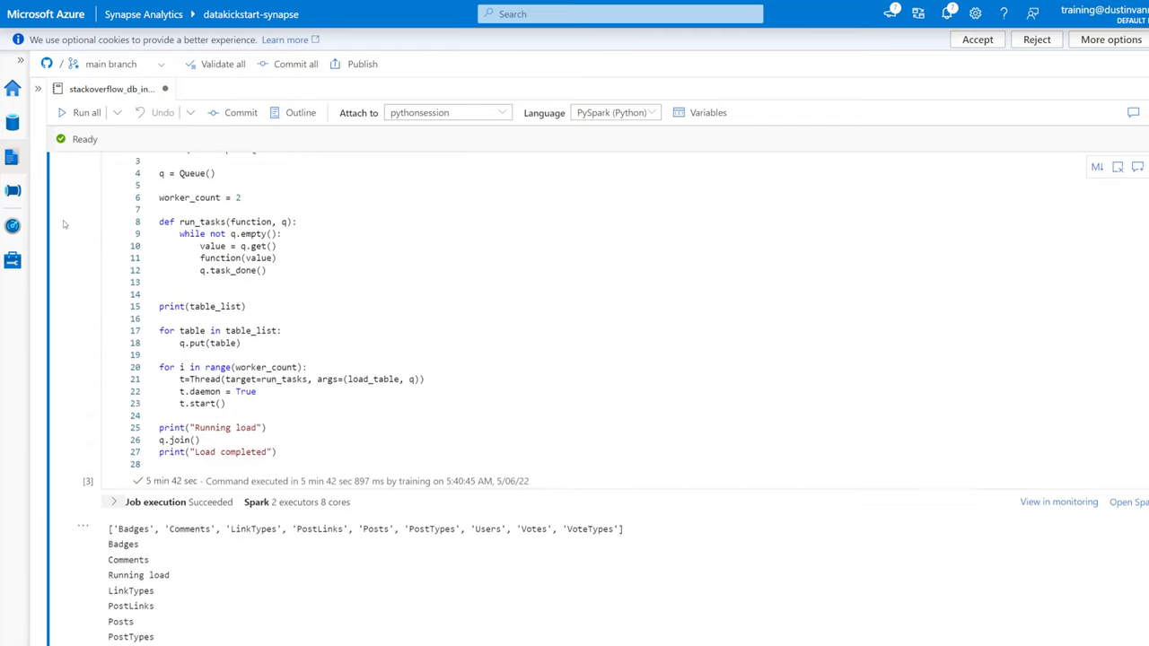
scroll(down, 3)
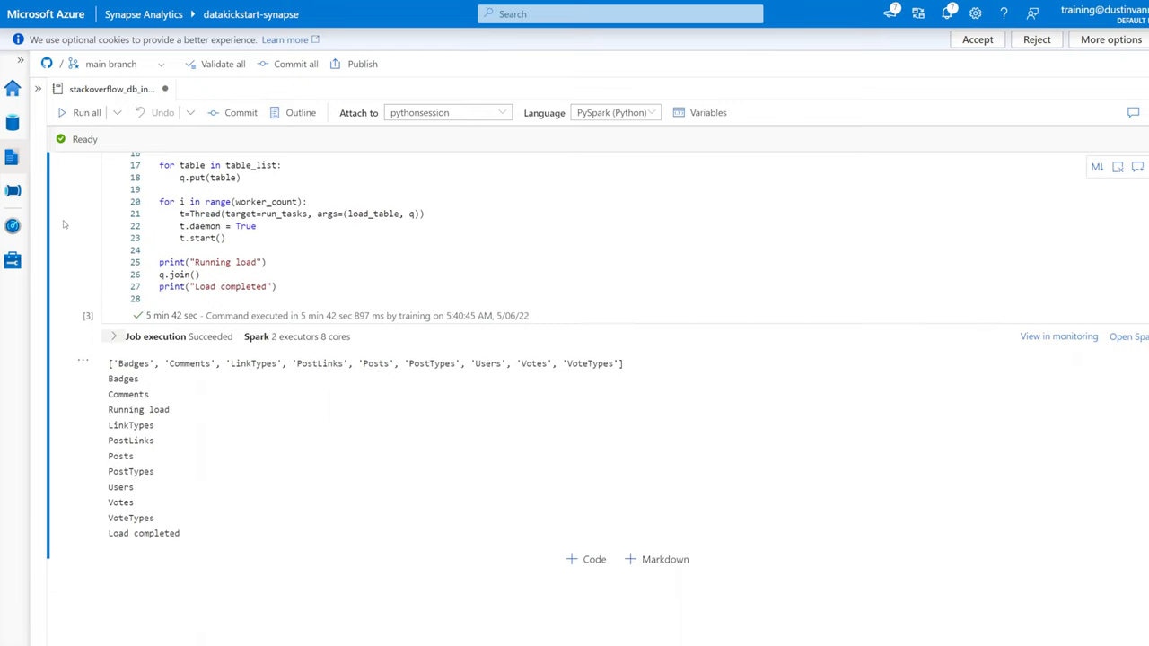